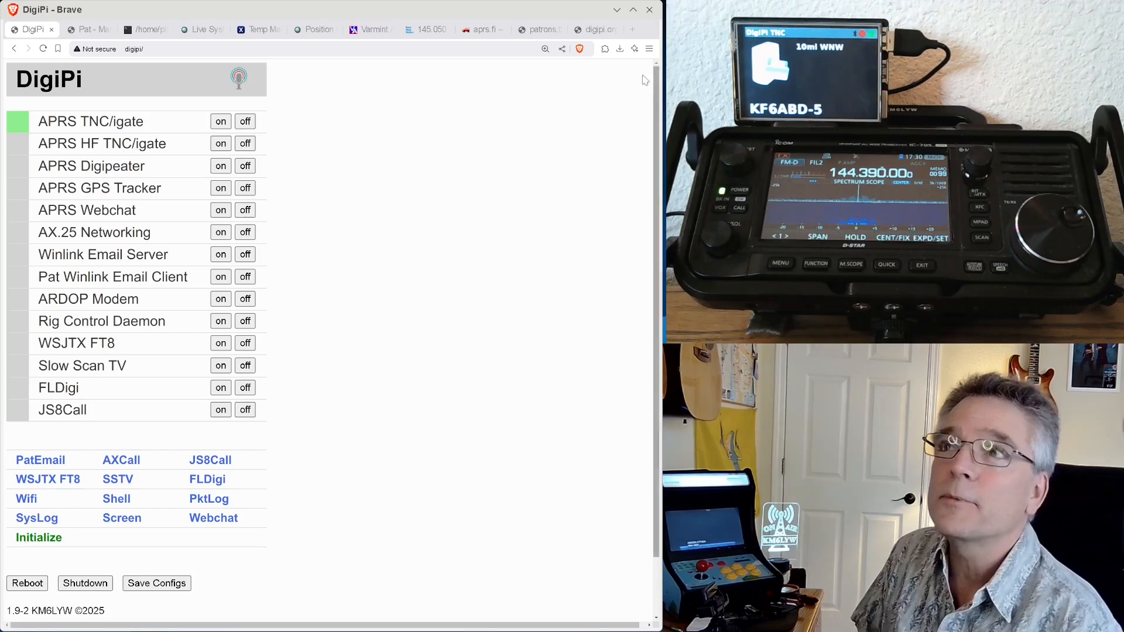
Start the AX.25 Networking service in place of the APRS TNC/igate.
click(593, 30)
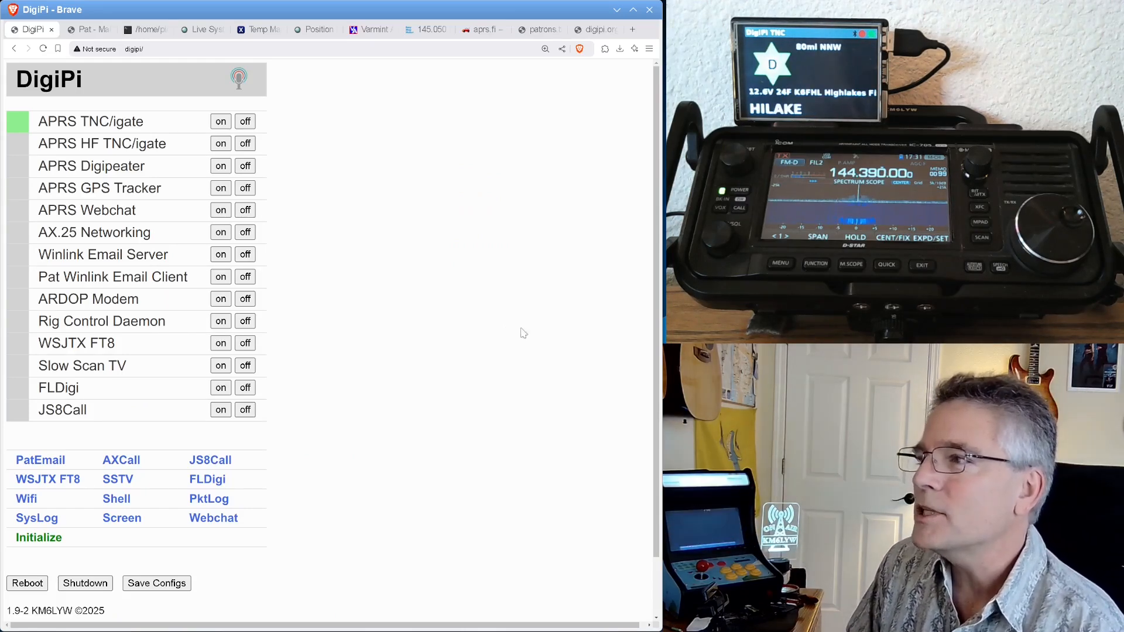
mouse_move(490, 344)
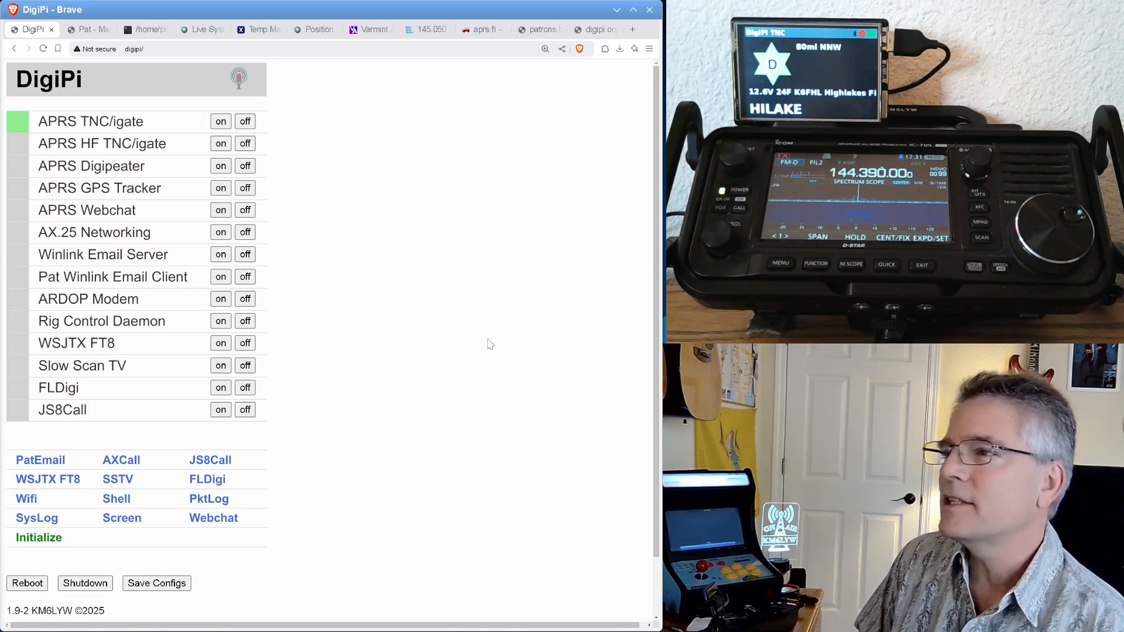
scroll(down, 3)
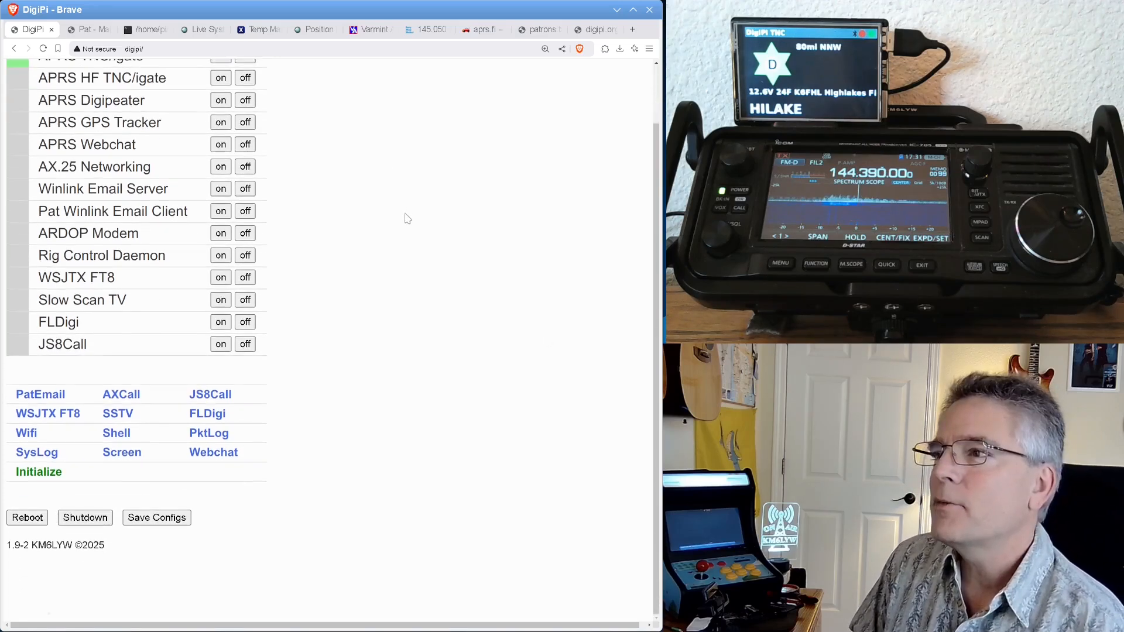
scroll(up, 3)
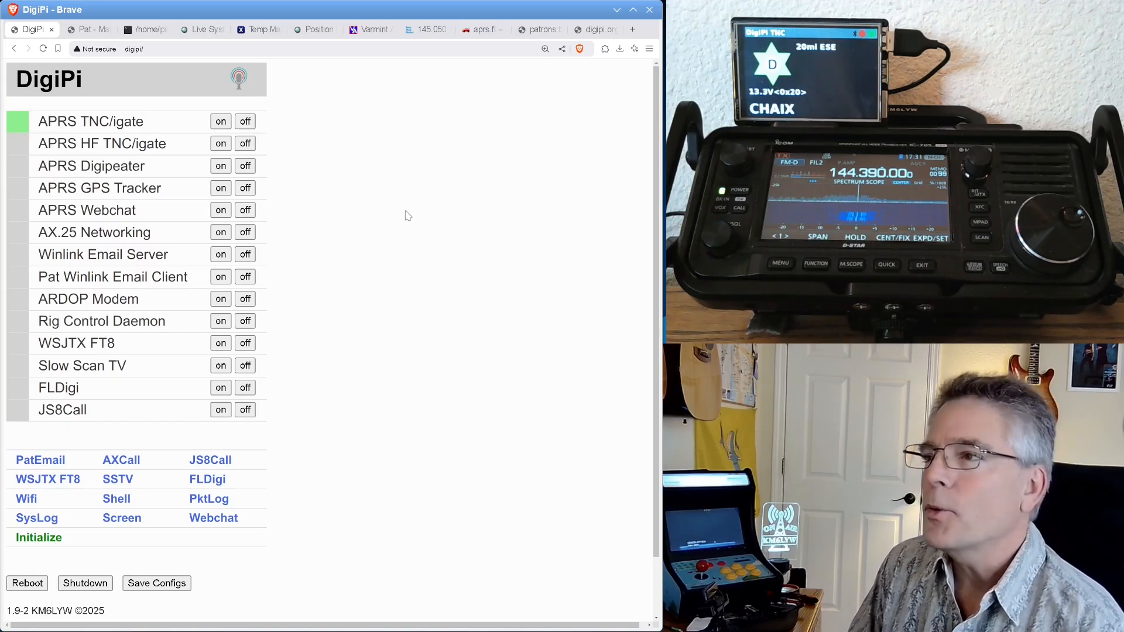
mouse_move(439, 250)
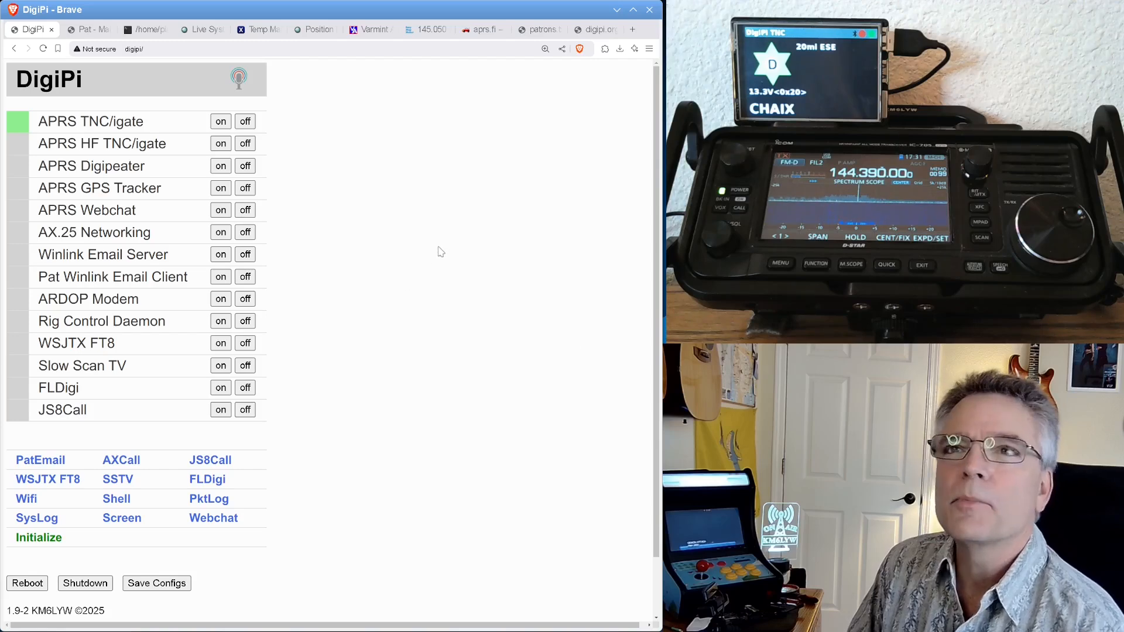
mouse_move(479, 171)
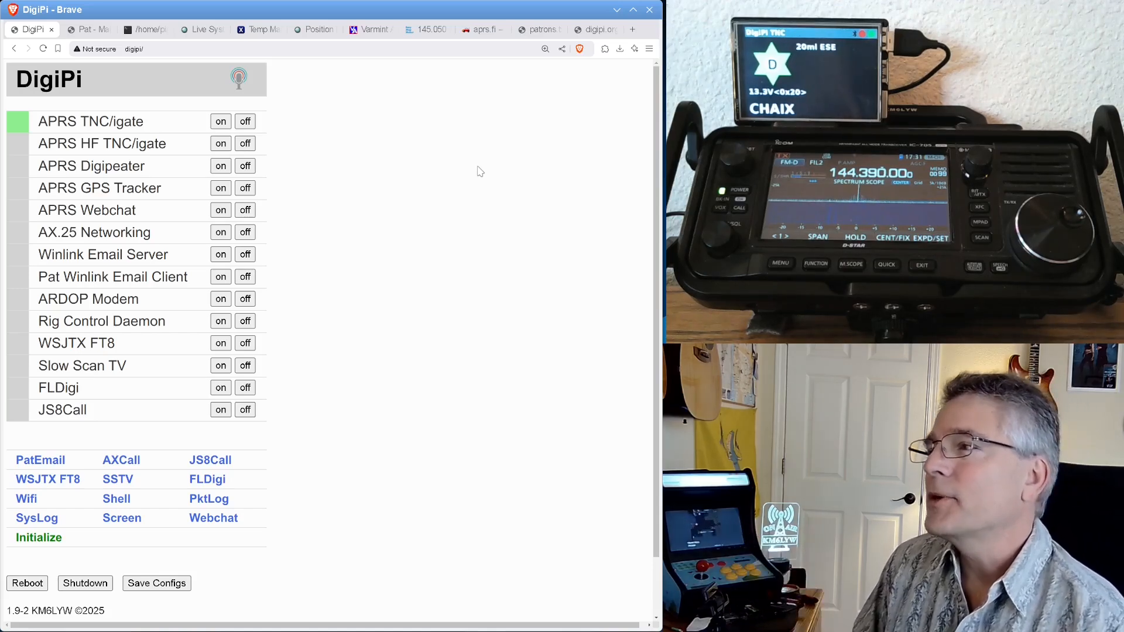
mouse_move(405, 267)
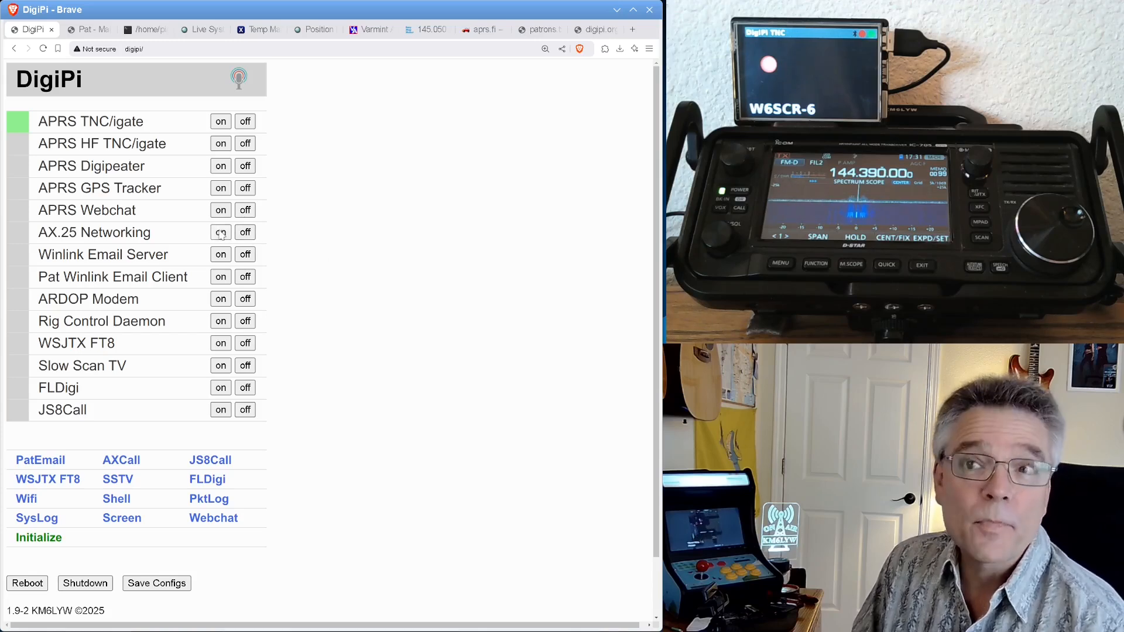
click(220, 232)
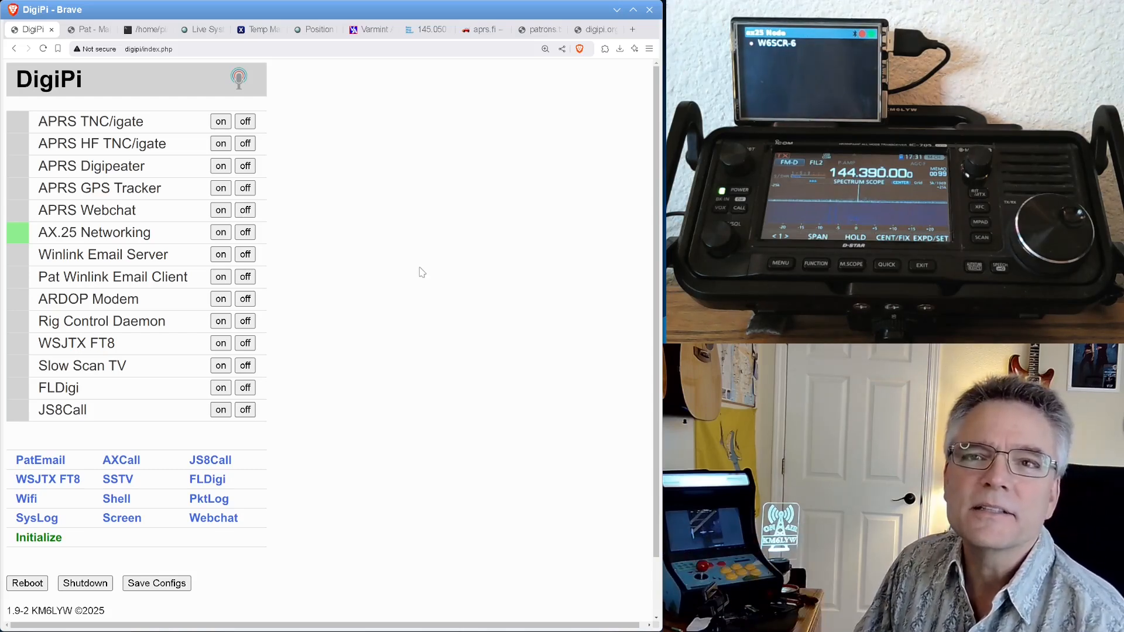
mouse_move(429, 275)
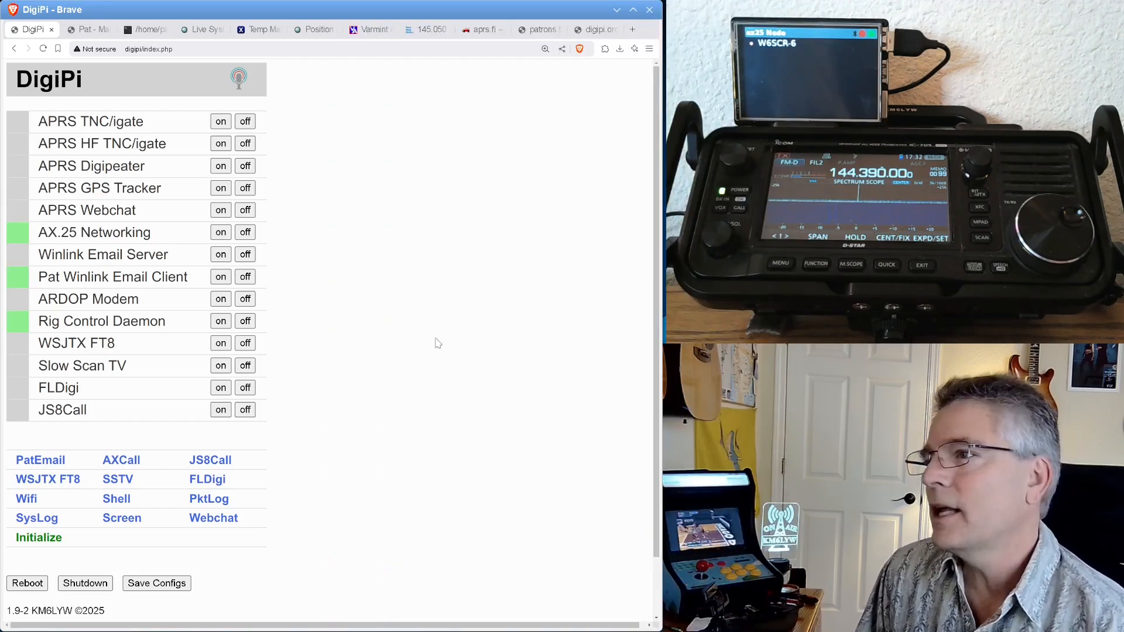
mouse_move(487, 274)
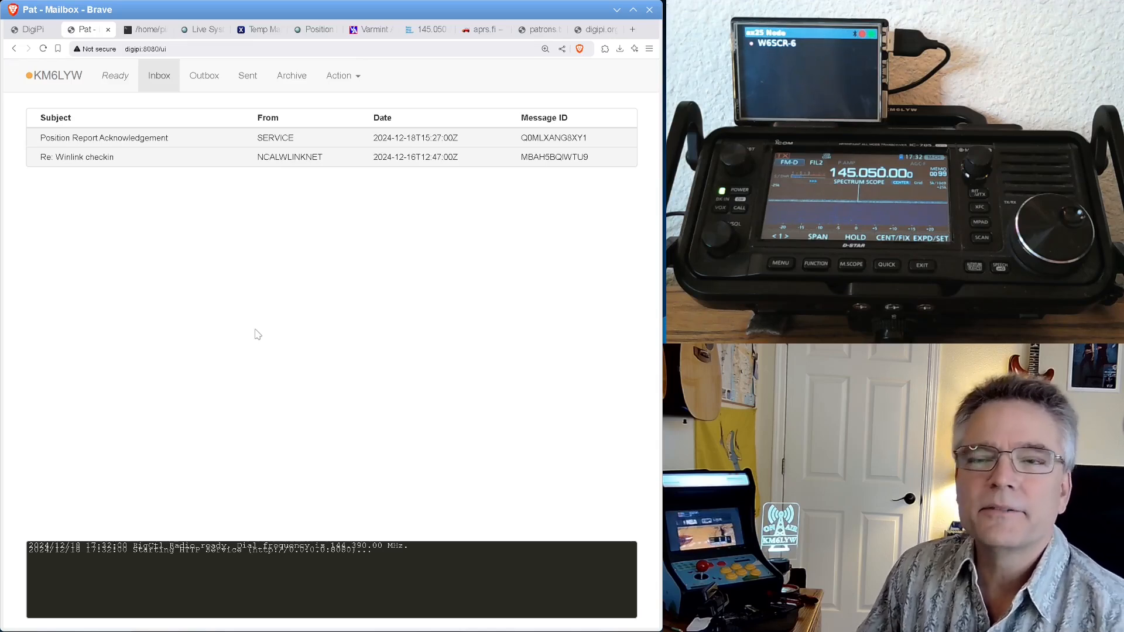
mouse_move(261, 295)
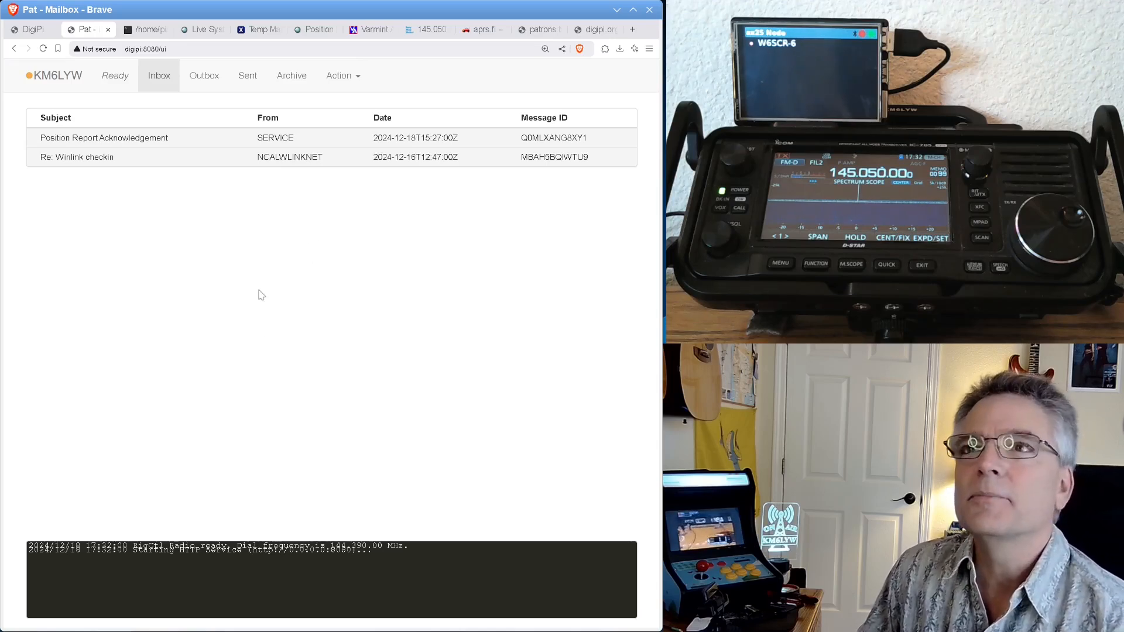
mouse_move(394, 76)
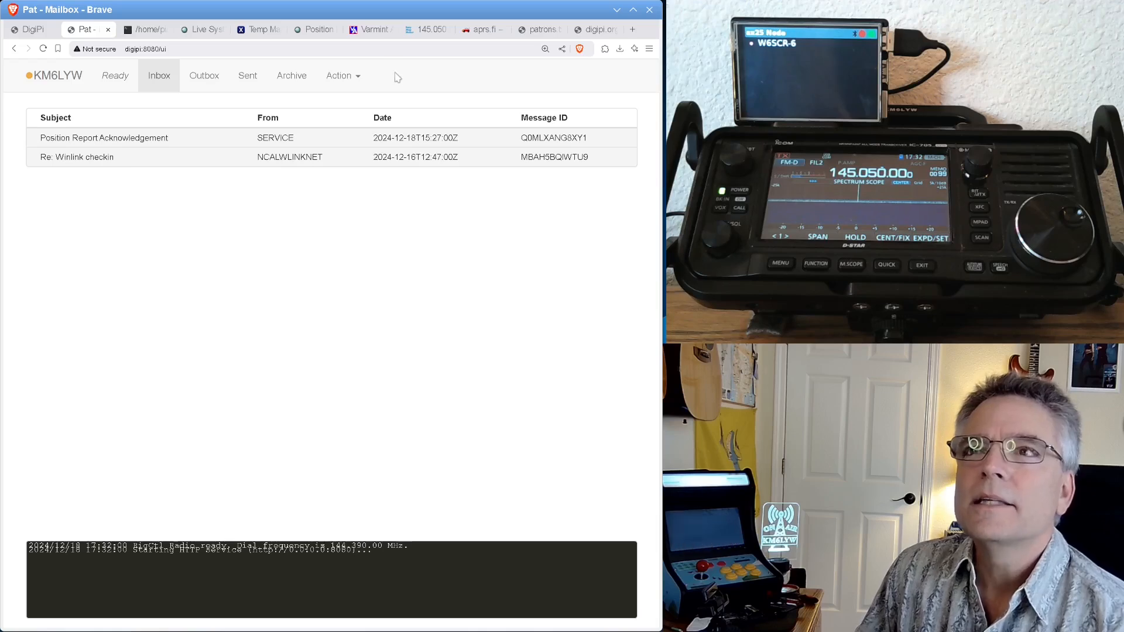
Bring up the mailbox Action menu listing connect and compose options.
click(342, 75)
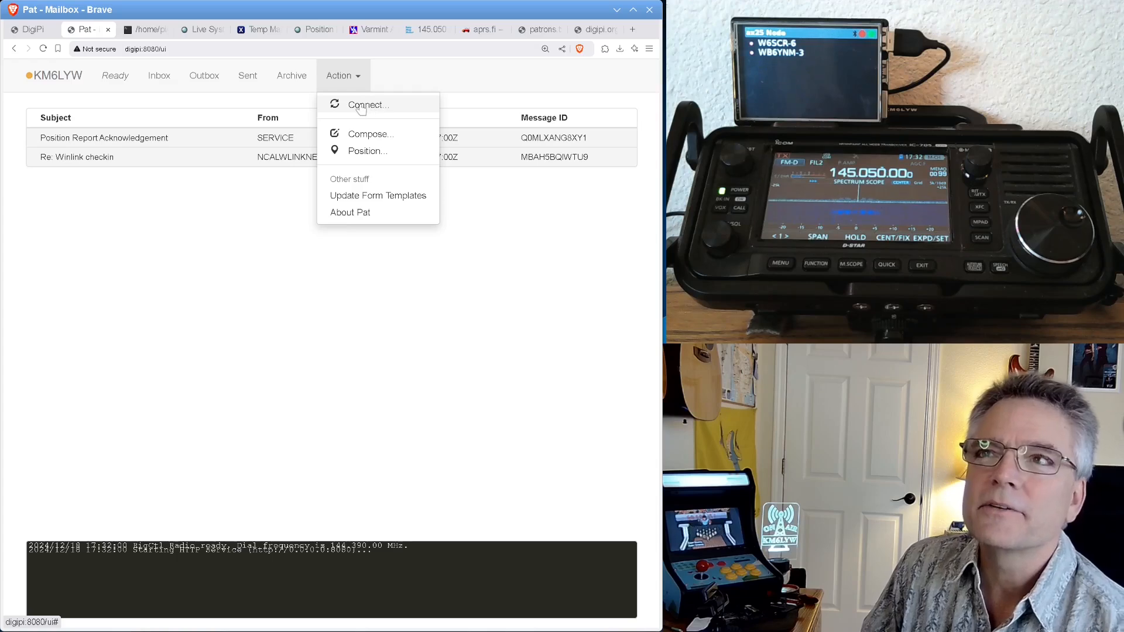
Filter the RMS gateway list to Packet mode and target NB6S-8 at 145730 kHz.
click(367, 105)
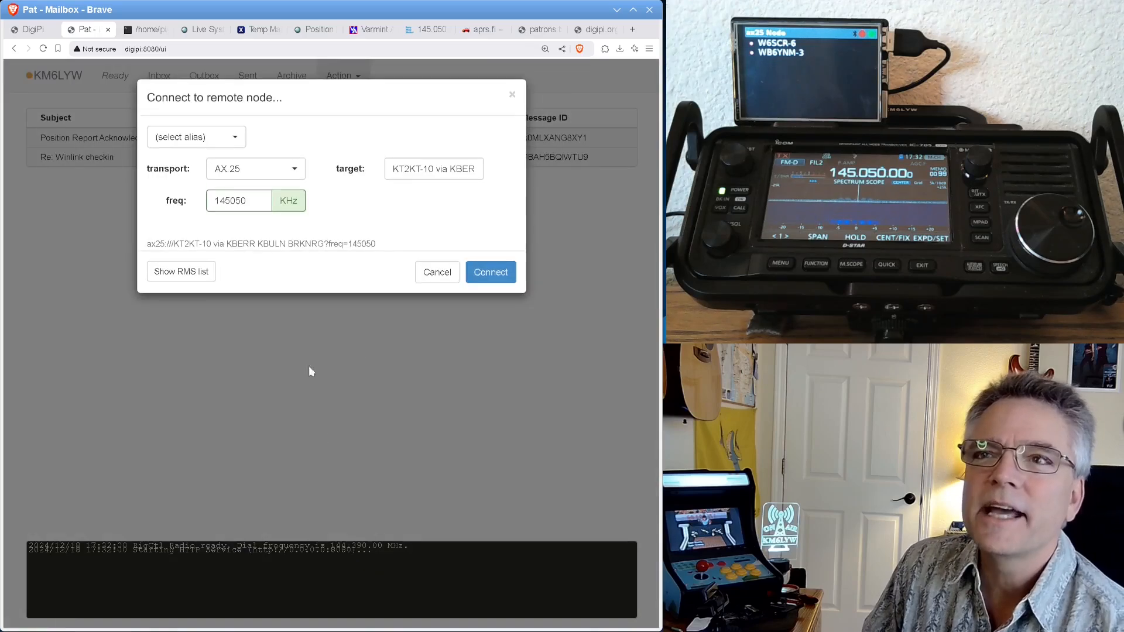
click(181, 270)
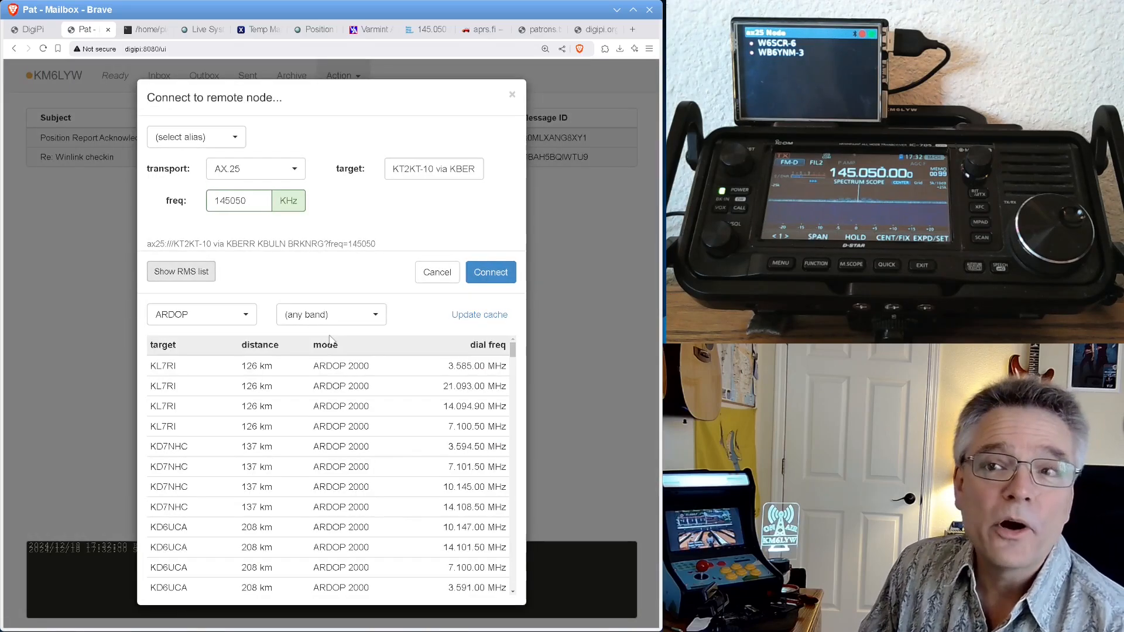
click(200, 313)
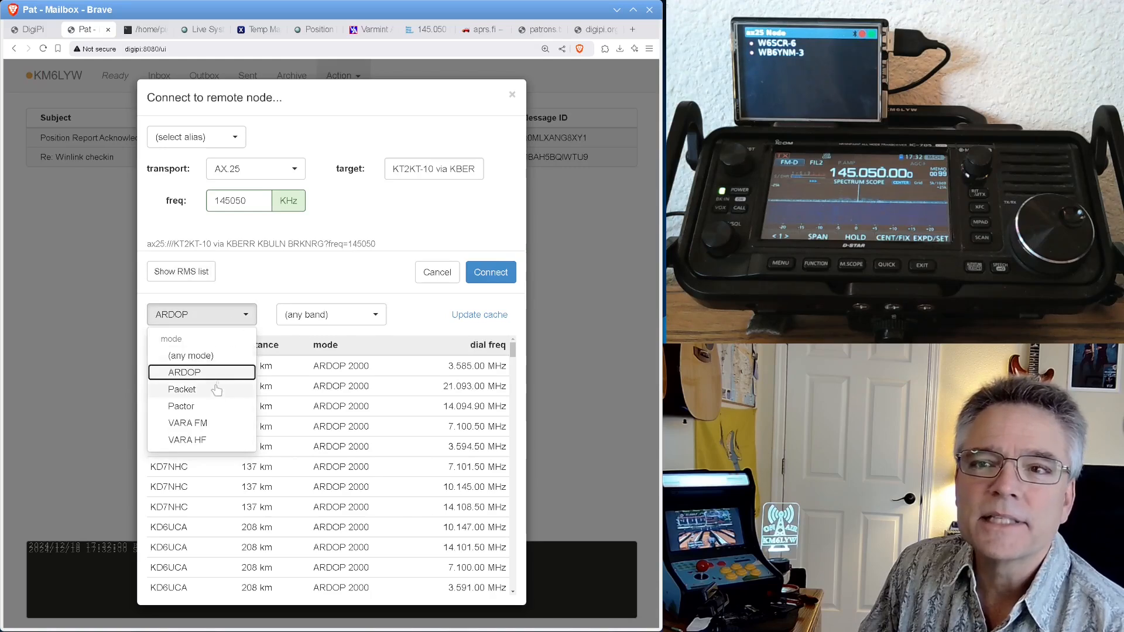
click(180, 389)
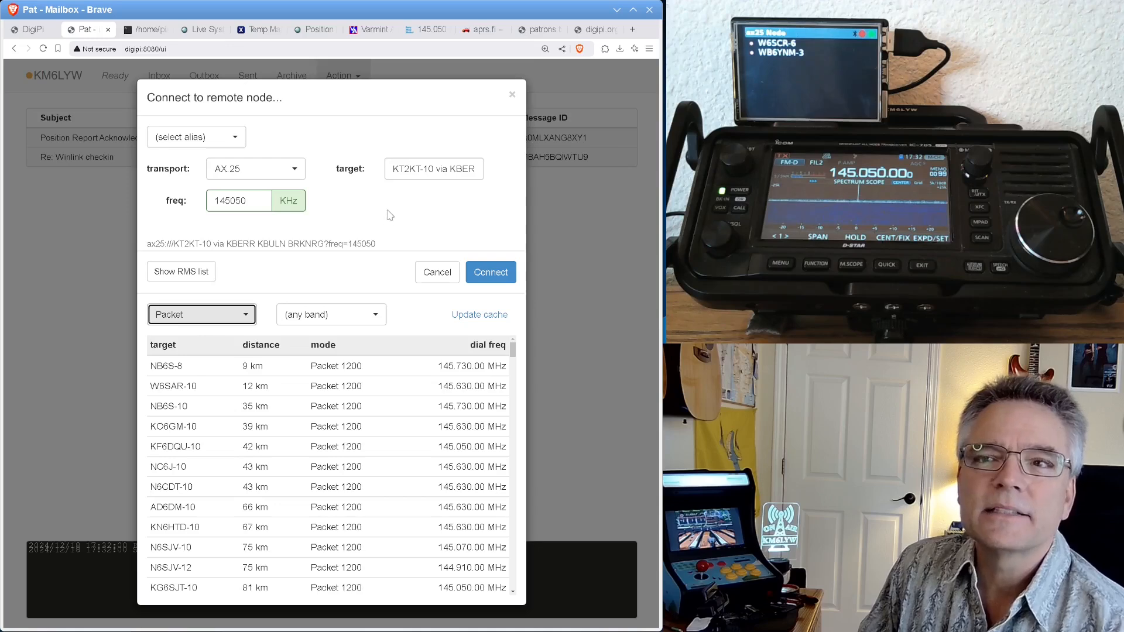
mouse_move(479, 315)
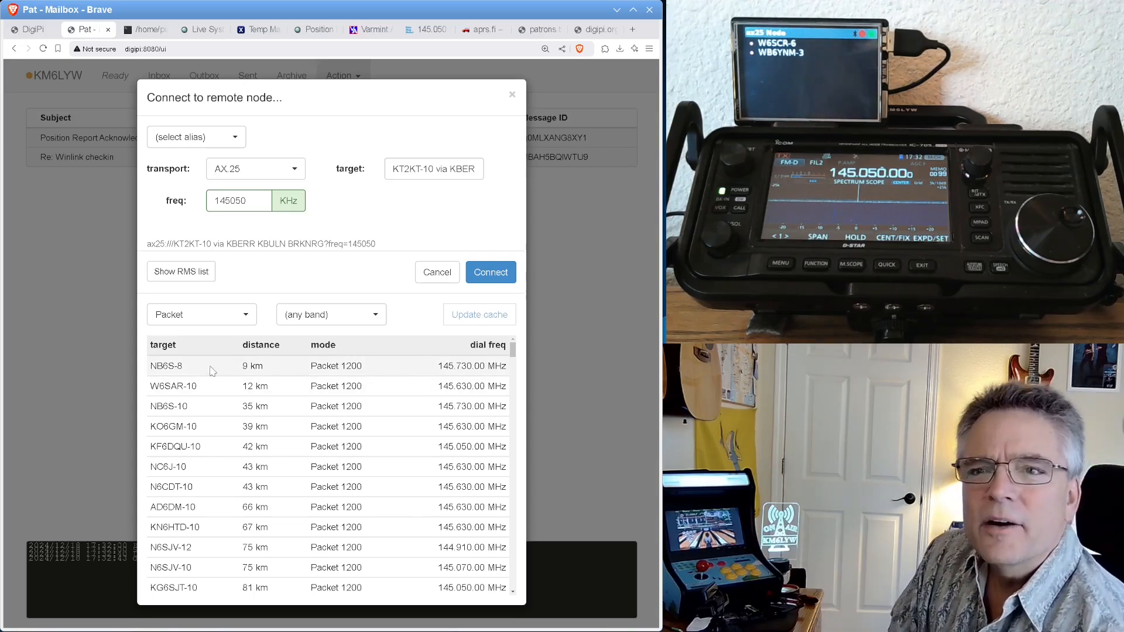
mouse_move(169, 368)
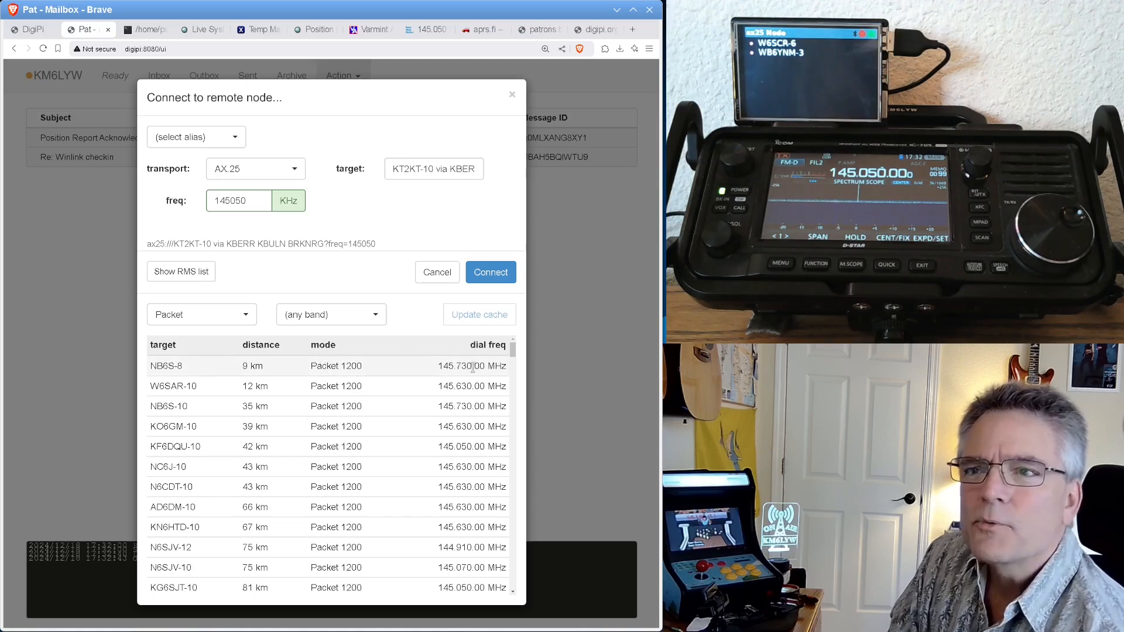
click(166, 365)
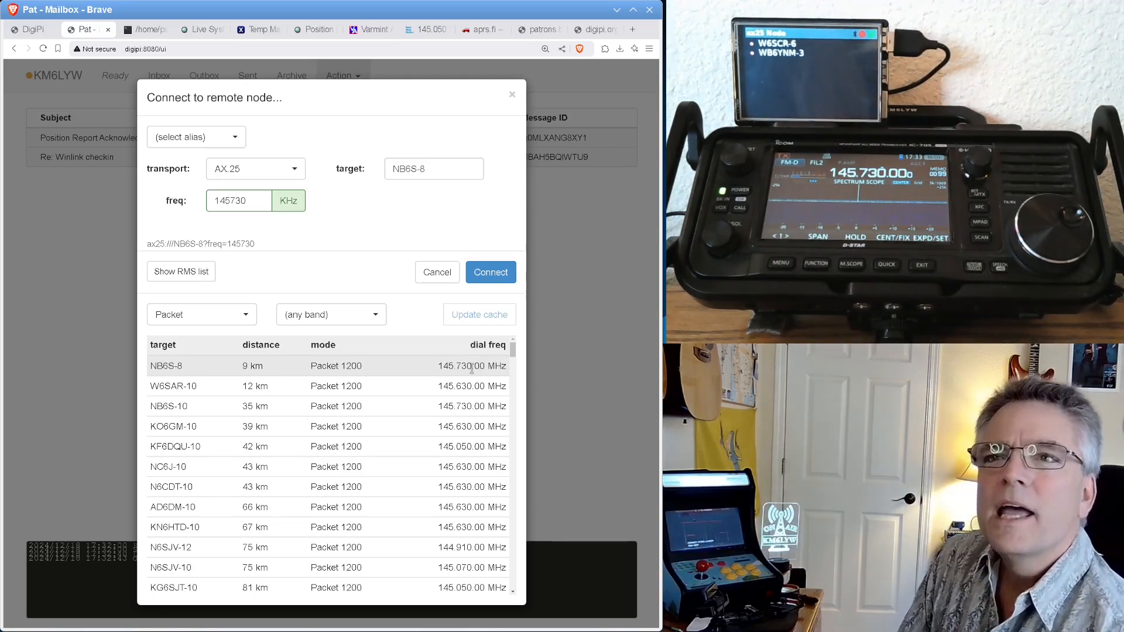
mouse_move(463, 300)
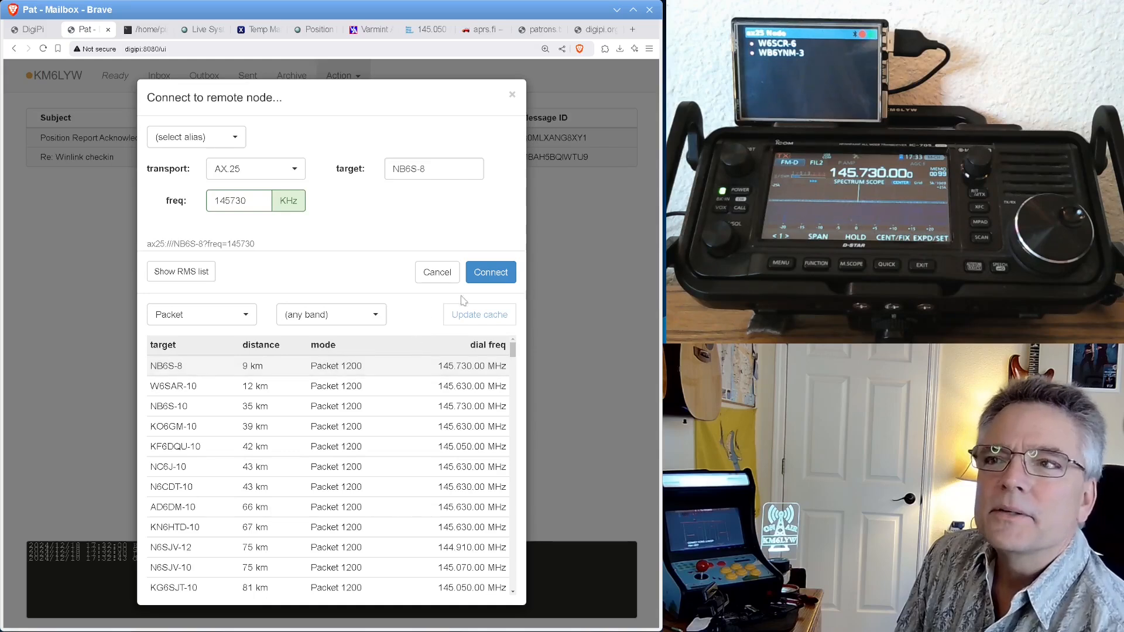
Connect to NB6S-8 and check for mail, finding no new messages.
click(491, 272)
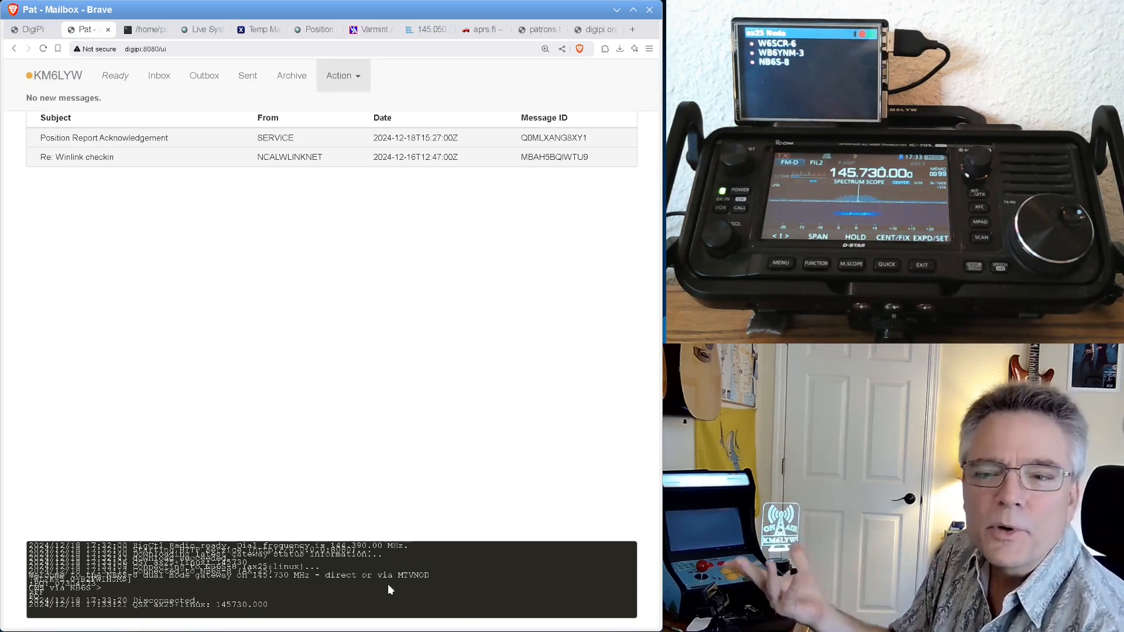
mouse_move(312, 343)
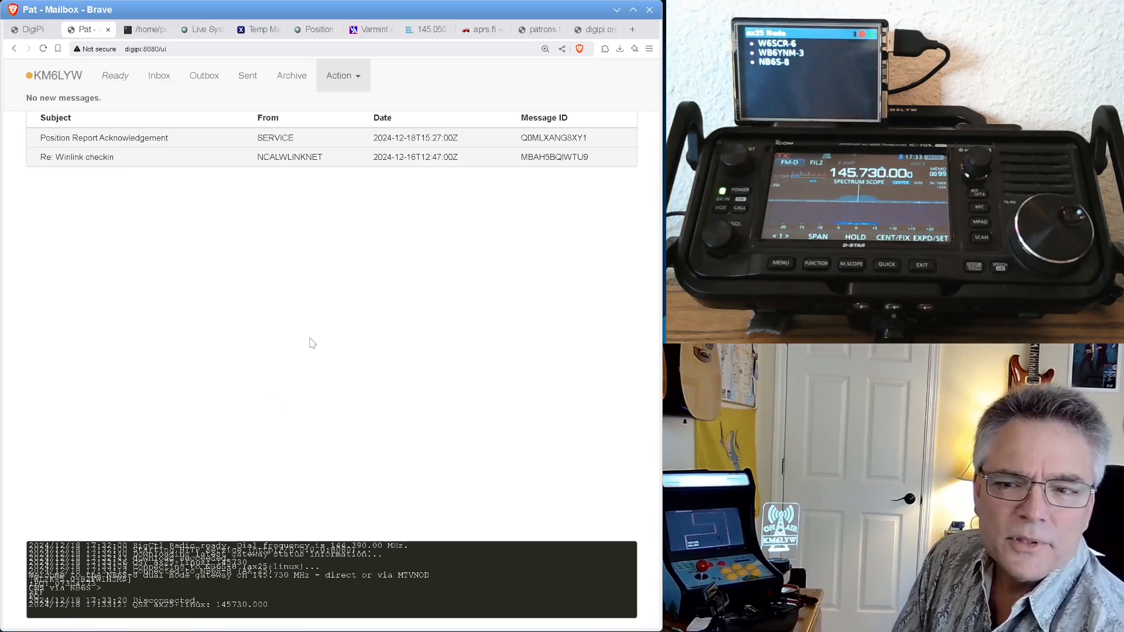
mouse_move(340, 373)
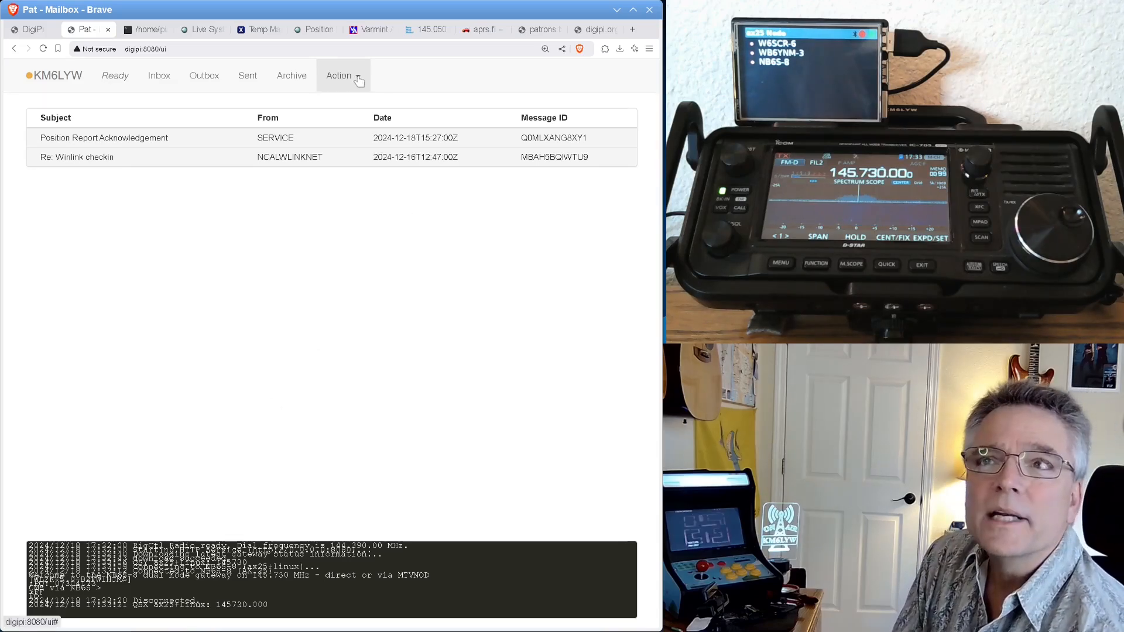
Choose Compose from the Action menu to get a blank new message form.
click(343, 75)
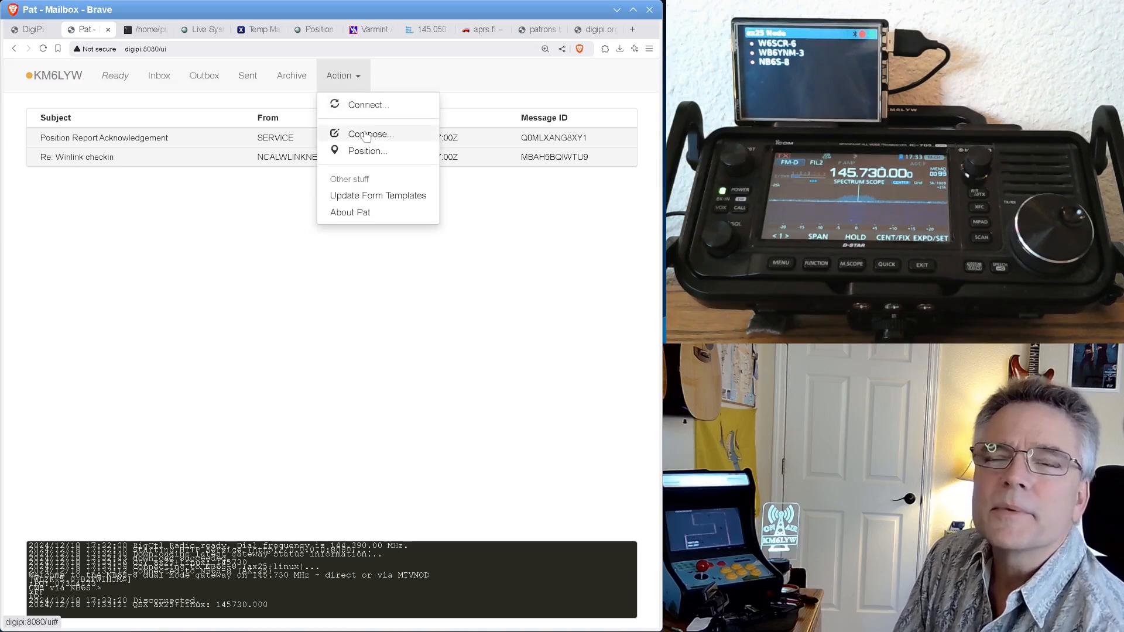
click(369, 134)
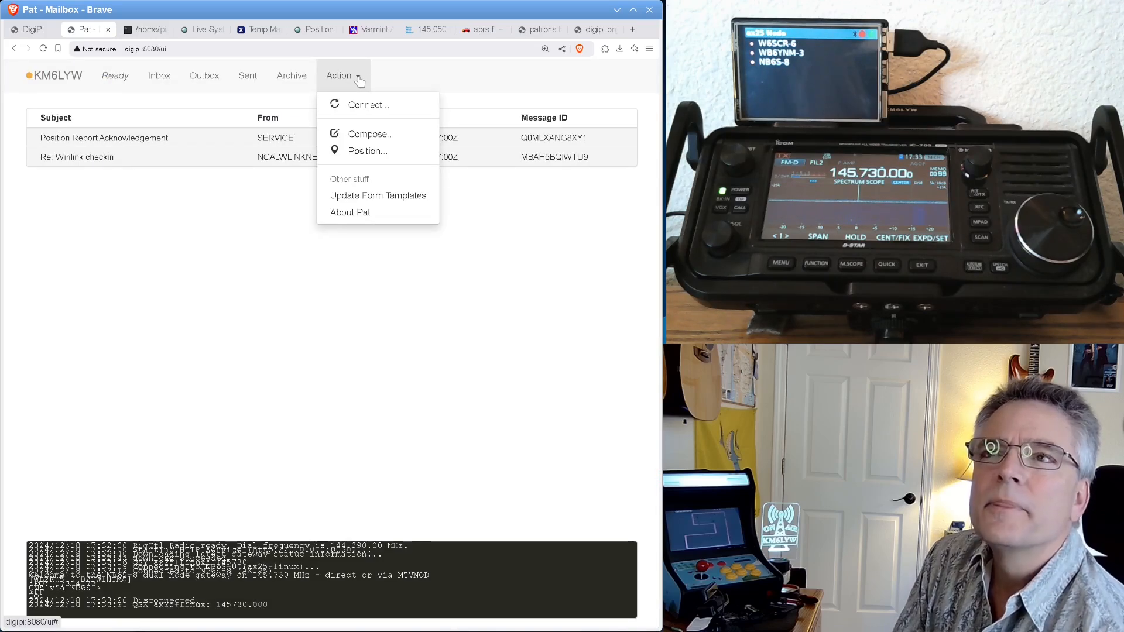
mouse_move(371, 133)
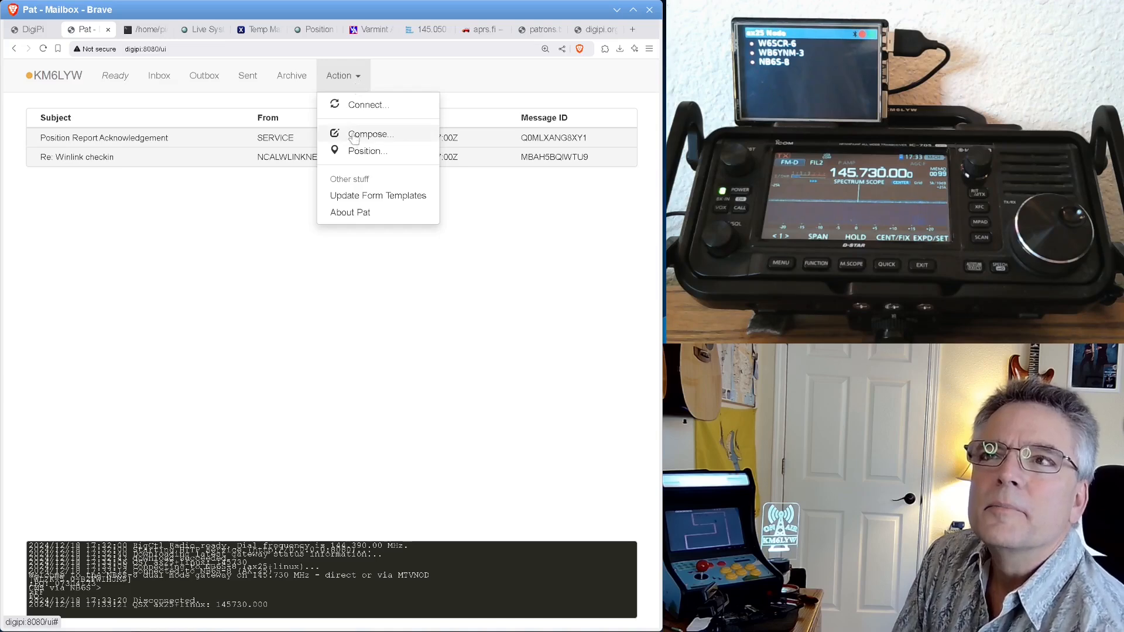
click(370, 133)
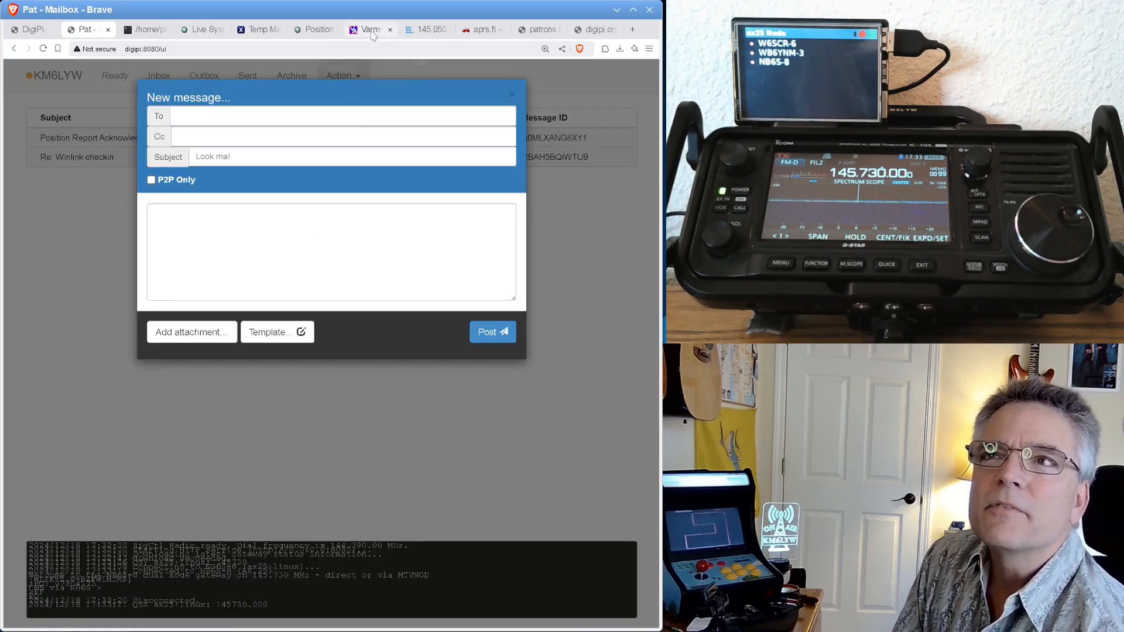
Copy the Internxt Temp Mail inbox address and return to the Pat draft.
click(368, 29)
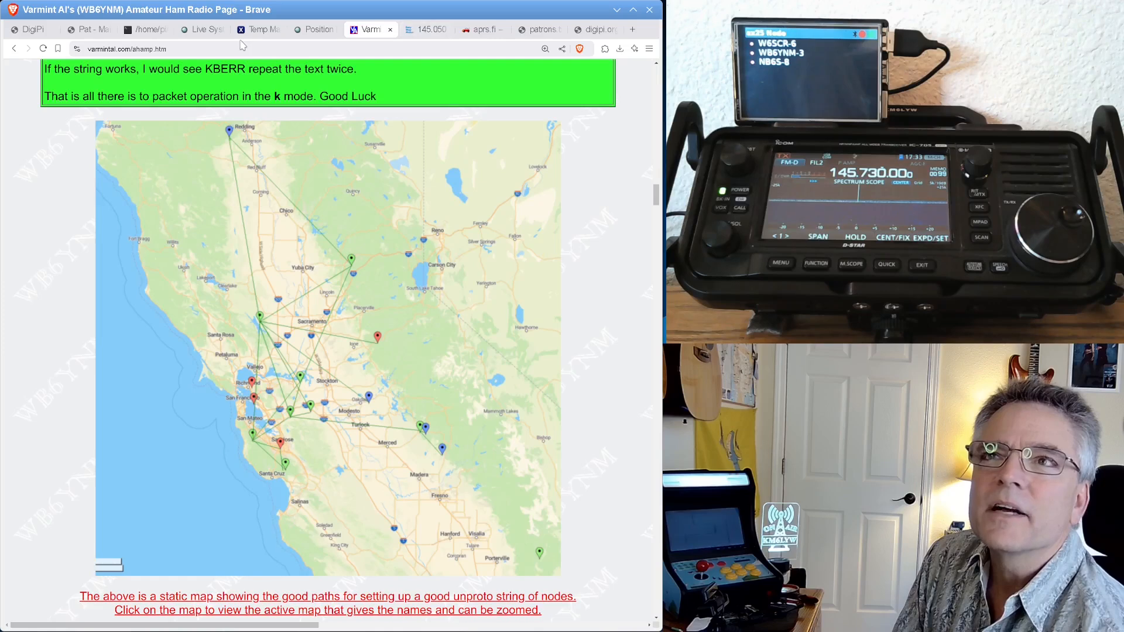
click(254, 29)
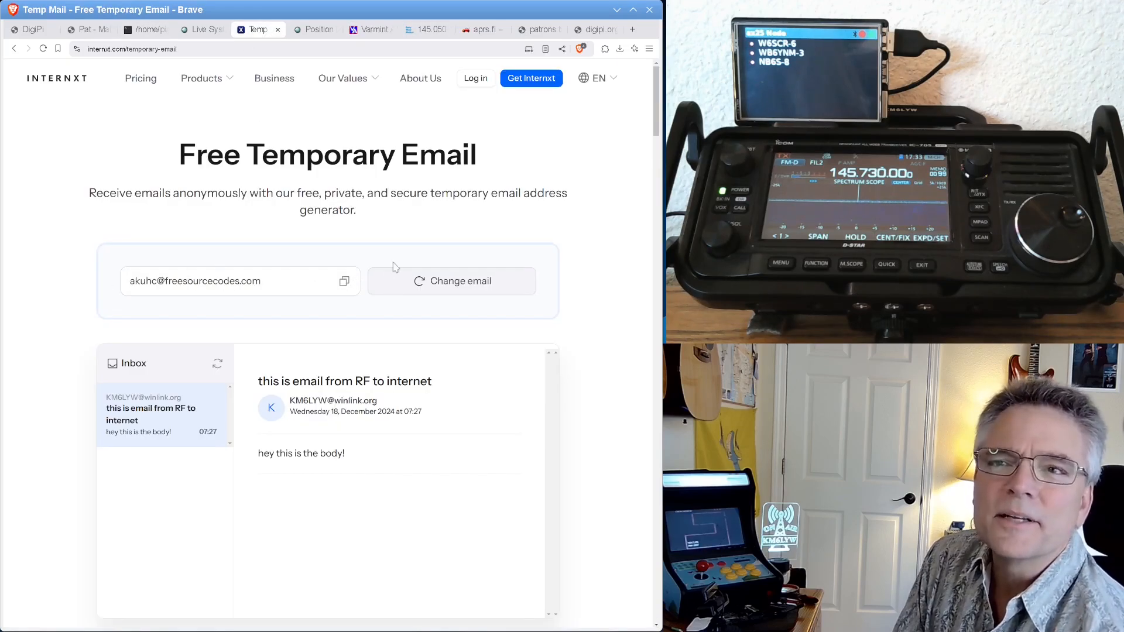
click(344, 281)
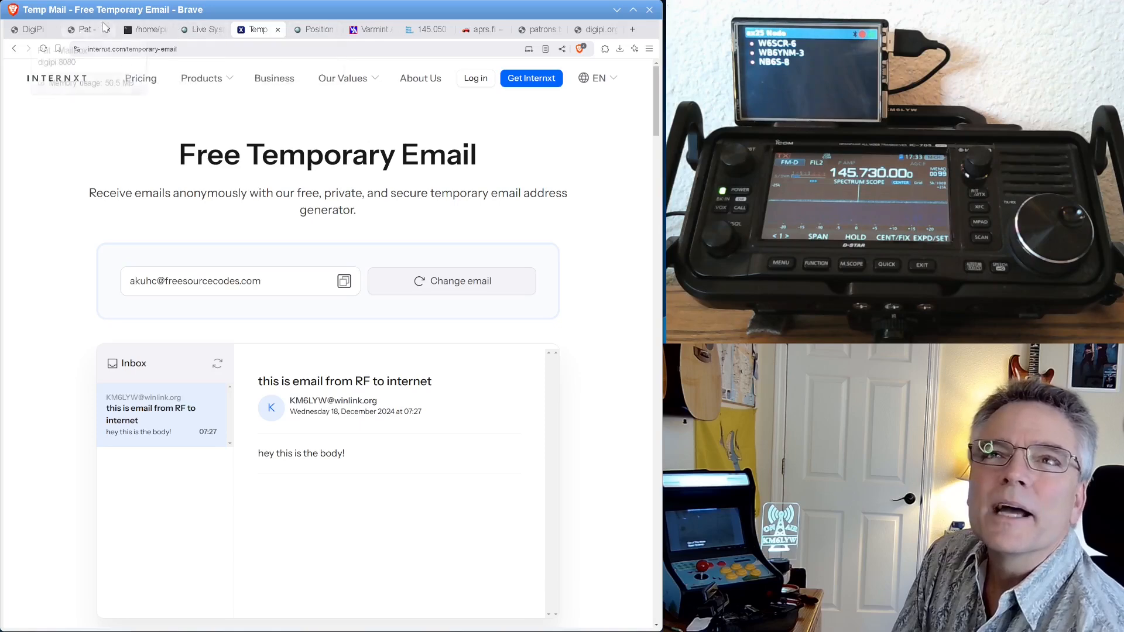
click(81, 29)
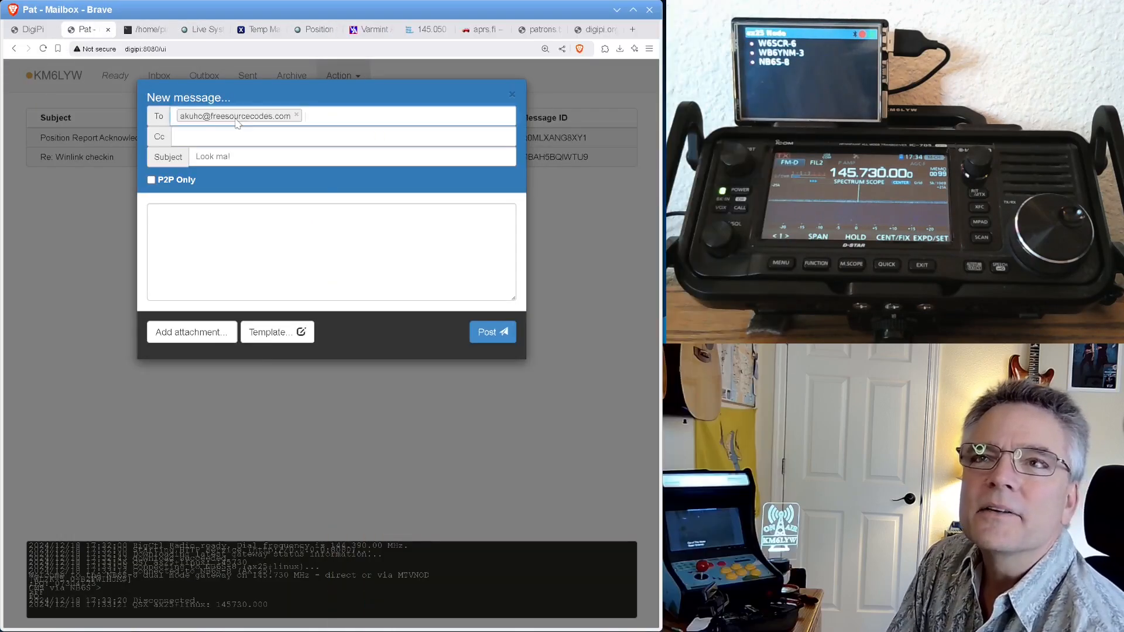
Post the email 'hey this is email via ham radio!' with body 'and this is the email!' signed KM6LYW.
click(351, 156)
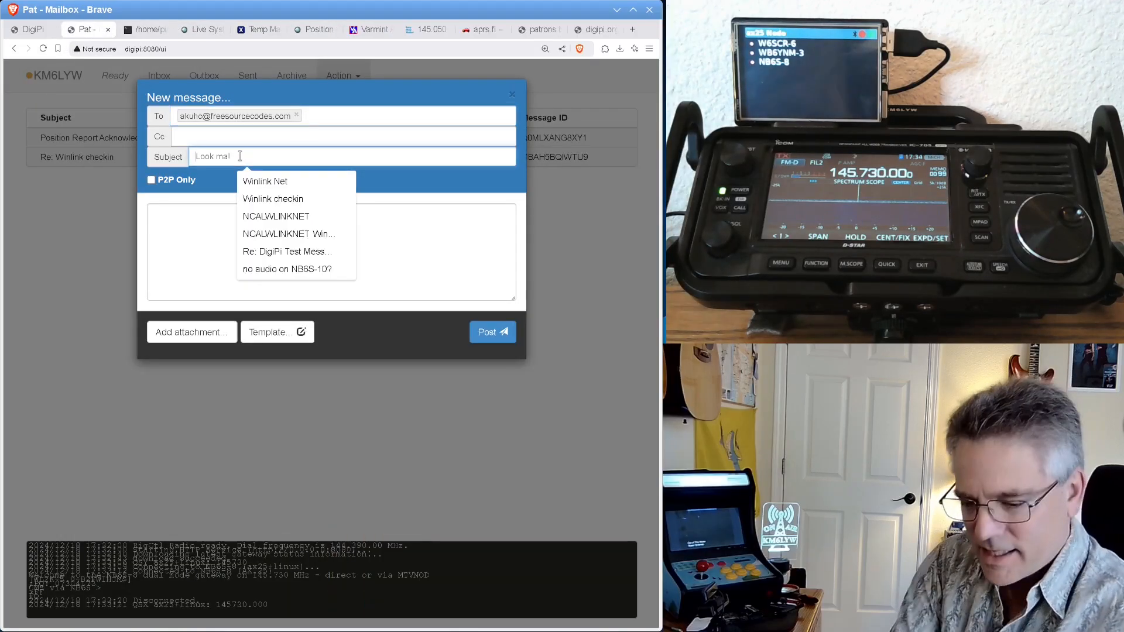
text(hey this is email)
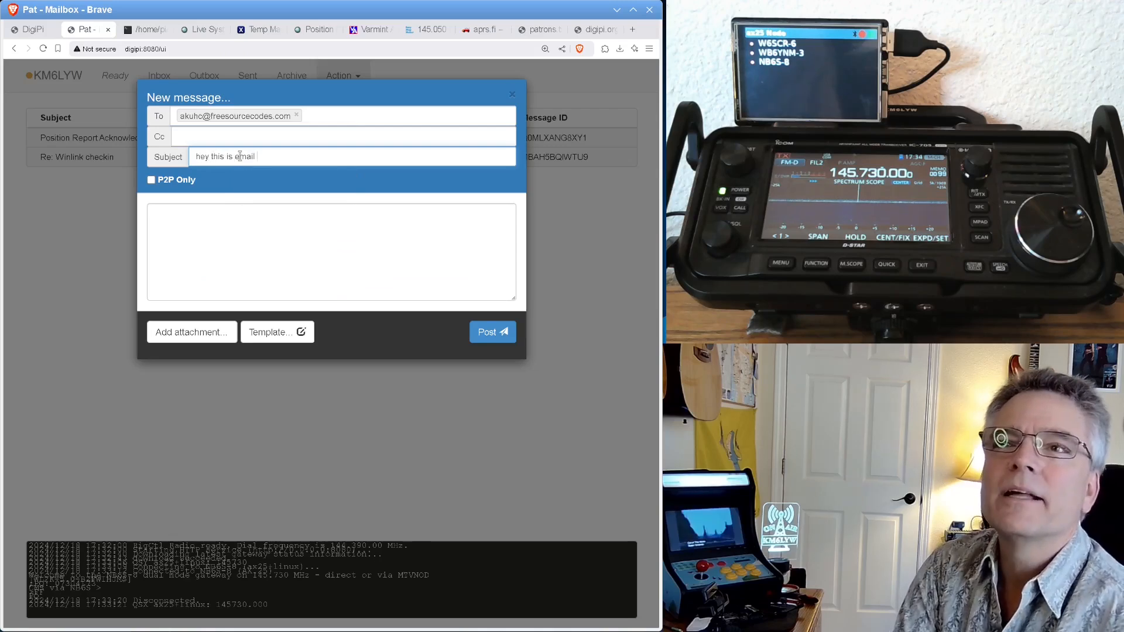
text(via ham radio!)
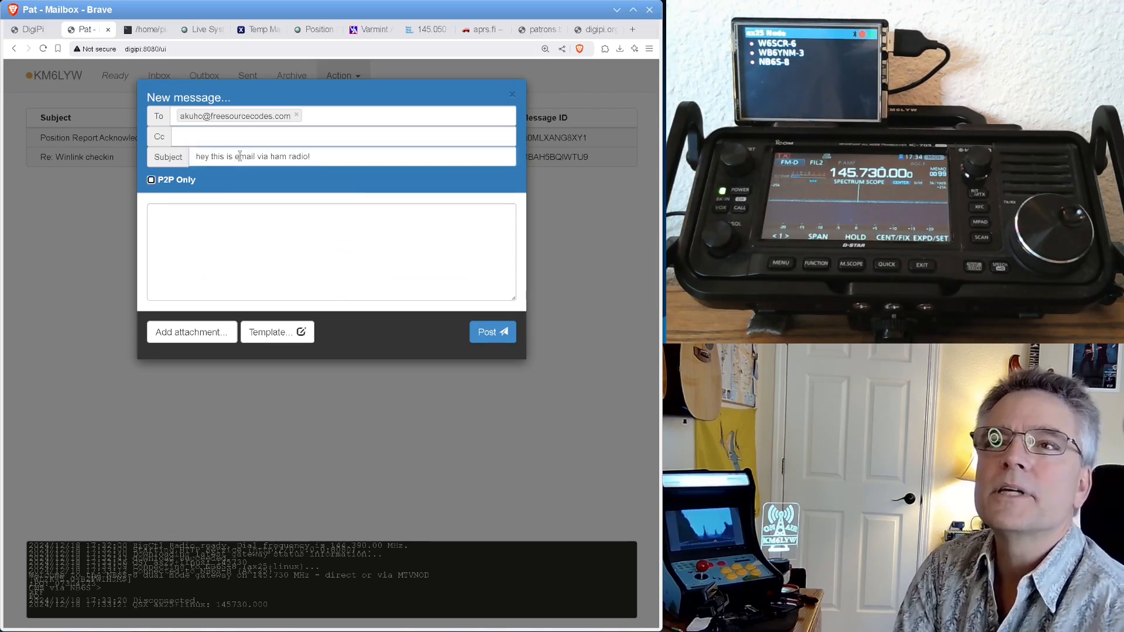
text(and this is)
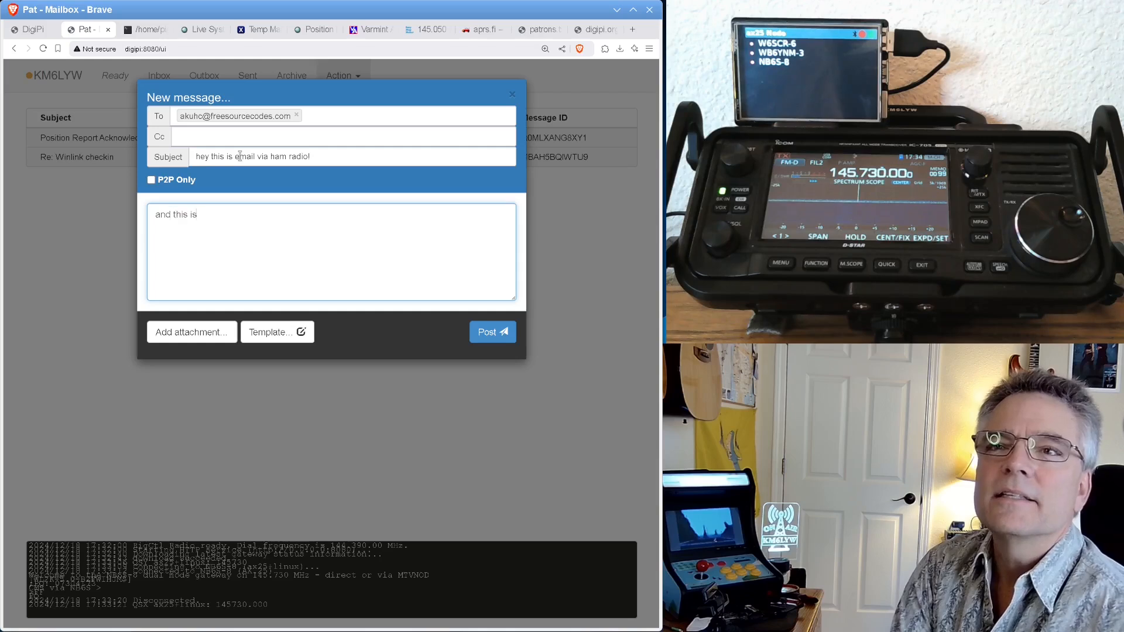
text(hte)
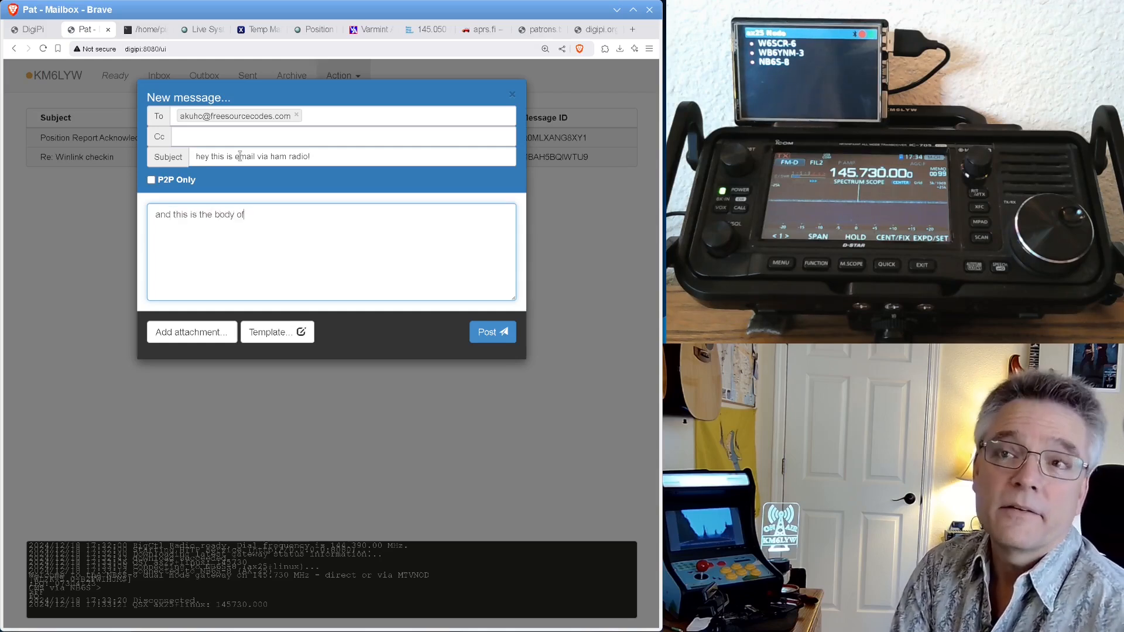
text(the email!)
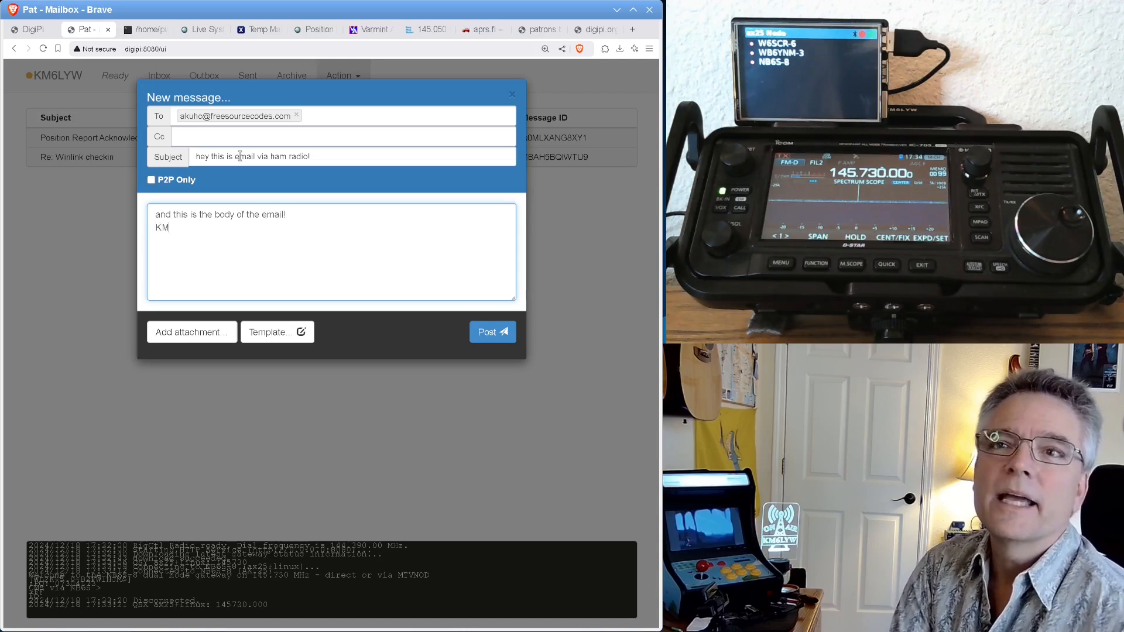
text(6LYW)
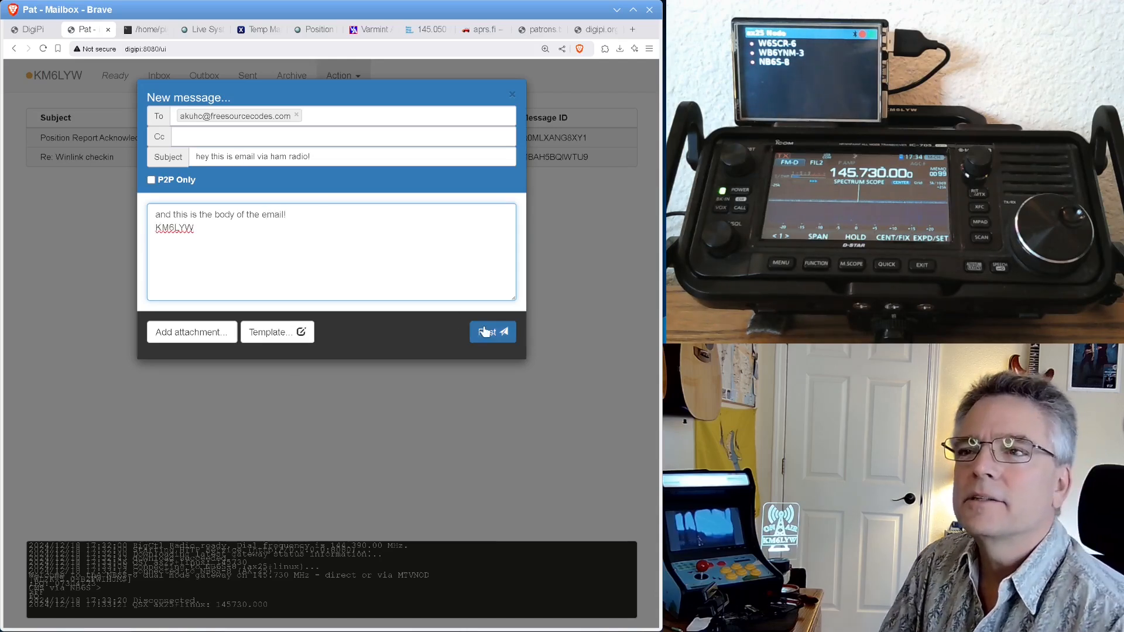
click(493, 332)
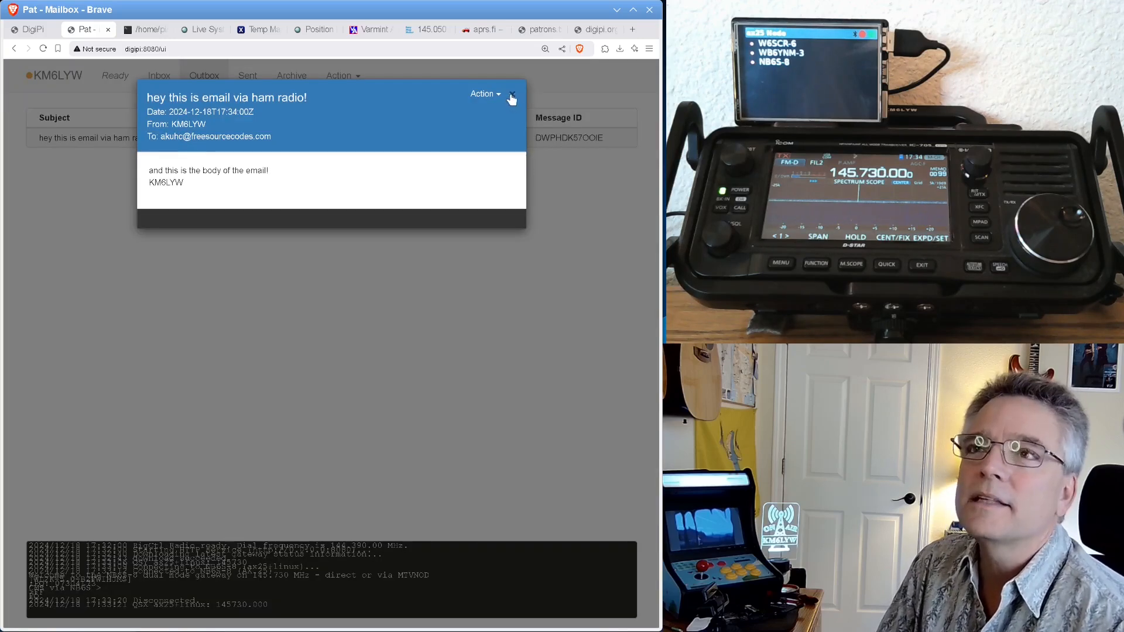
Connect over AX.25 to NB6S-8 at 145730 kHz and send the queued email, emptying the Outbox.
click(343, 75)
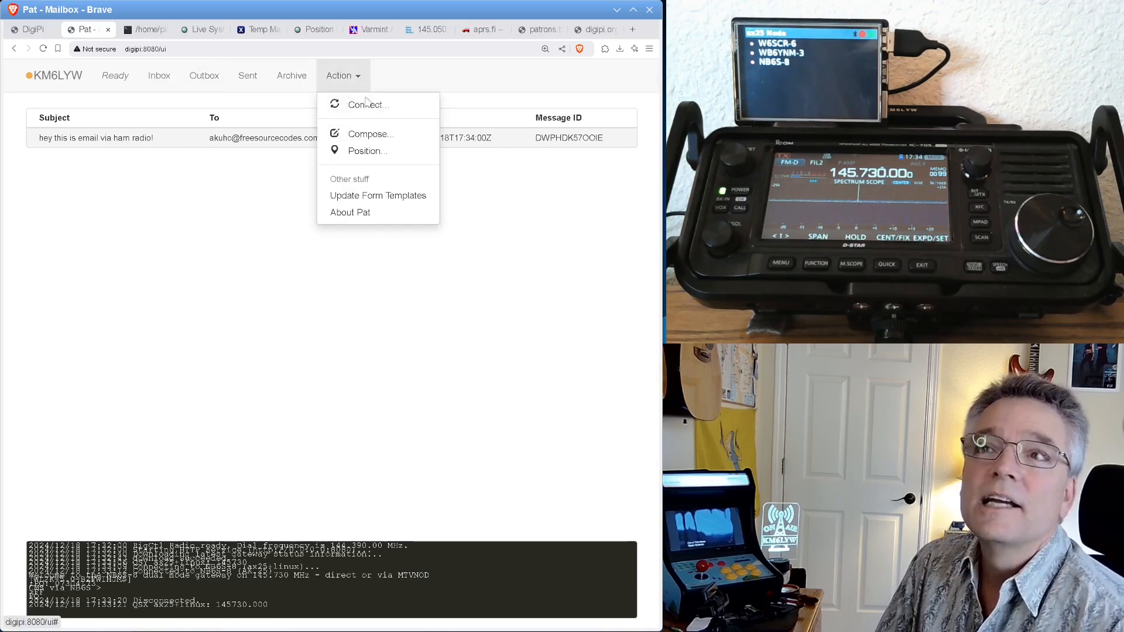
click(367, 104)
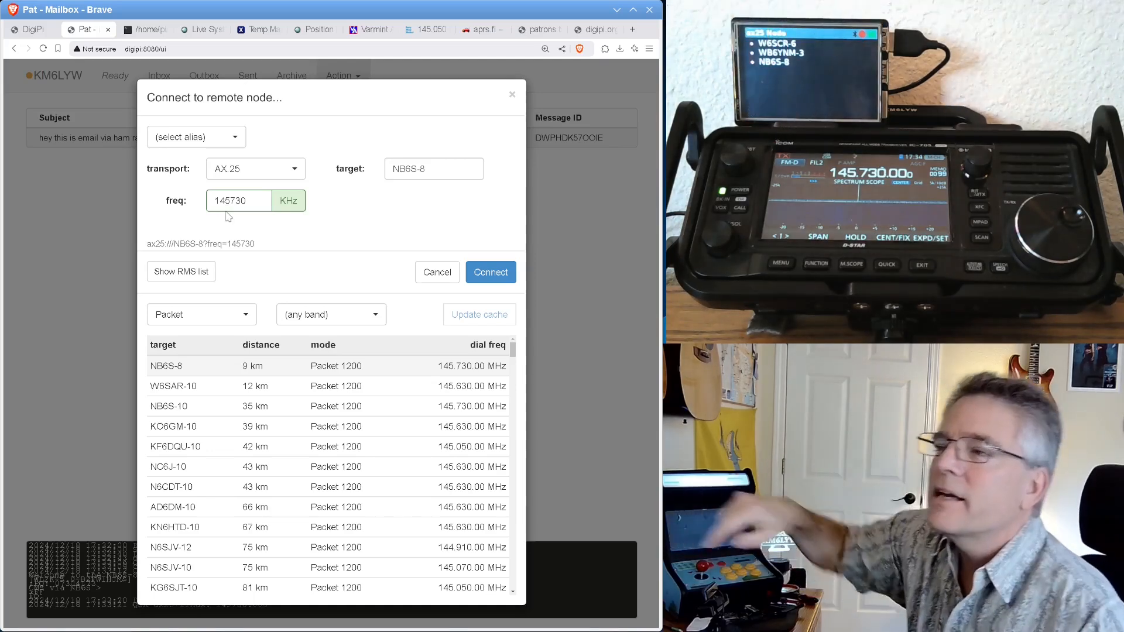
click(490, 271)
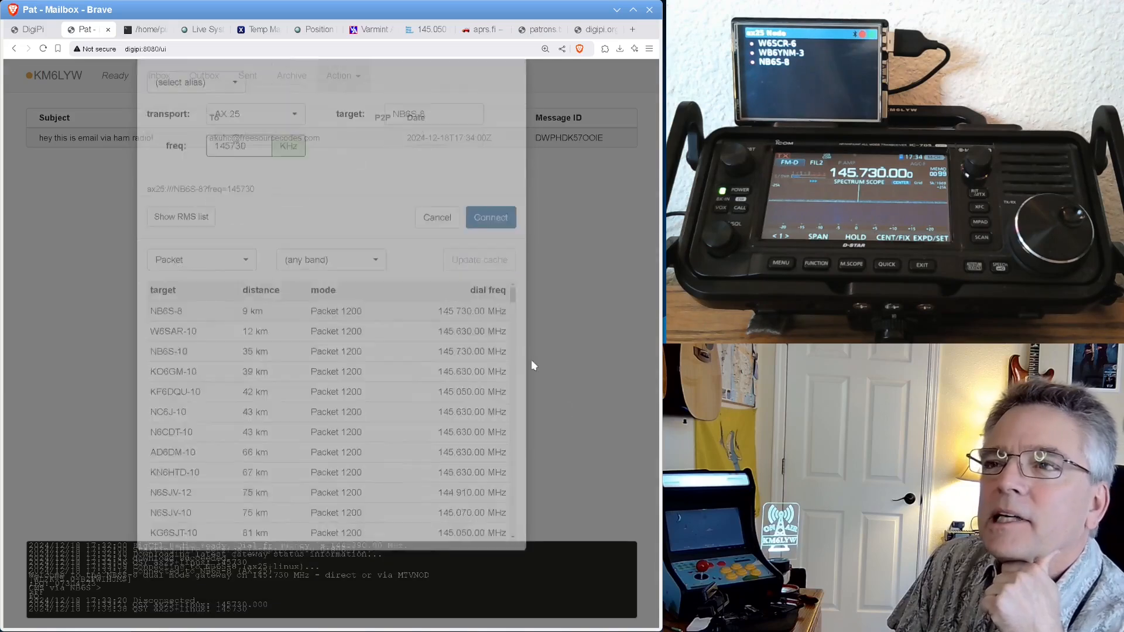
click(437, 218)
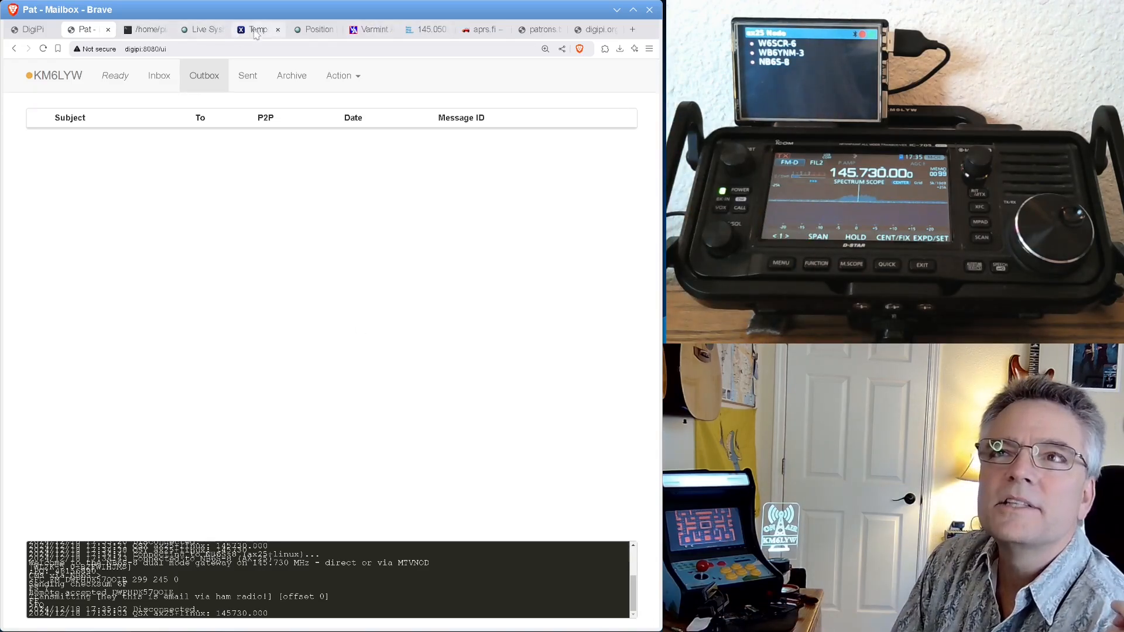
Read the arrived ham-radio email in the Temp Mail inbox and return to Pat.
click(257, 29)
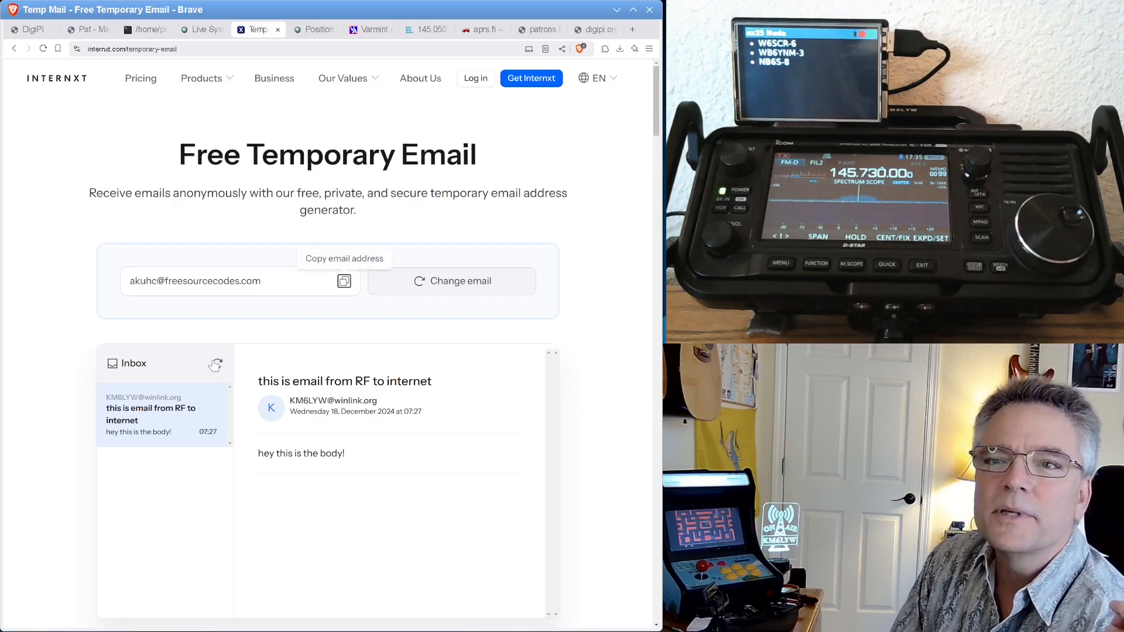
mouse_move(206, 502)
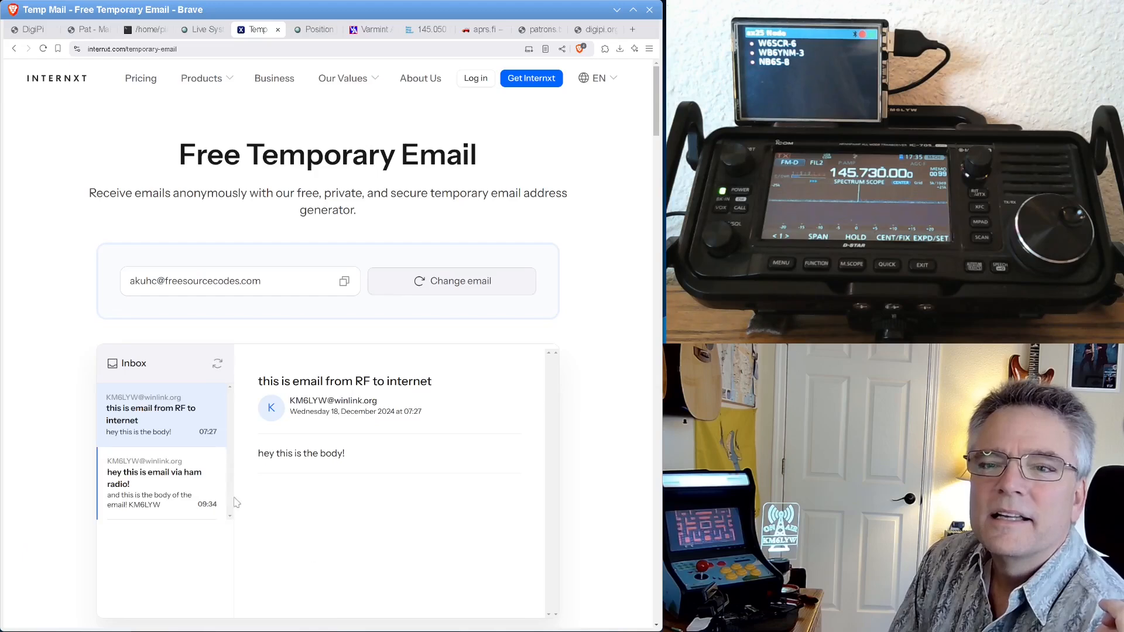
click(155, 484)
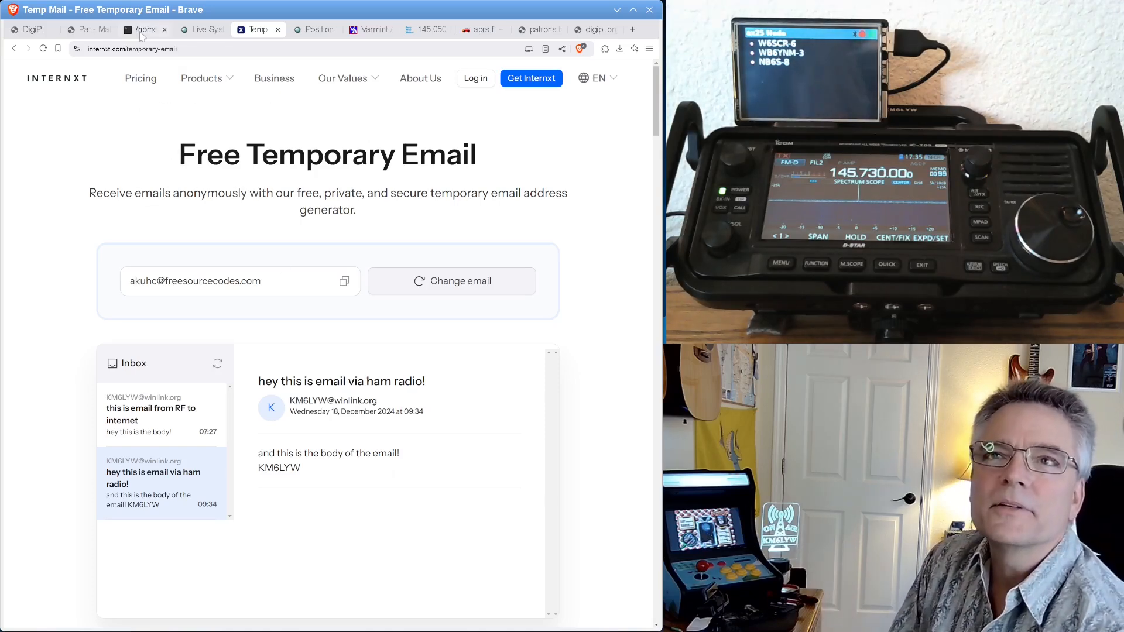
click(86, 30)
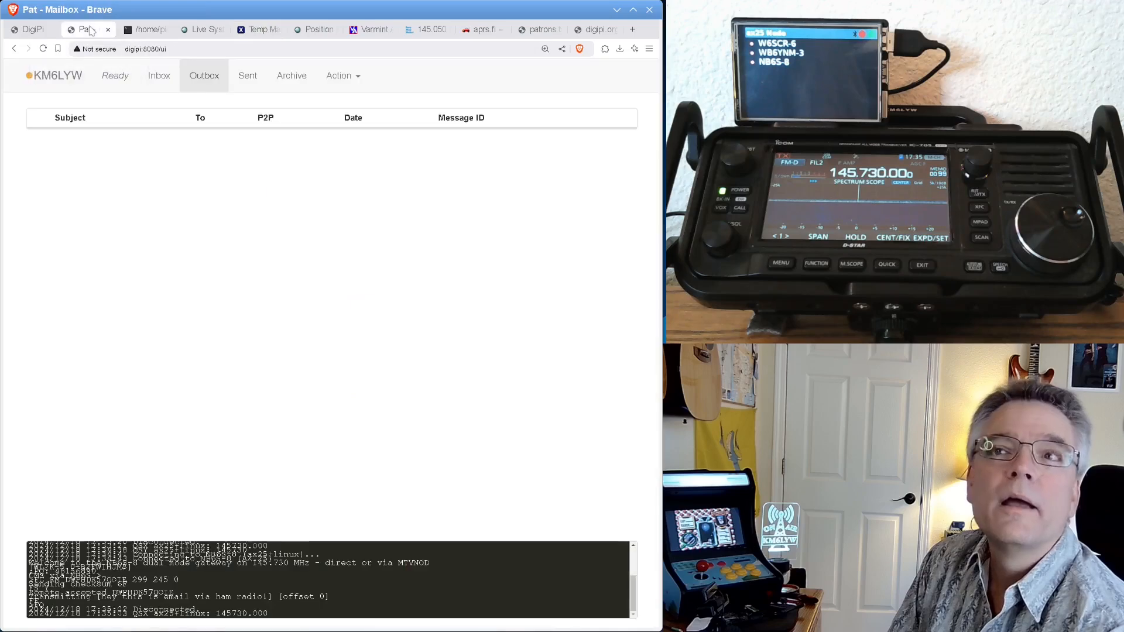
mouse_move(477, 205)
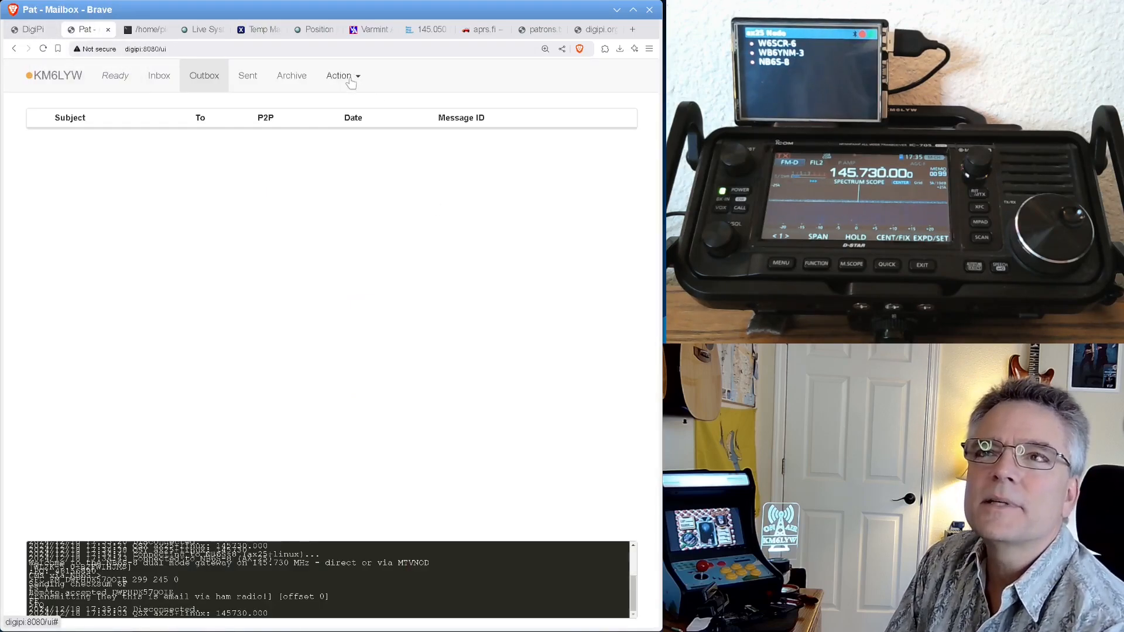
Start a new message signed KM6LYW and copy in the temp inbox address as recipient.
click(338, 75)
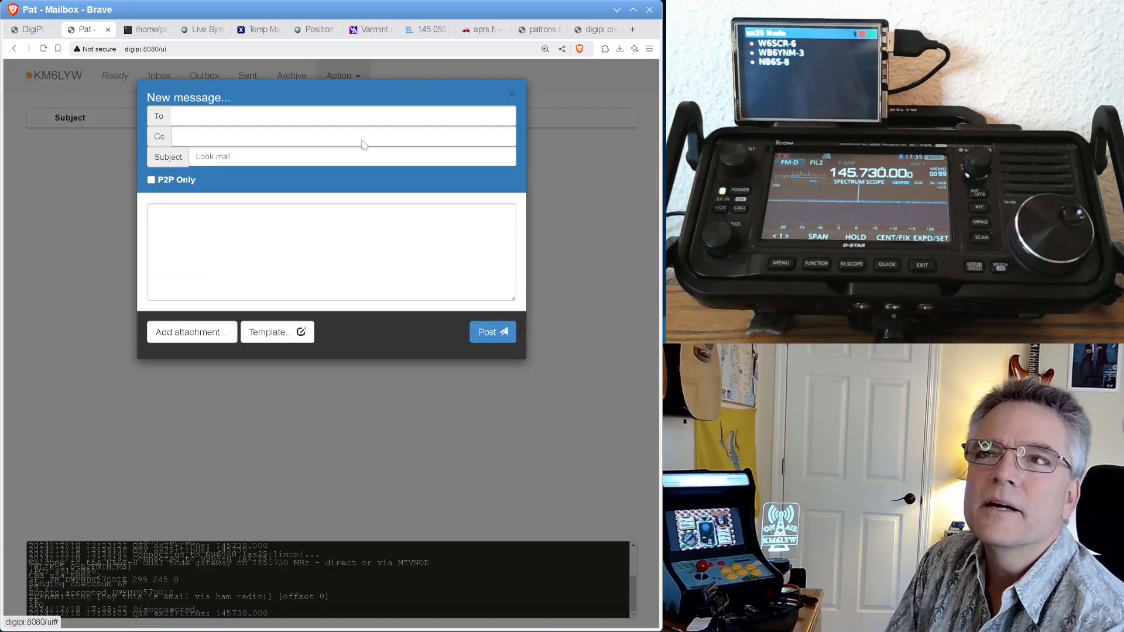
text(KM6LYW)
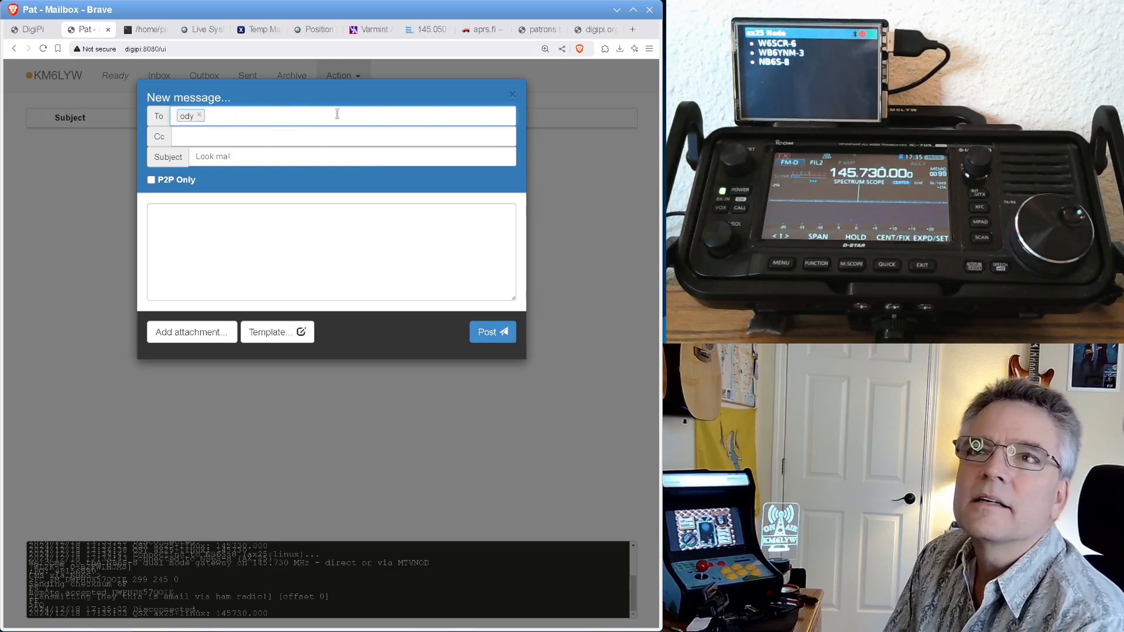
click(255, 29)
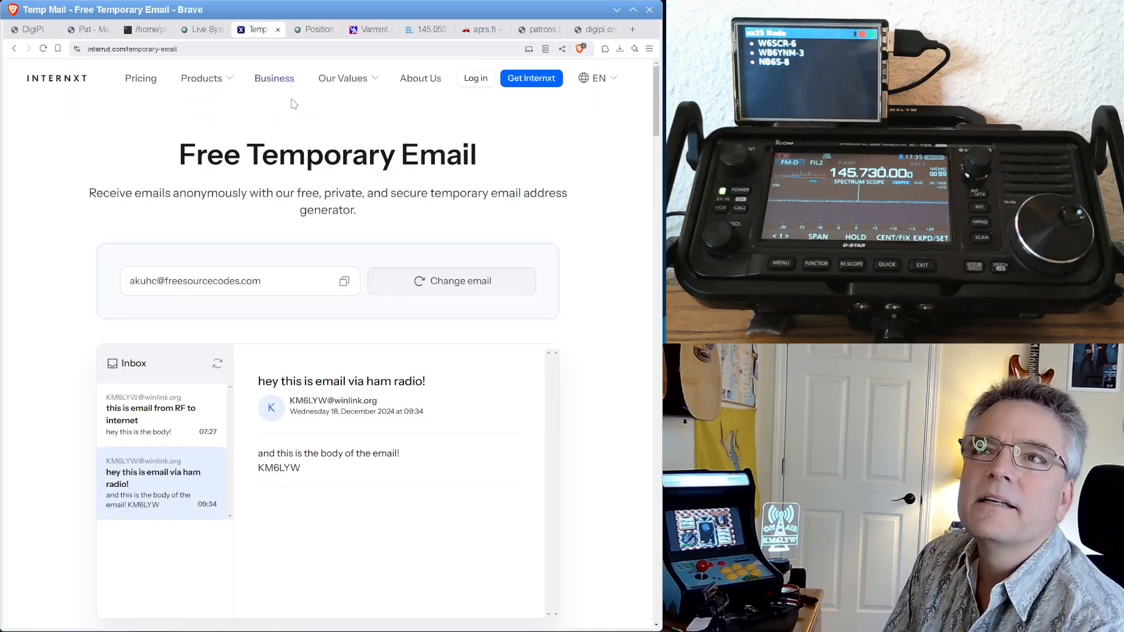
click(344, 280)
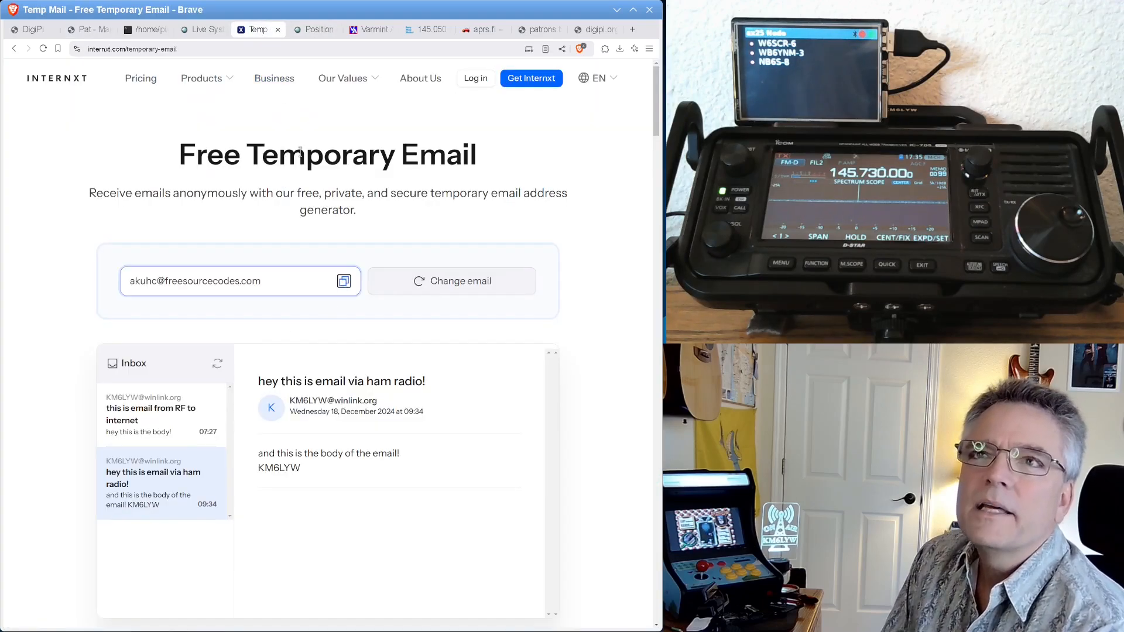
click(85, 29)
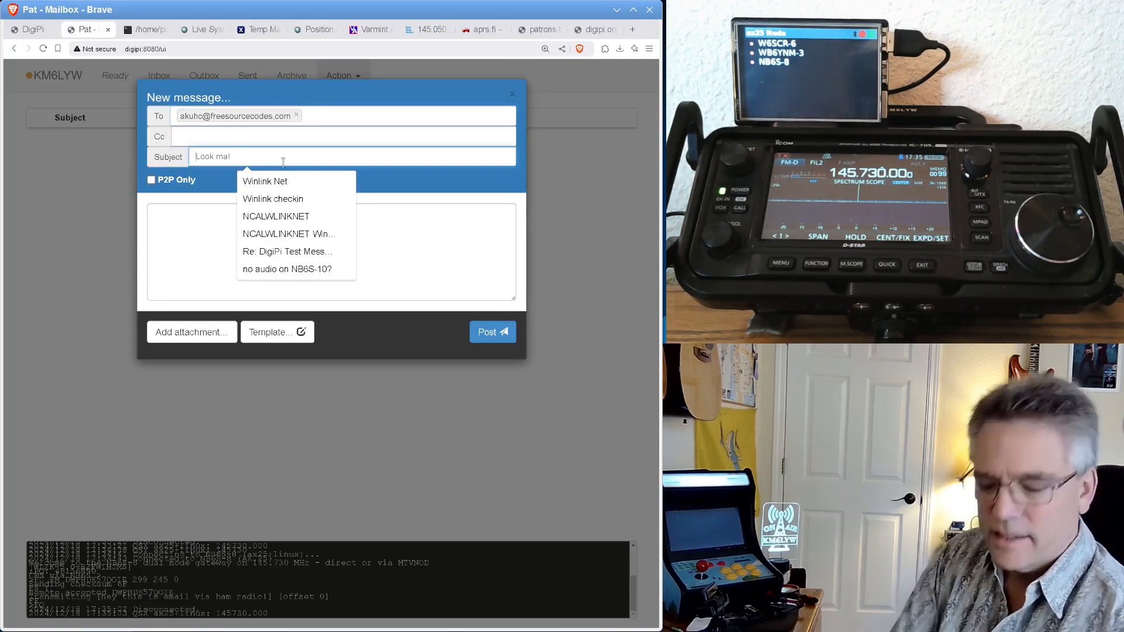
Post the email 'this is a long shot!' saying 'Hey this went 200 miles!' to the Outbox.
text(this is a long)
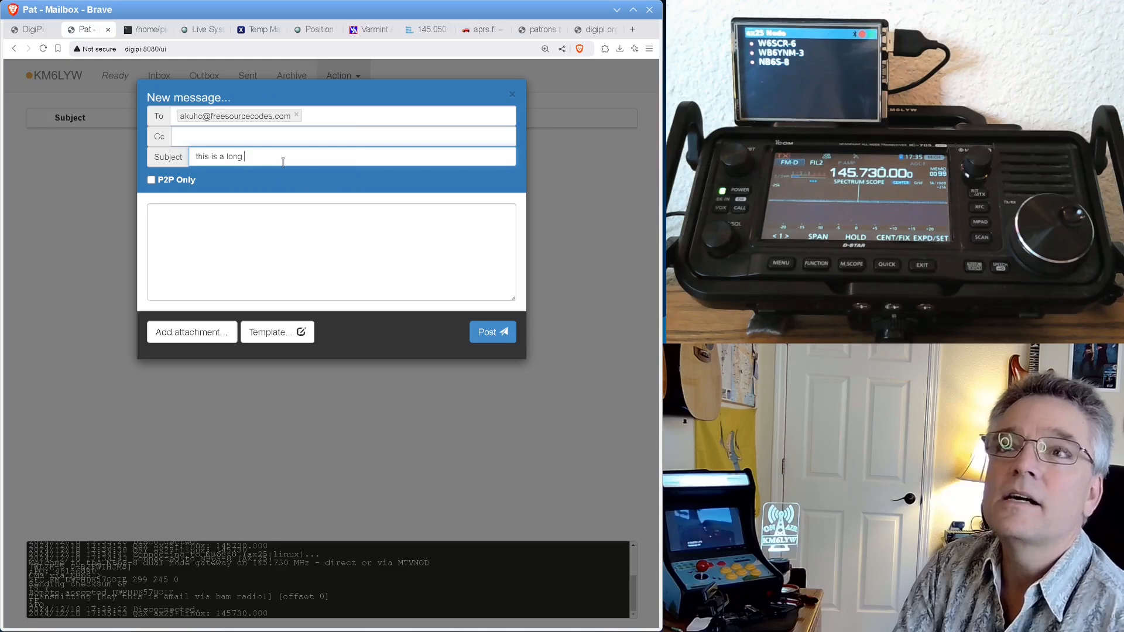
text(shot!)
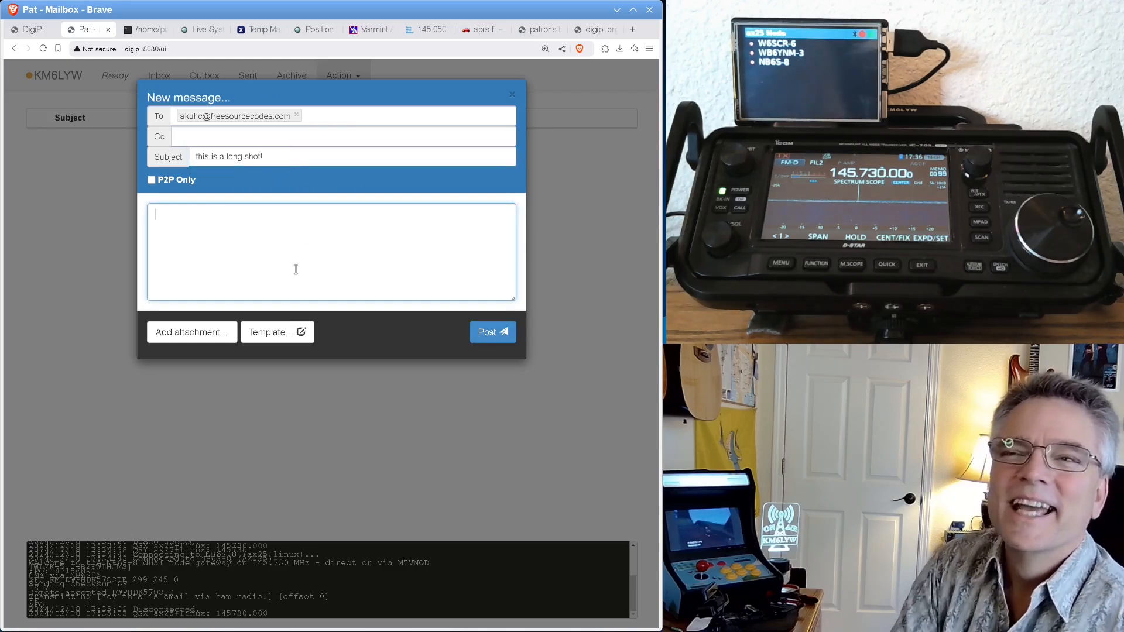
text(Hey this went)
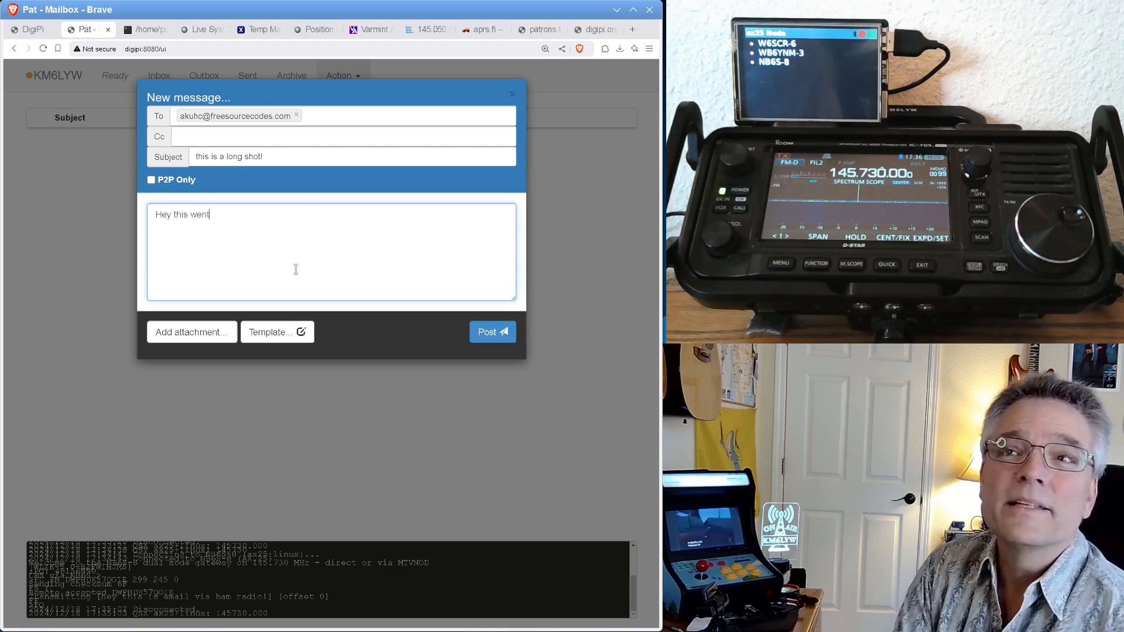
text(200 miles!)
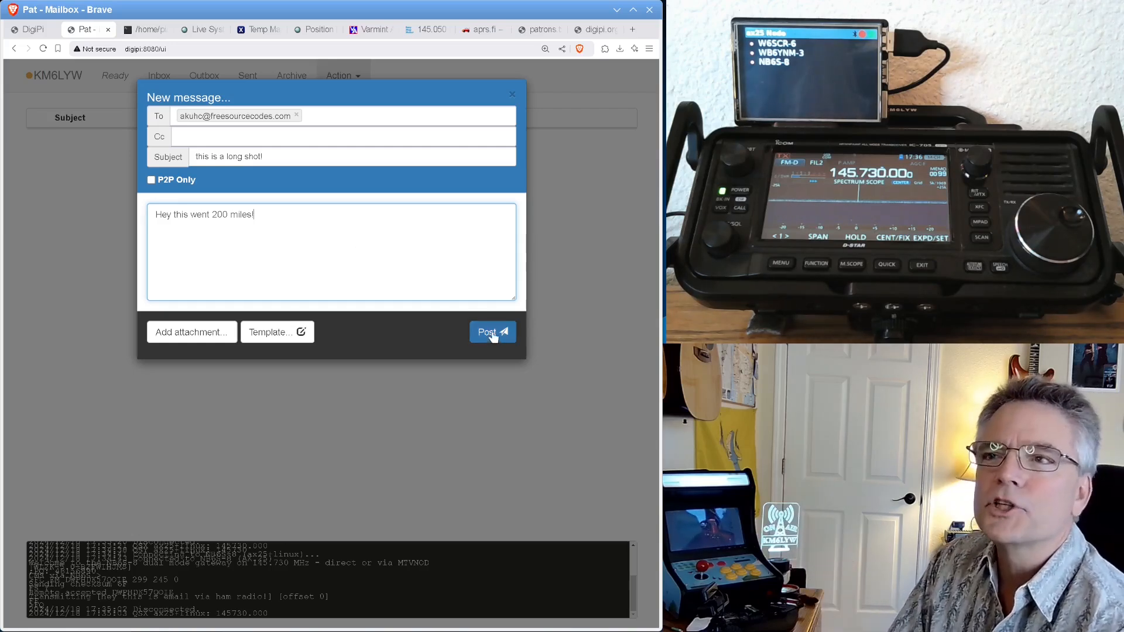
click(493, 331)
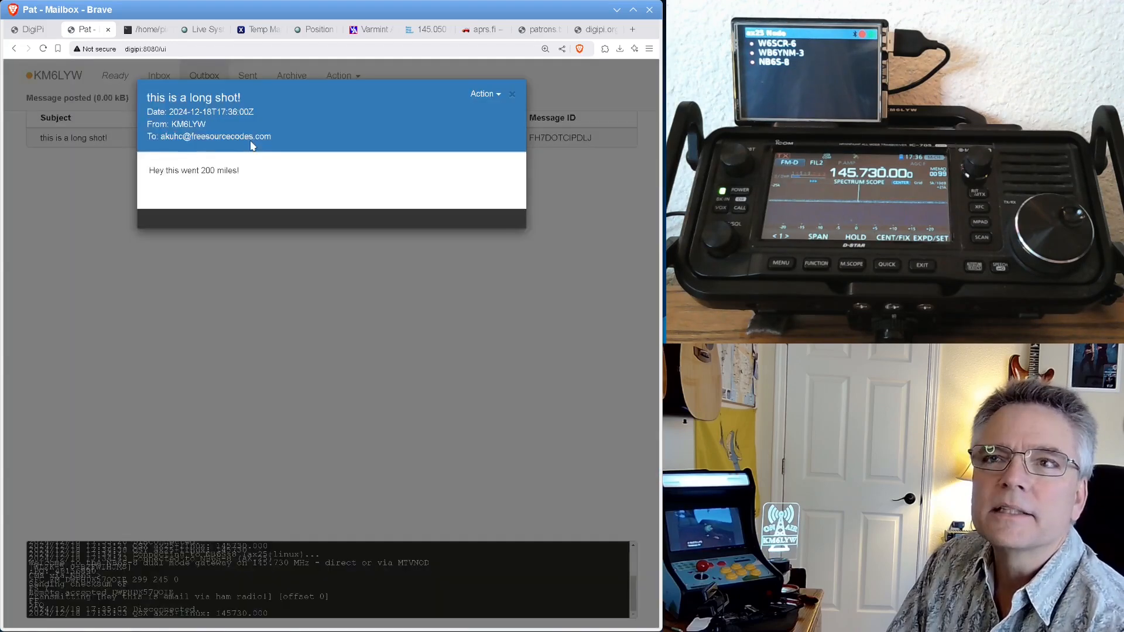
click(512, 94)
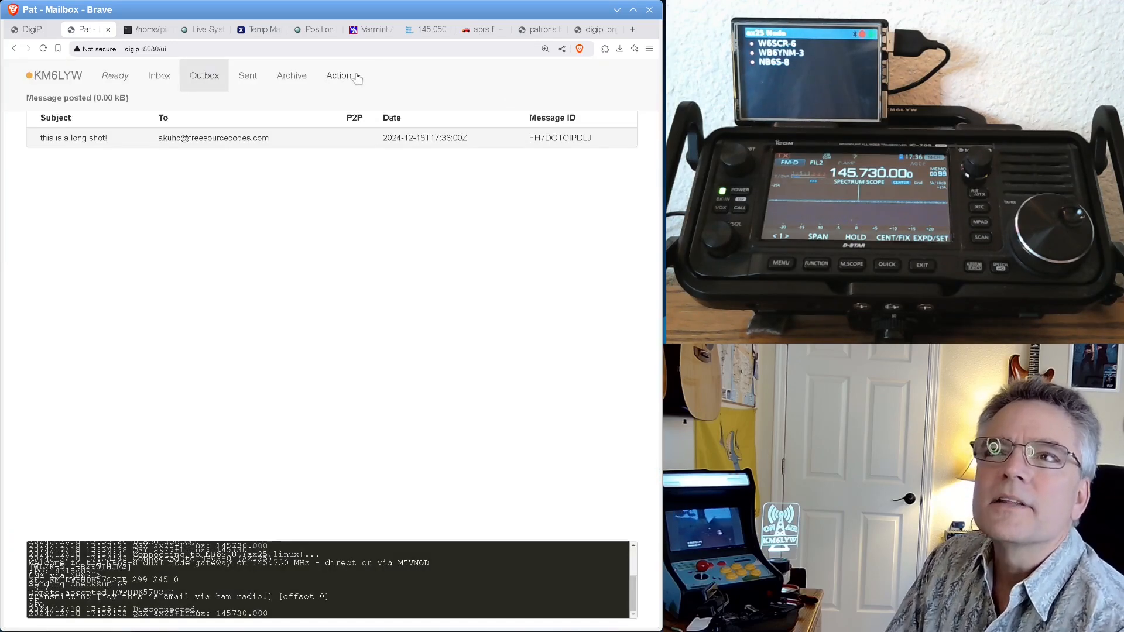
In the Connect form, replace the NB6S-8 target with KT2KT-10 via a digipeater path.
click(337, 75)
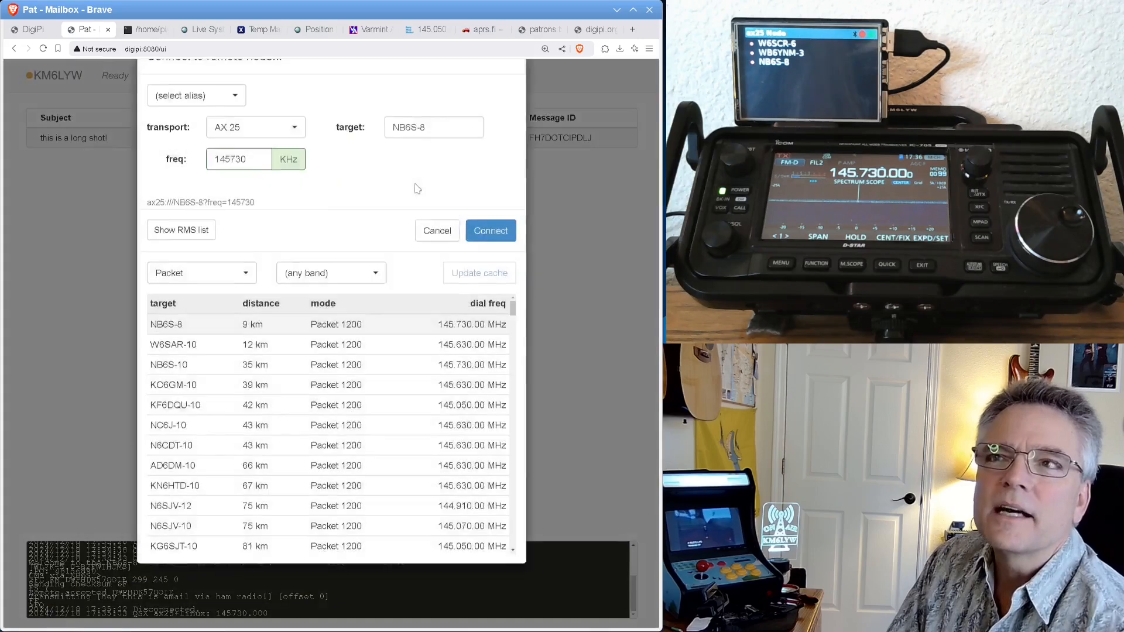
click(434, 168)
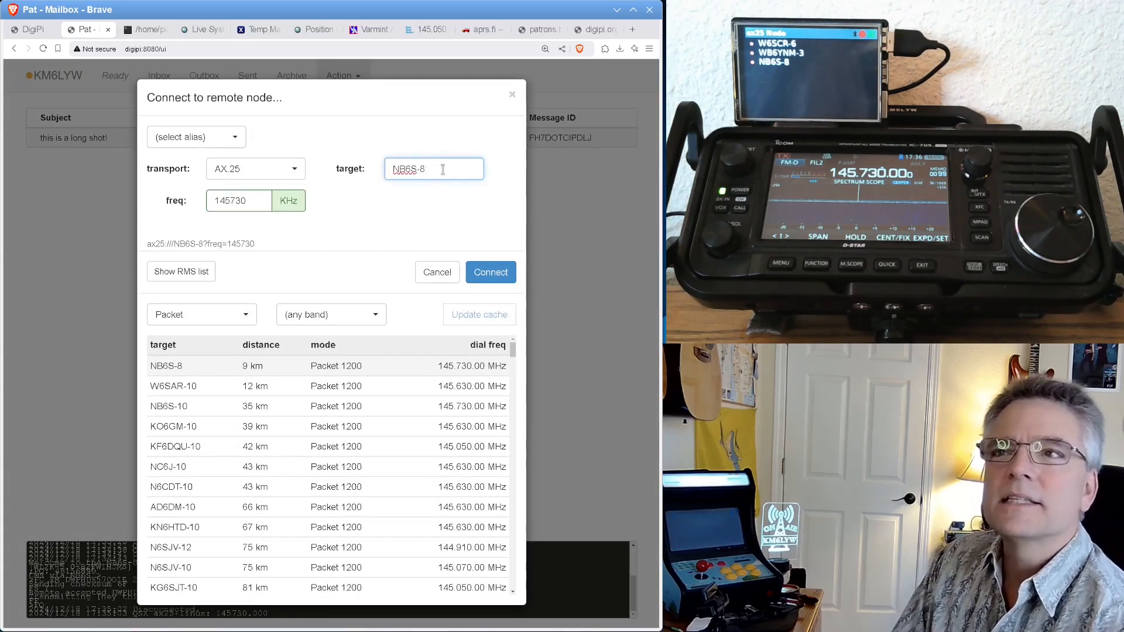
triple_click(433, 169)
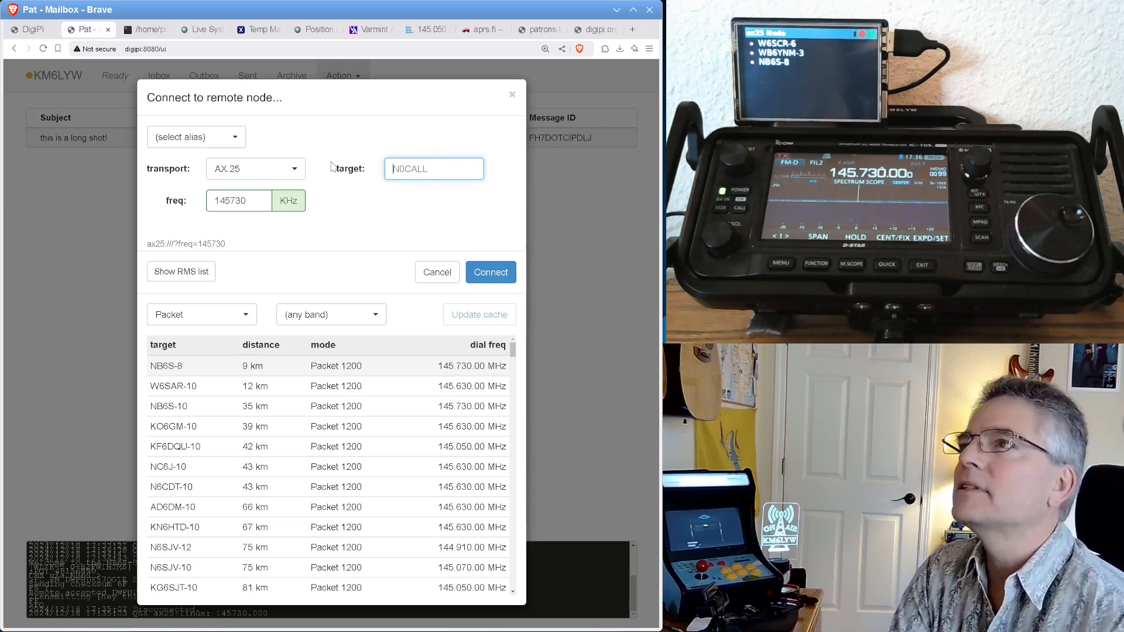
text(KT2KT)
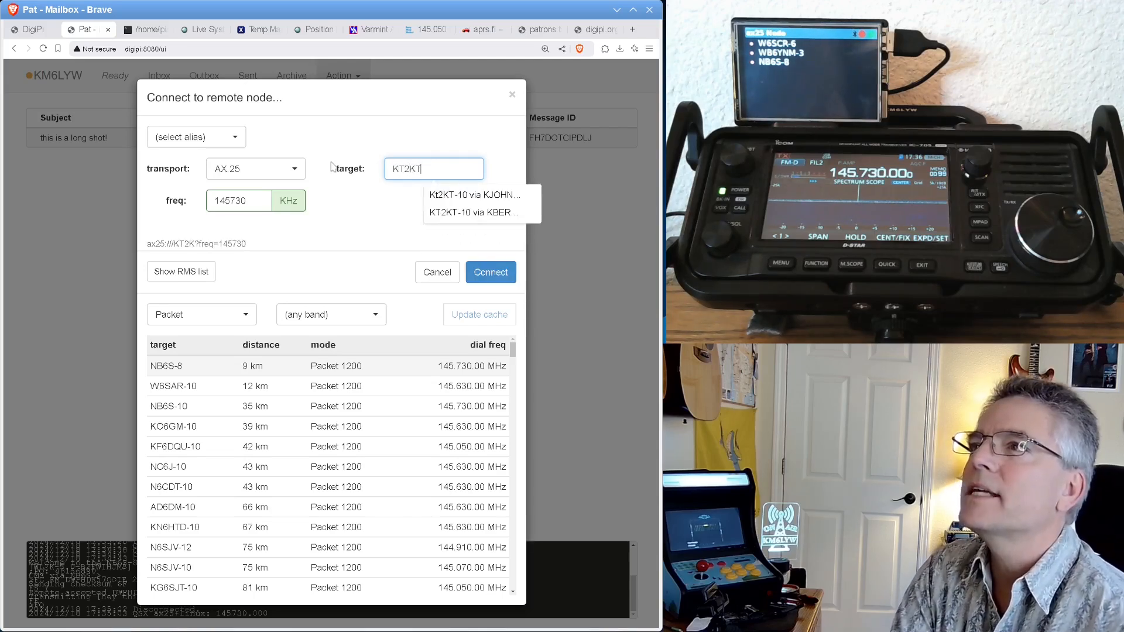
text(-10)
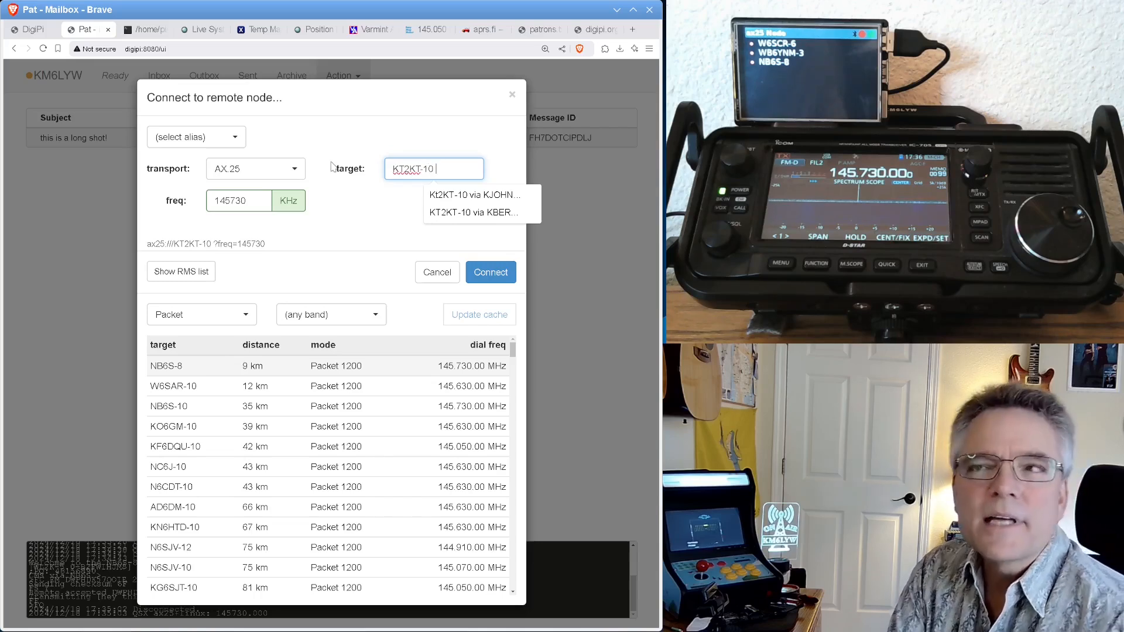
text(via)
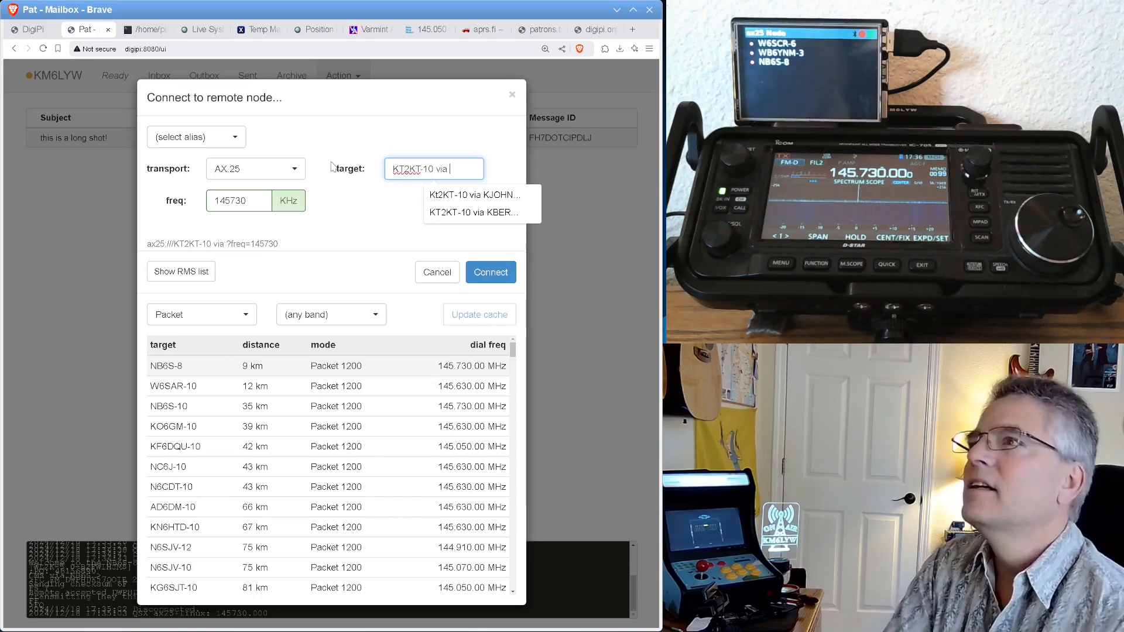
Complete the path with digipeaters KBERR, KBULN and BRKNRG on 145050 kHz.
text(KBERR)
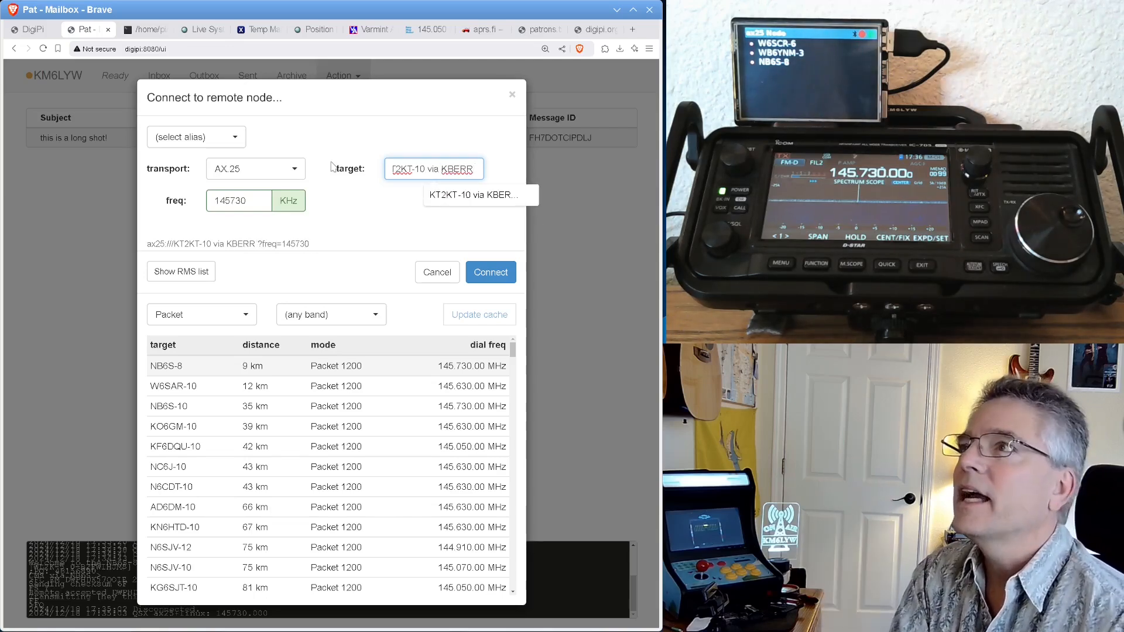
text(KBULN)
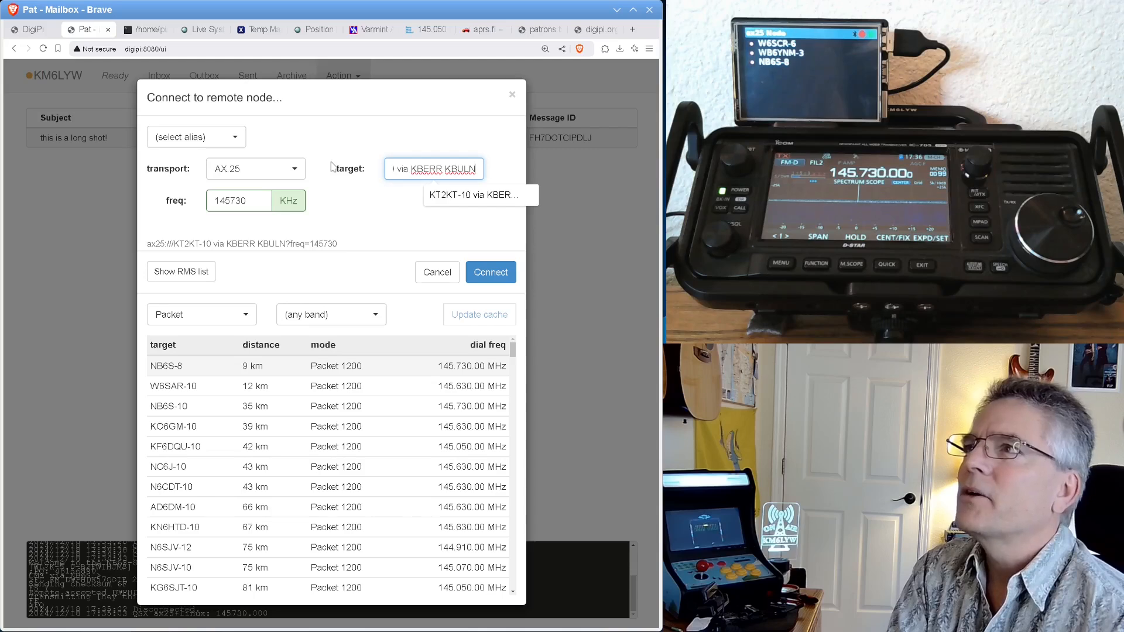
text(BRKNRG)
click(239, 200)
text(145050)
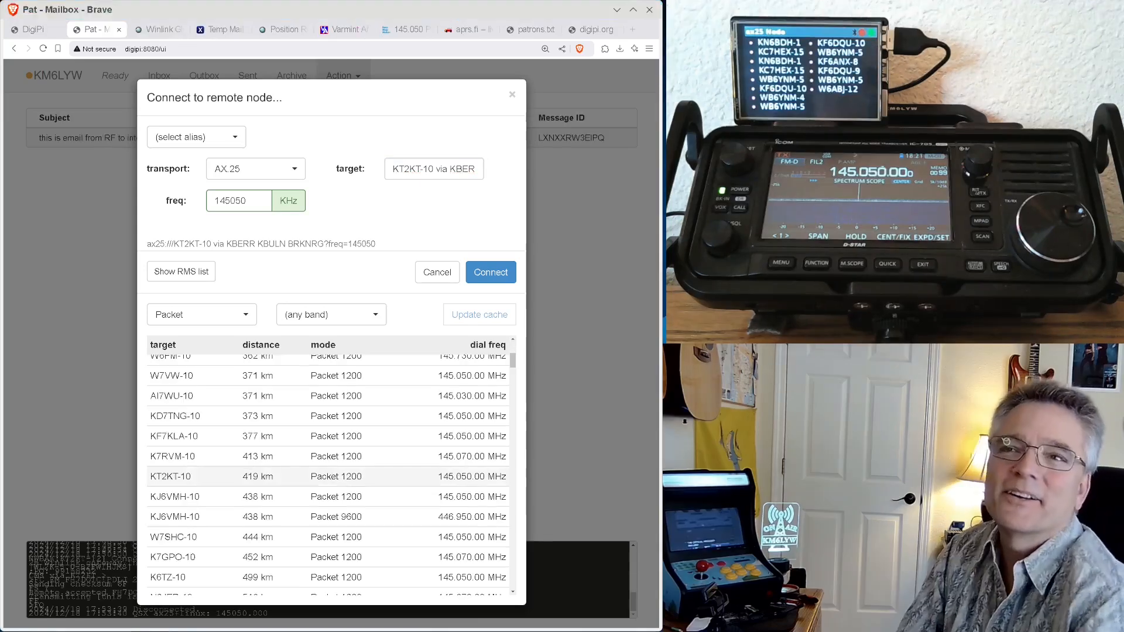
Connect over AX.25 to KT2KT-10 through the three digipeaters, then return to the DigiPi dashboard.
click(491, 272)
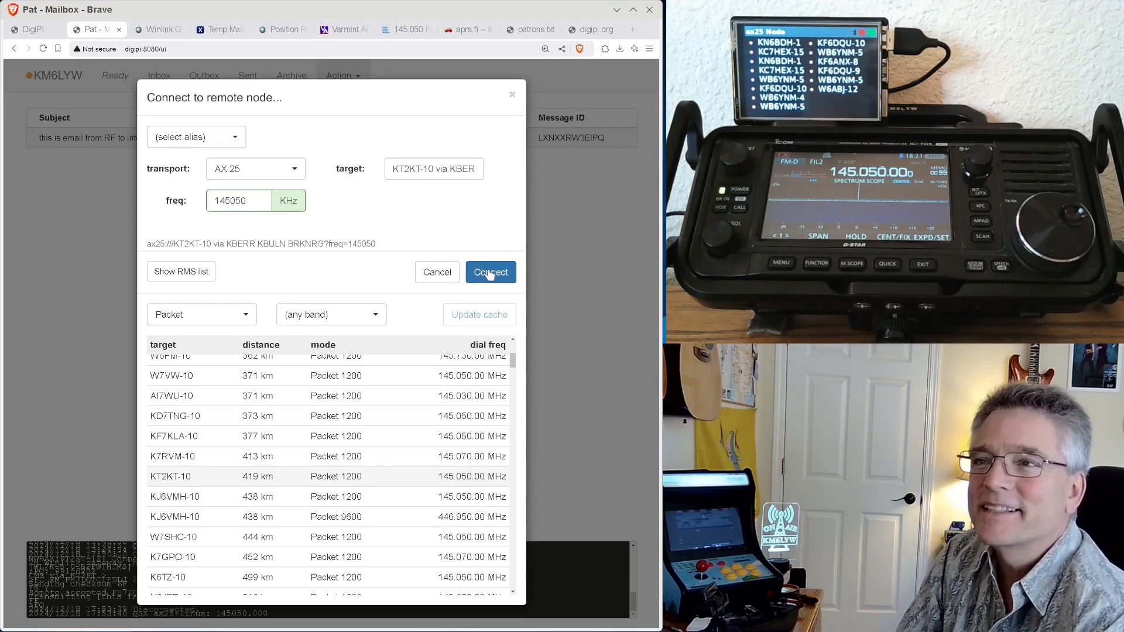
click(491, 272)
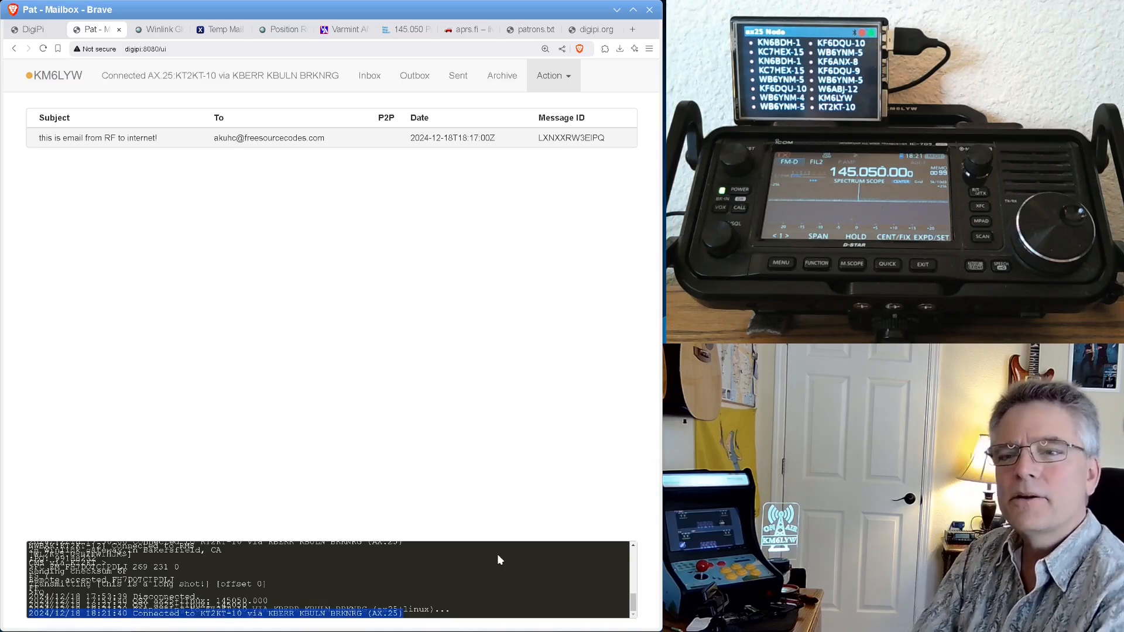
mouse_move(373, 376)
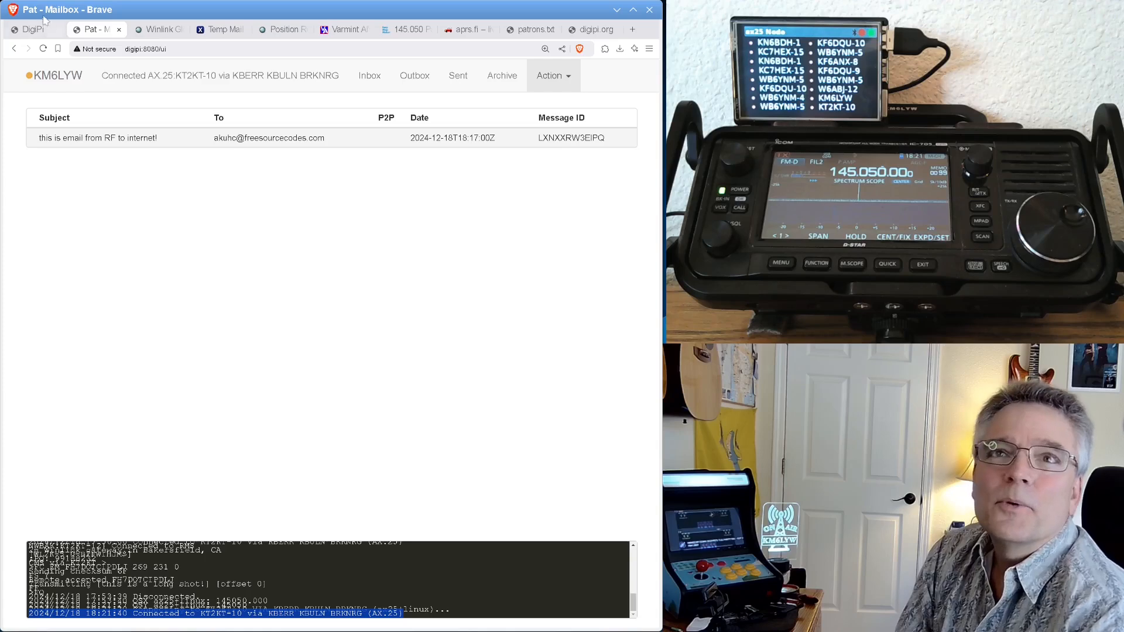
click(32, 29)
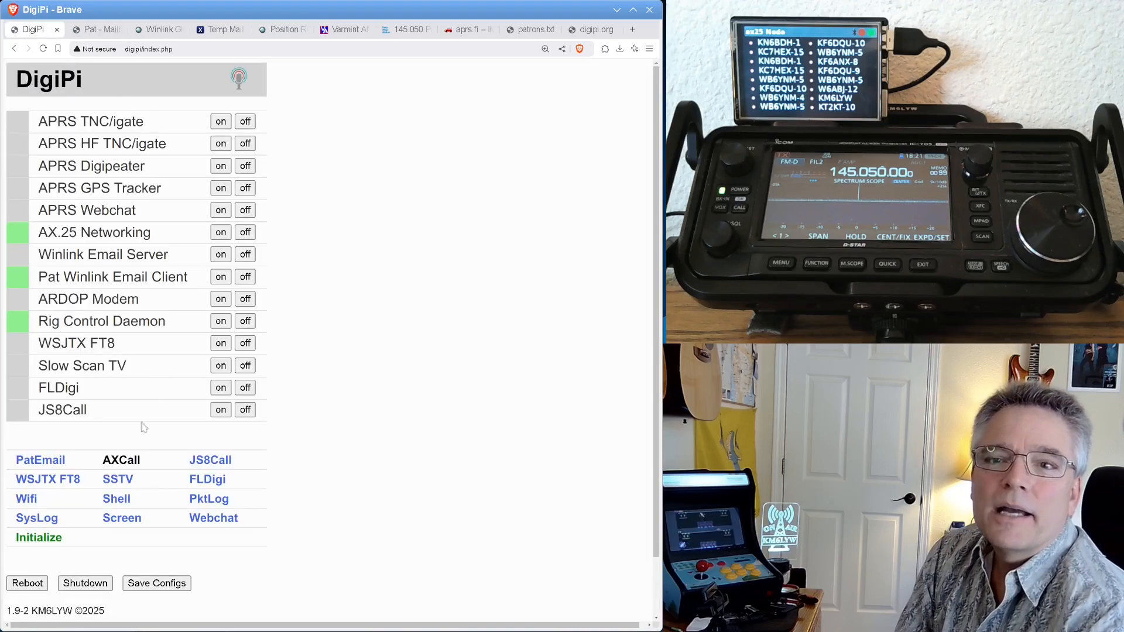
From AX.25 Utilities, launch linpac to monitor live packet traffic from KT2KT-10.
click(120, 459)
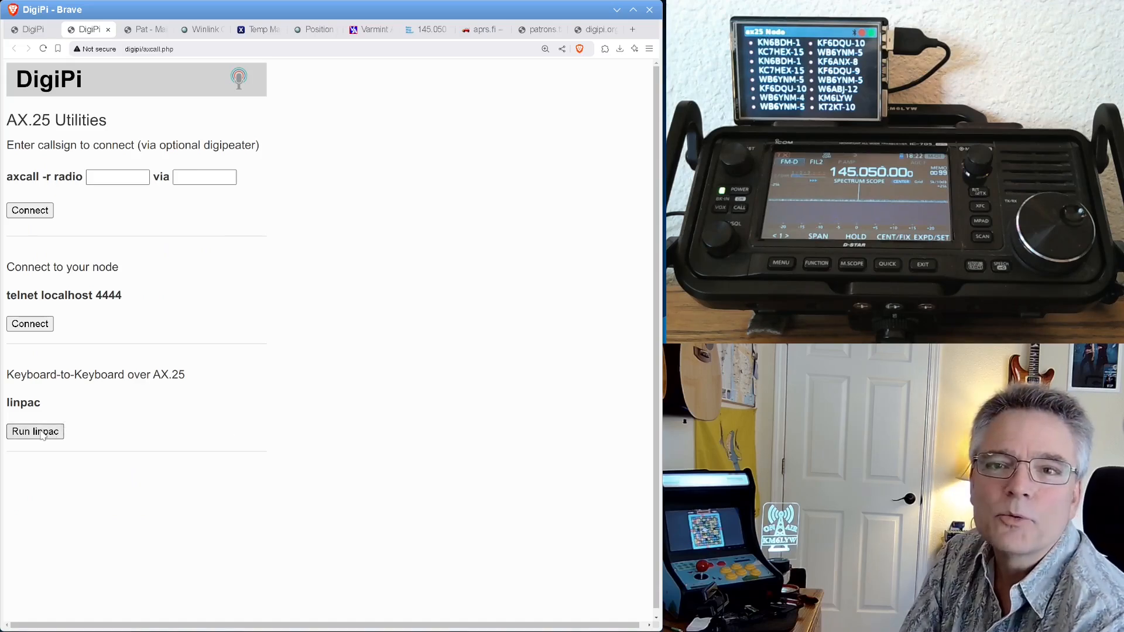
click(34, 431)
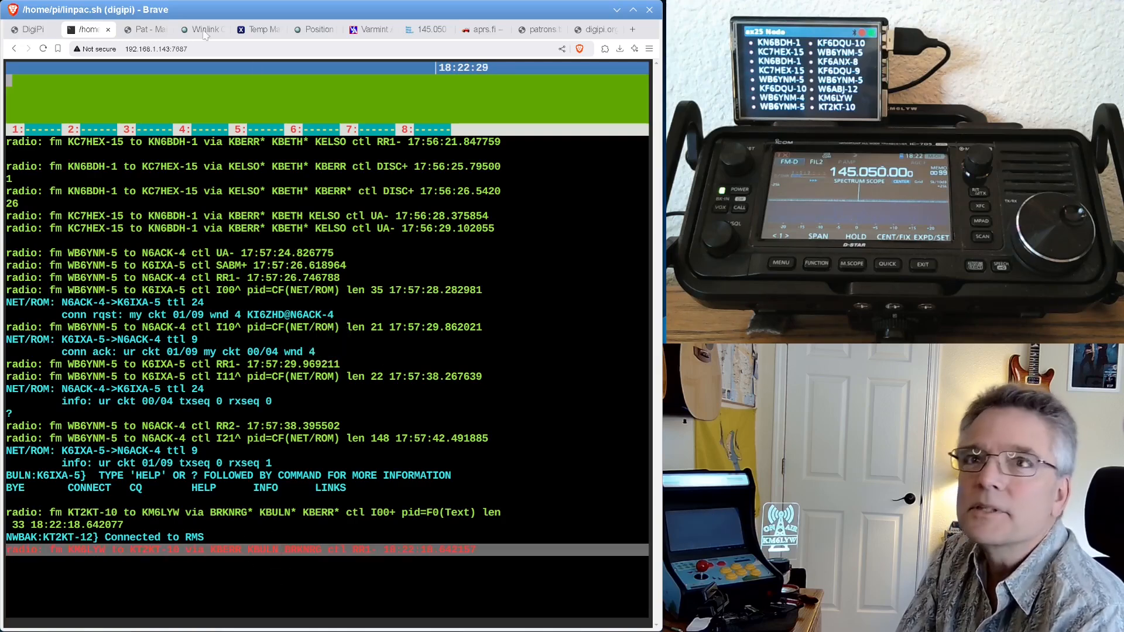
Return to the Pat mailbox with the KT2KT-10 session still connected.
click(140, 29)
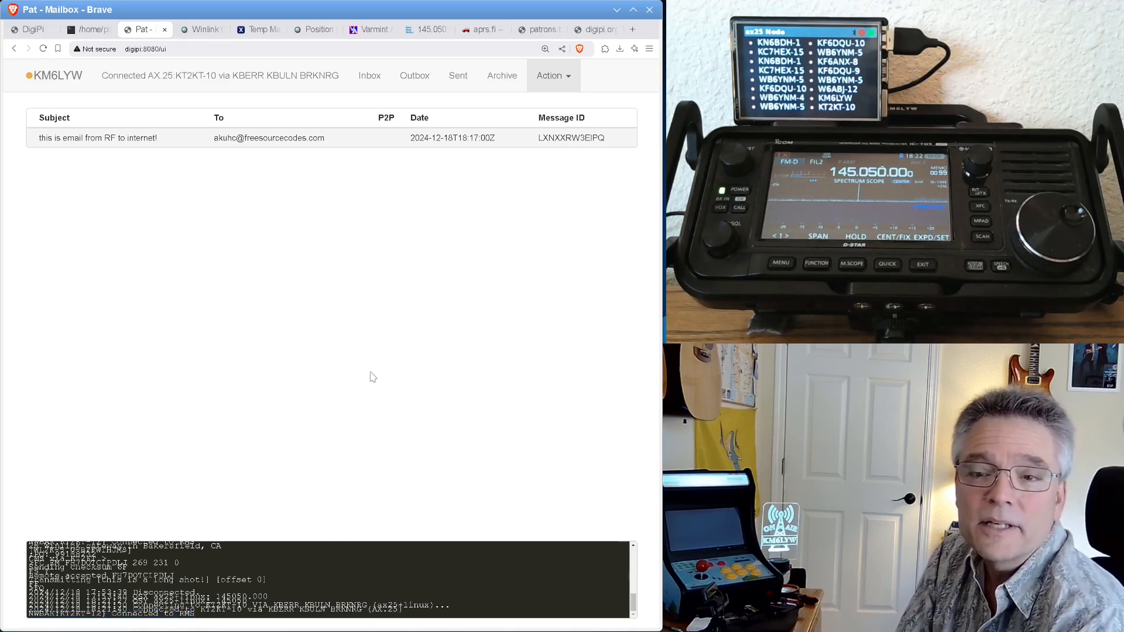
Switch to the linpac monitor showing the Bakersfield gateway's greeting to Pat.
click(86, 29)
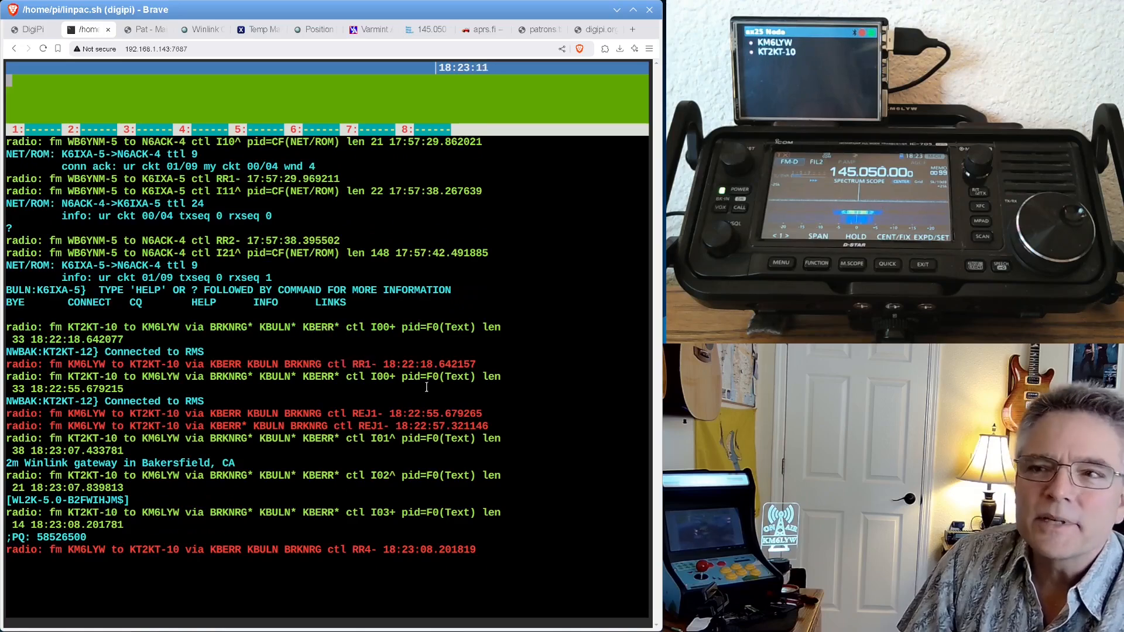
Review the gateway handshake in linpac, then return to the Pat mailbox log.
double_click(360, 413)
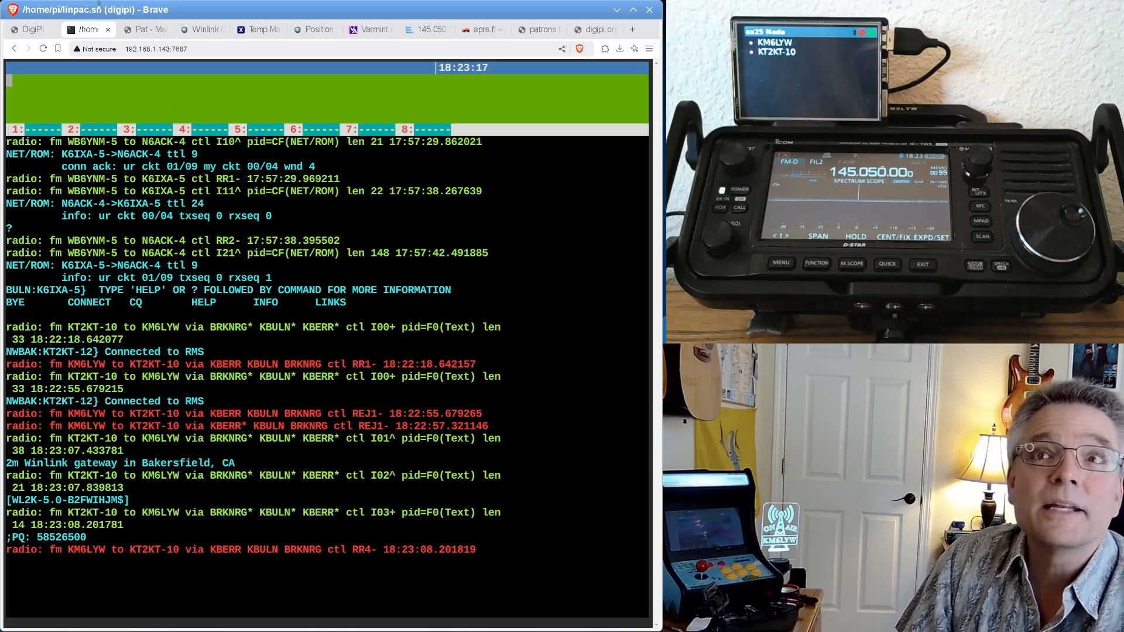
click(143, 29)
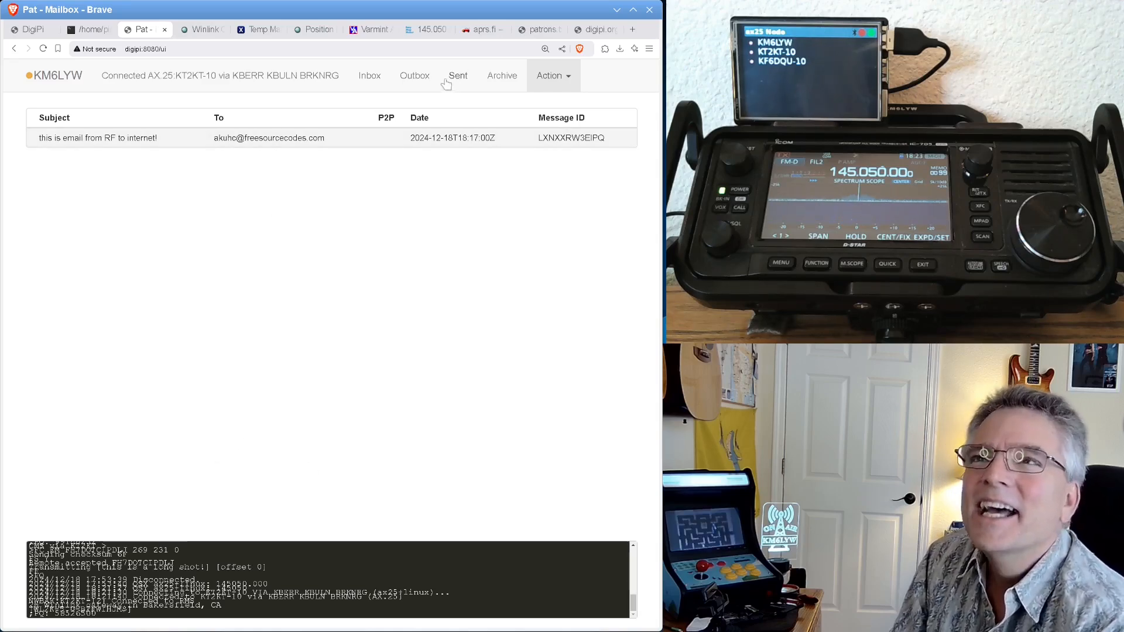
Check the queued RF-to-internet email in Pat's Outbox, then go back to linpac.
click(97, 138)
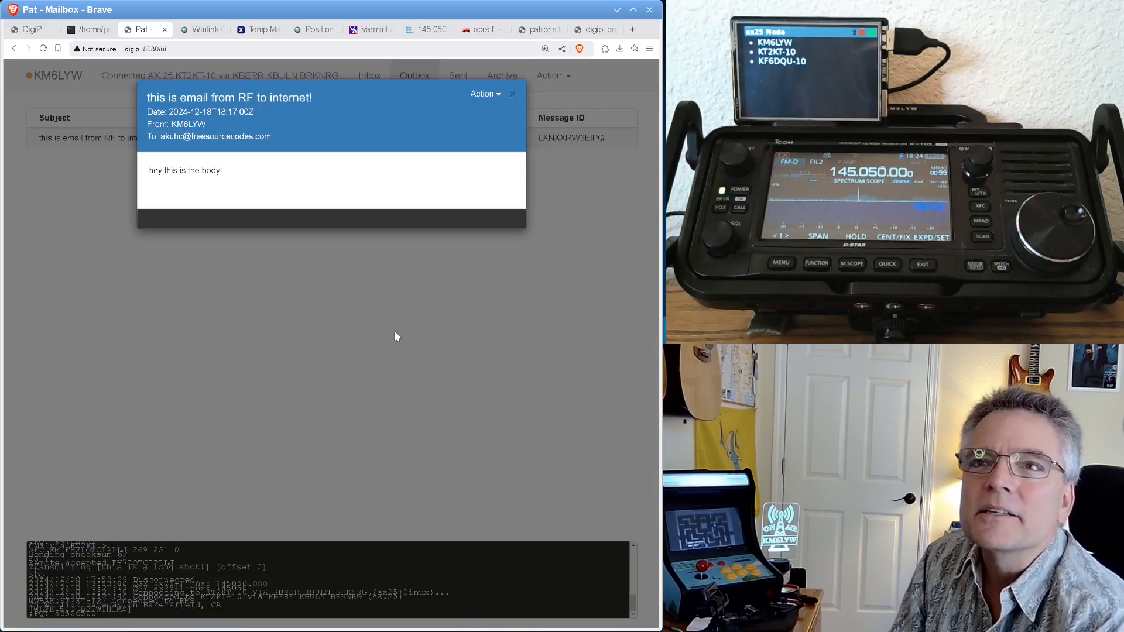
click(511, 94)
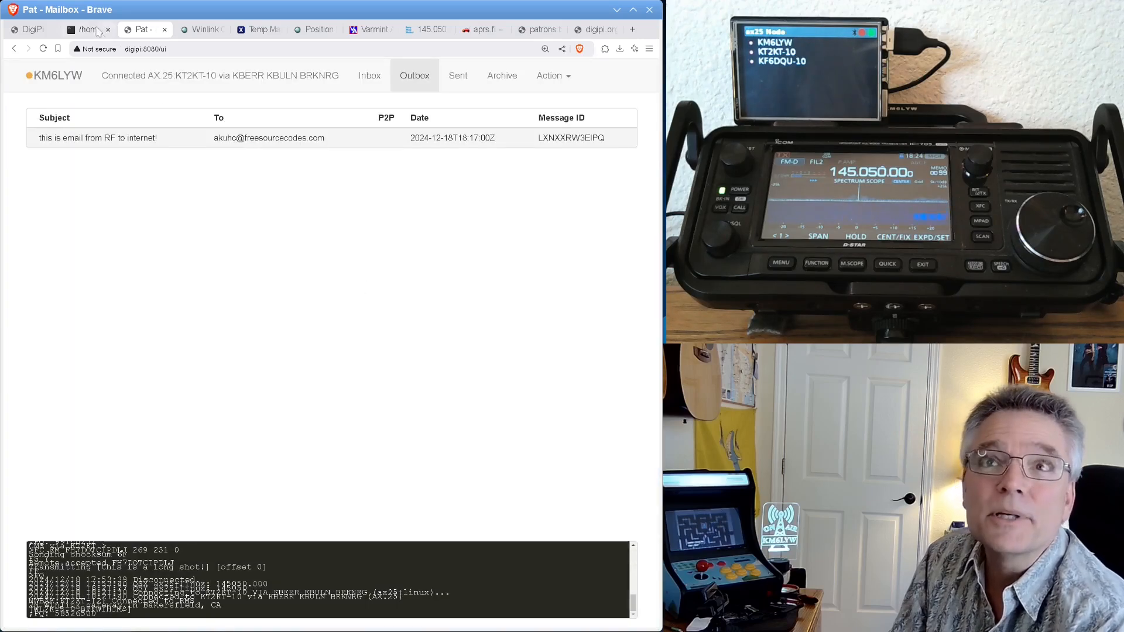
click(85, 29)
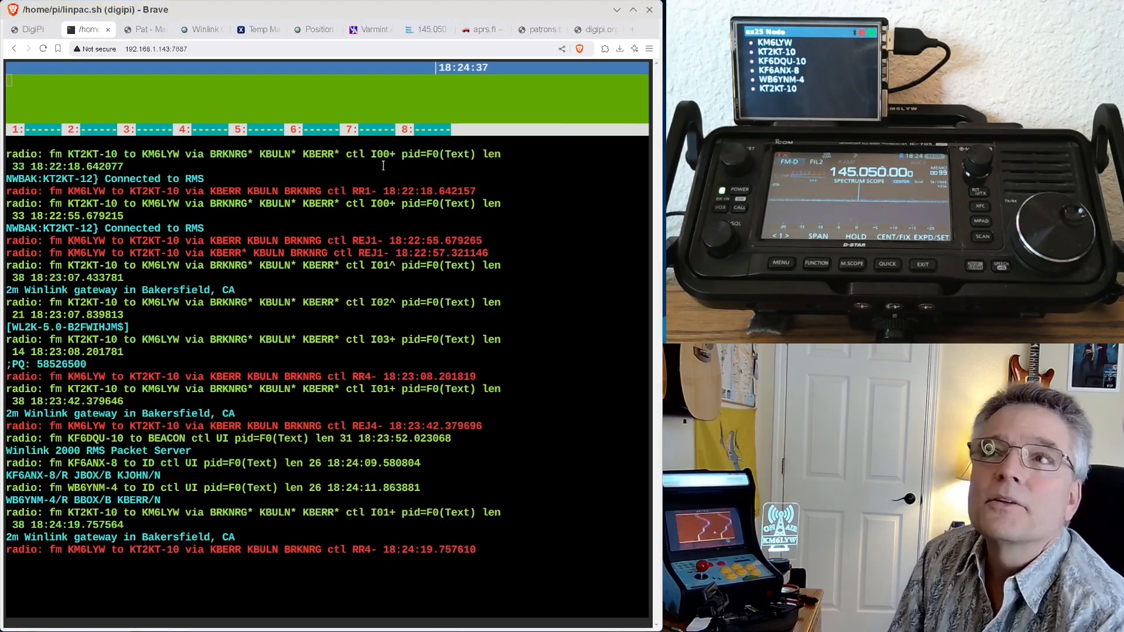
mouse_move(370, 29)
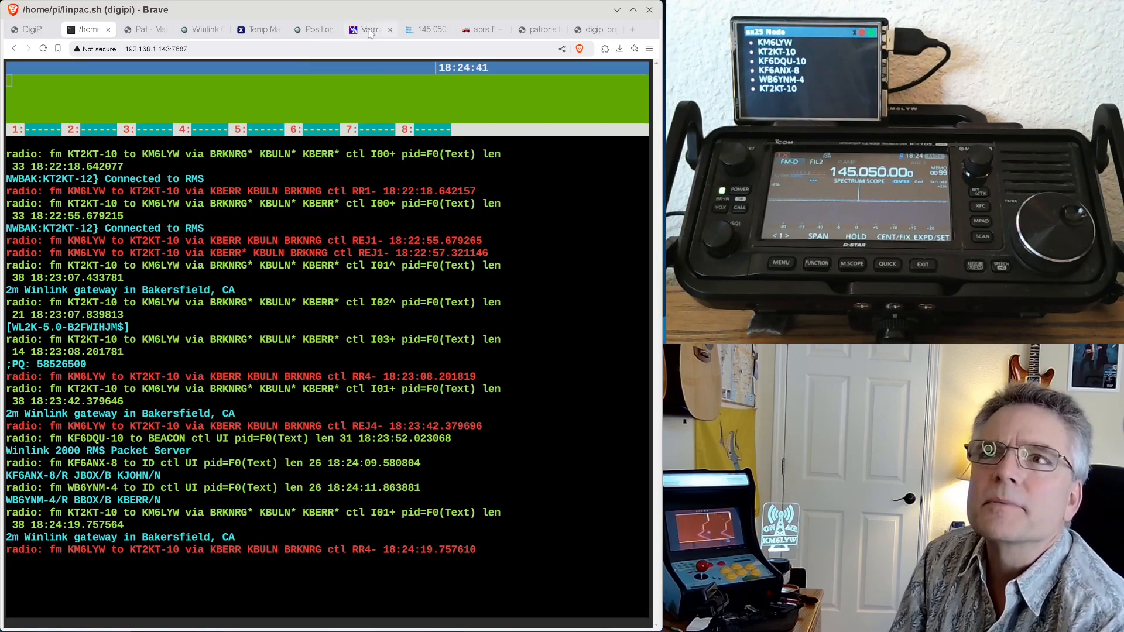
mouse_move(368, 29)
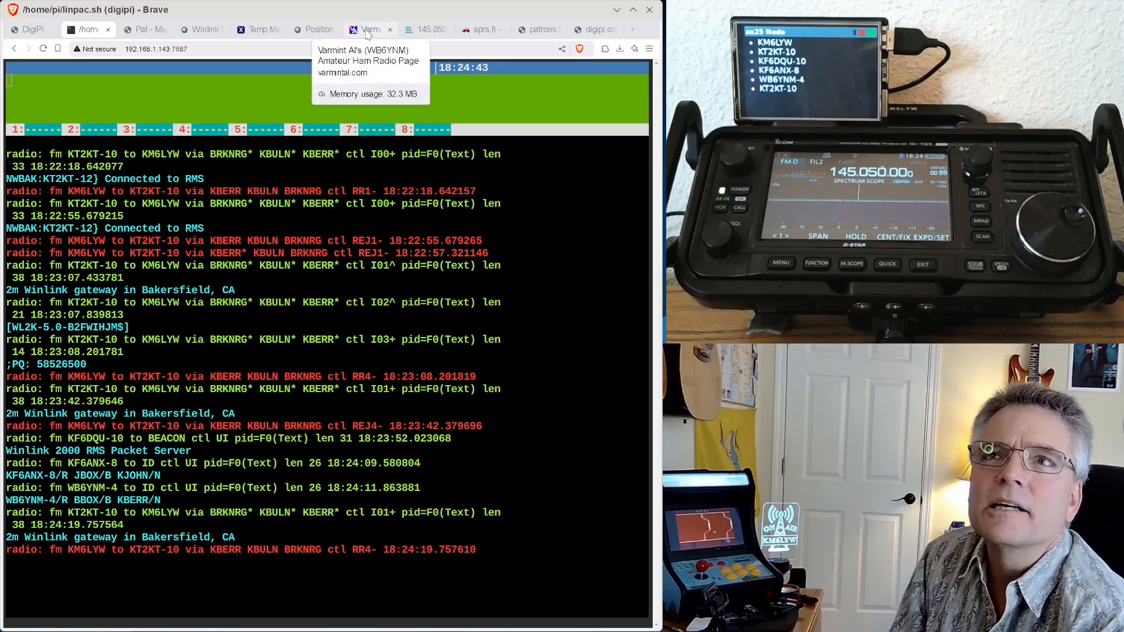
Leave the LinPac log and bring up the Winlink Global Radio Email homepage.
click(199, 28)
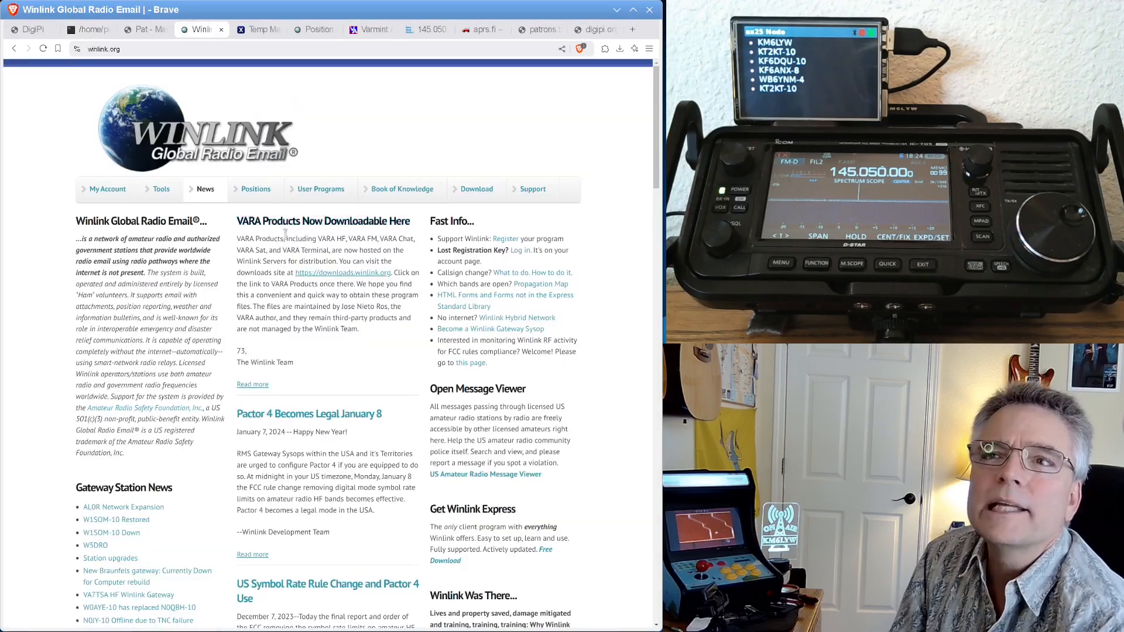
Show the Winlink RMS gateway map zoomed to the western US, filtered to Packet stations.
click(160, 188)
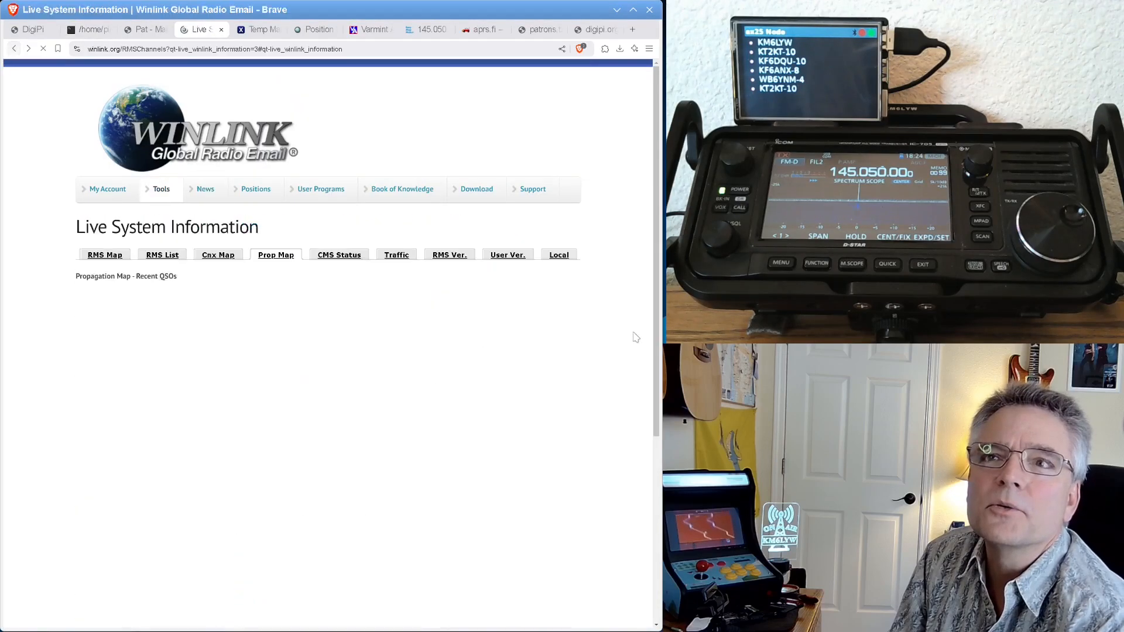
click(275, 254)
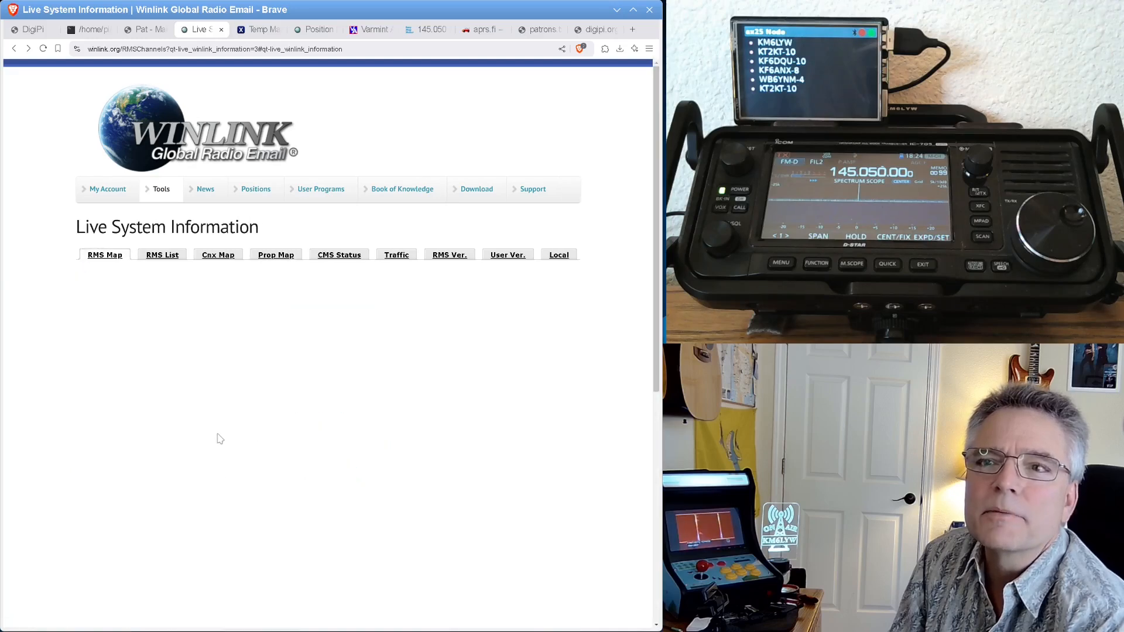
click(104, 254)
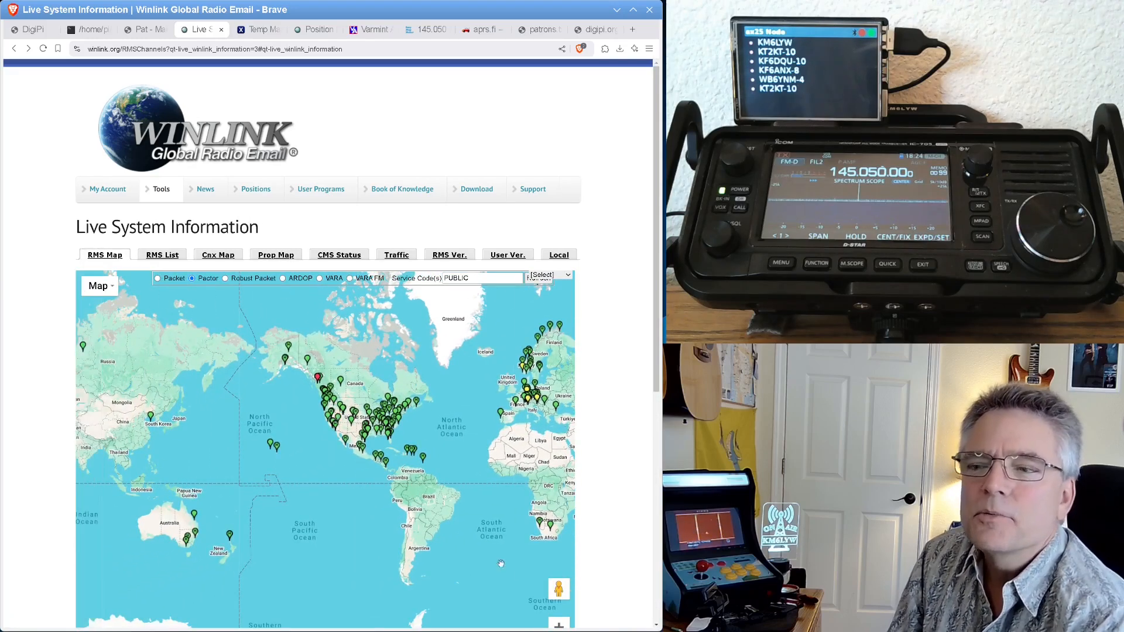
scroll(down, 3)
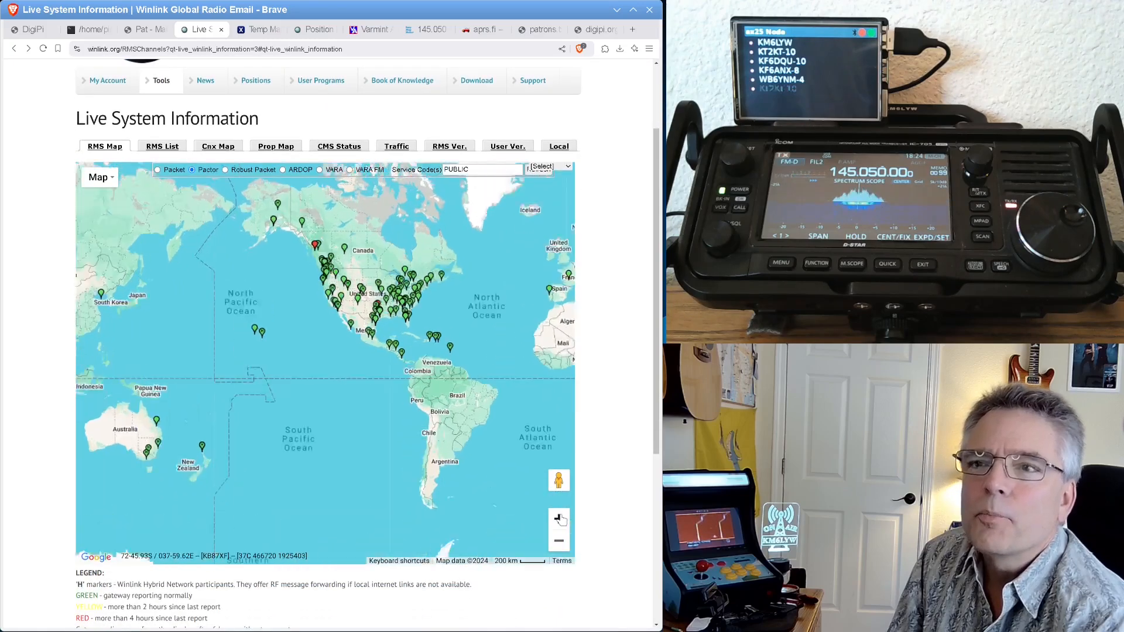
click(559, 518)
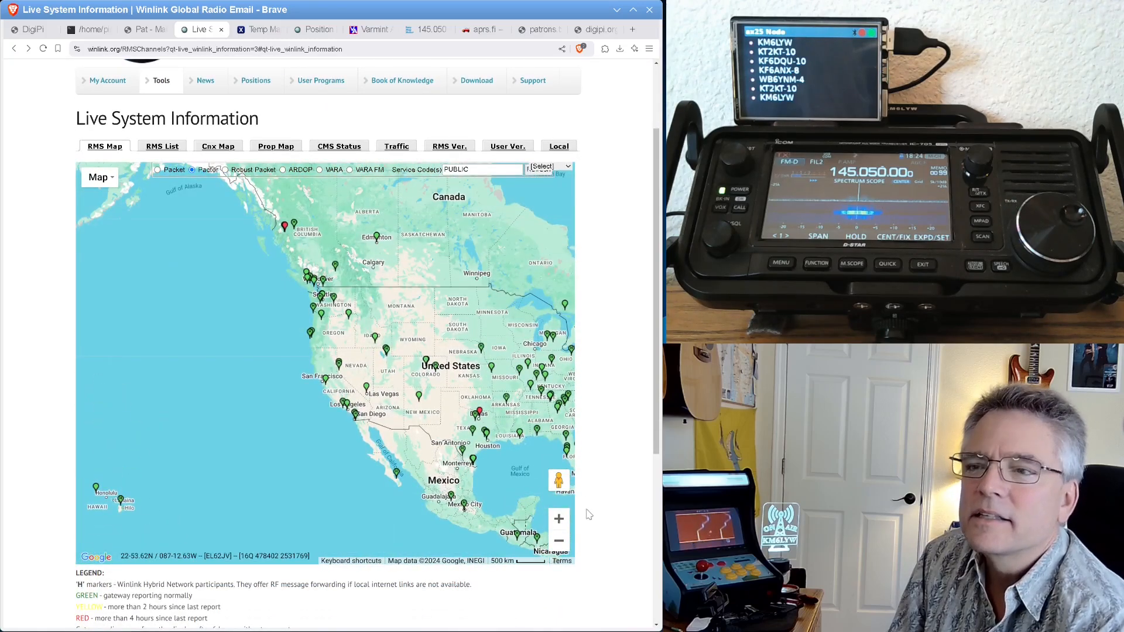
click(559, 519)
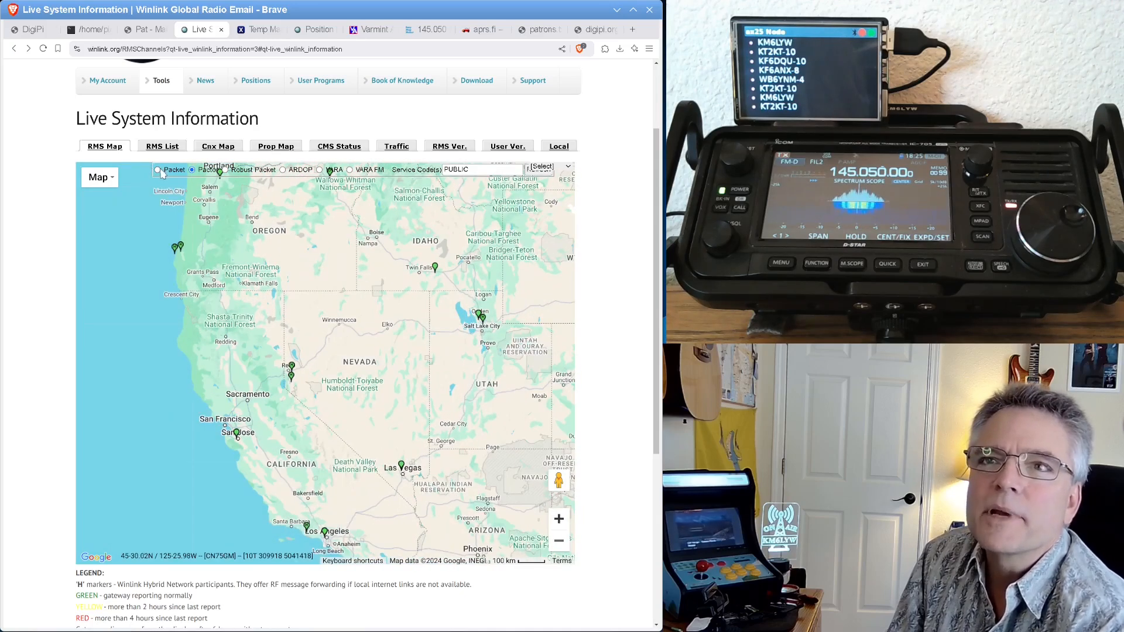
click(157, 168)
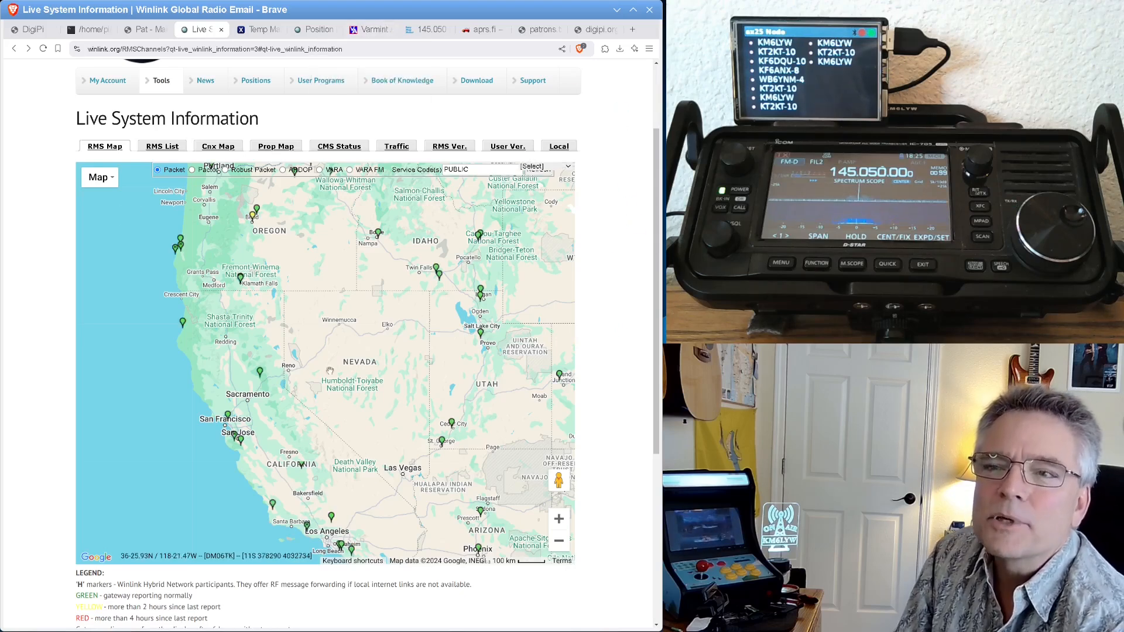
Bring up Varmint Al's page scrolled to the Northern California unproto node-path map, glancing at Pat's outbox.
click(370, 29)
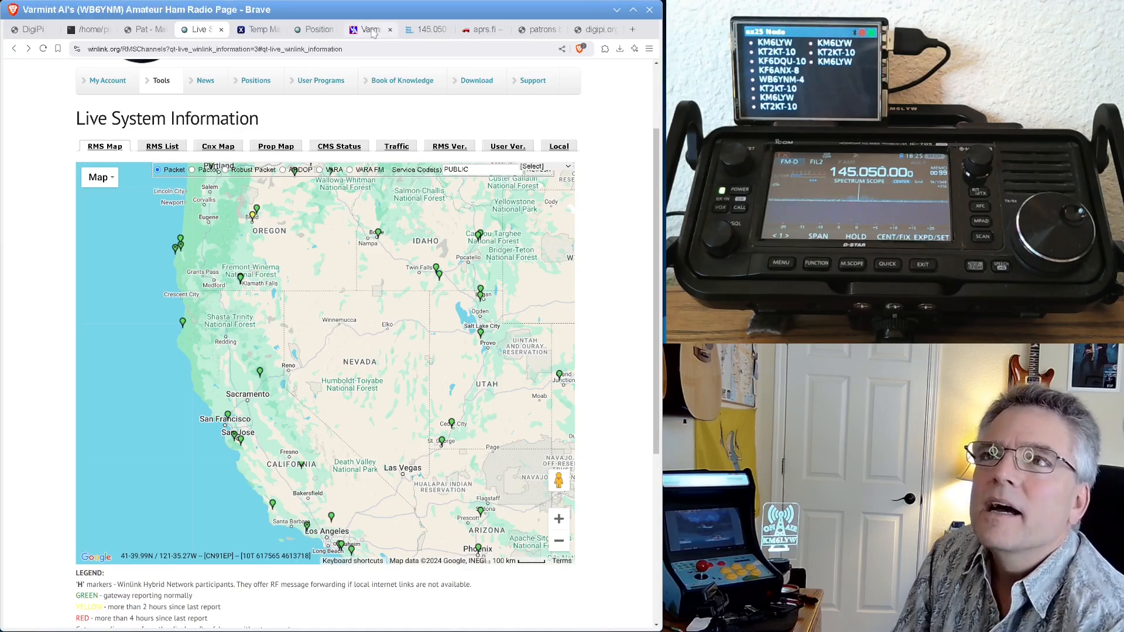
click(368, 30)
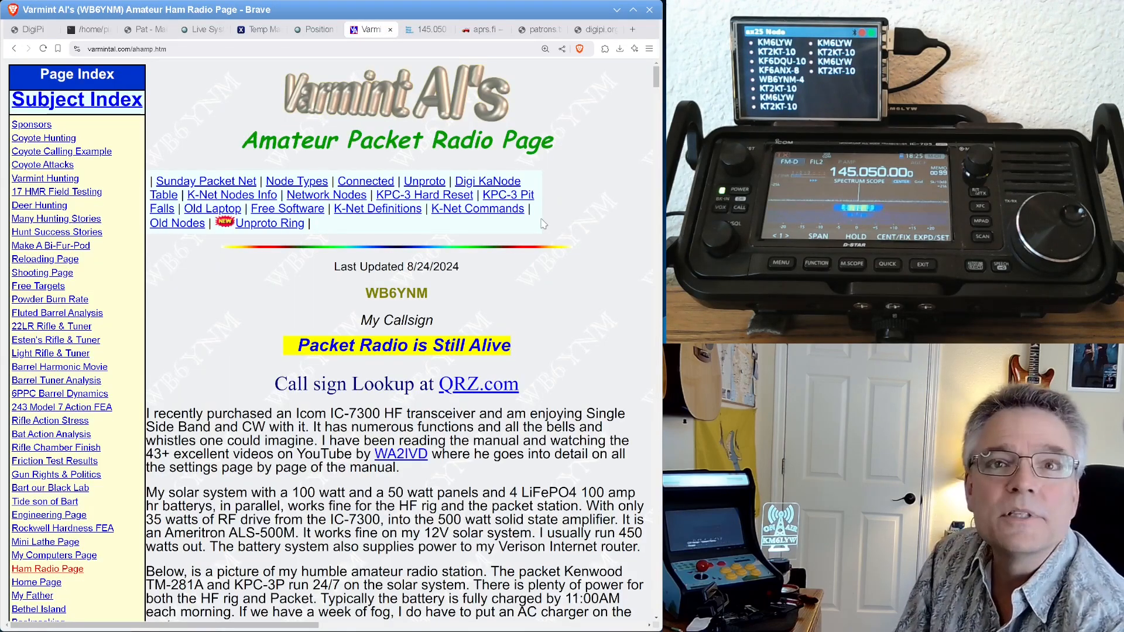
click(142, 29)
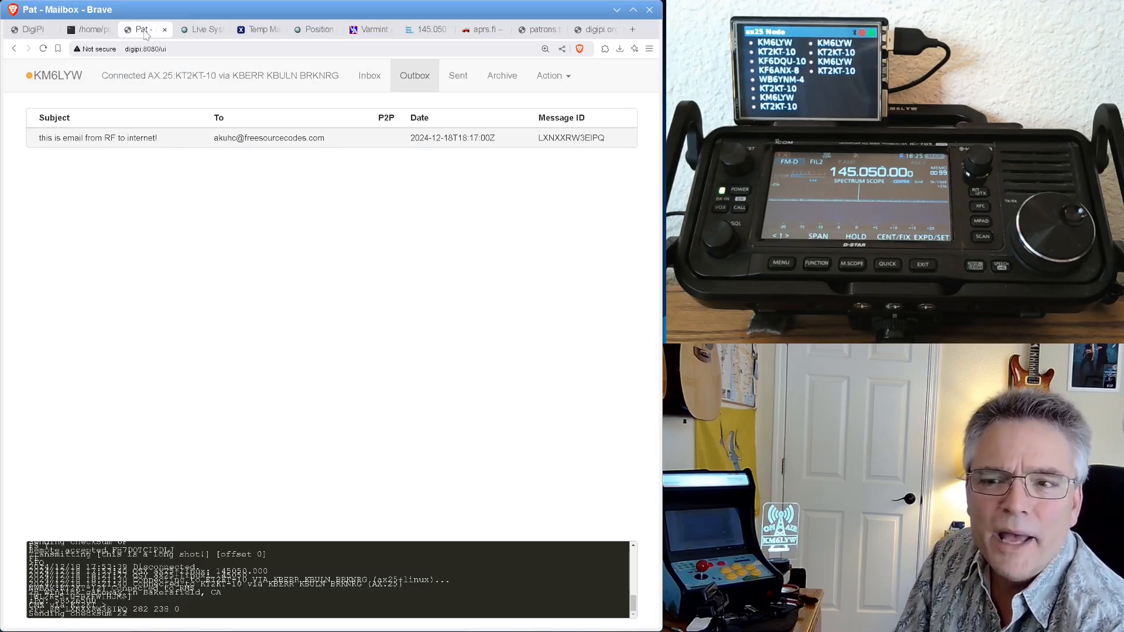
click(369, 30)
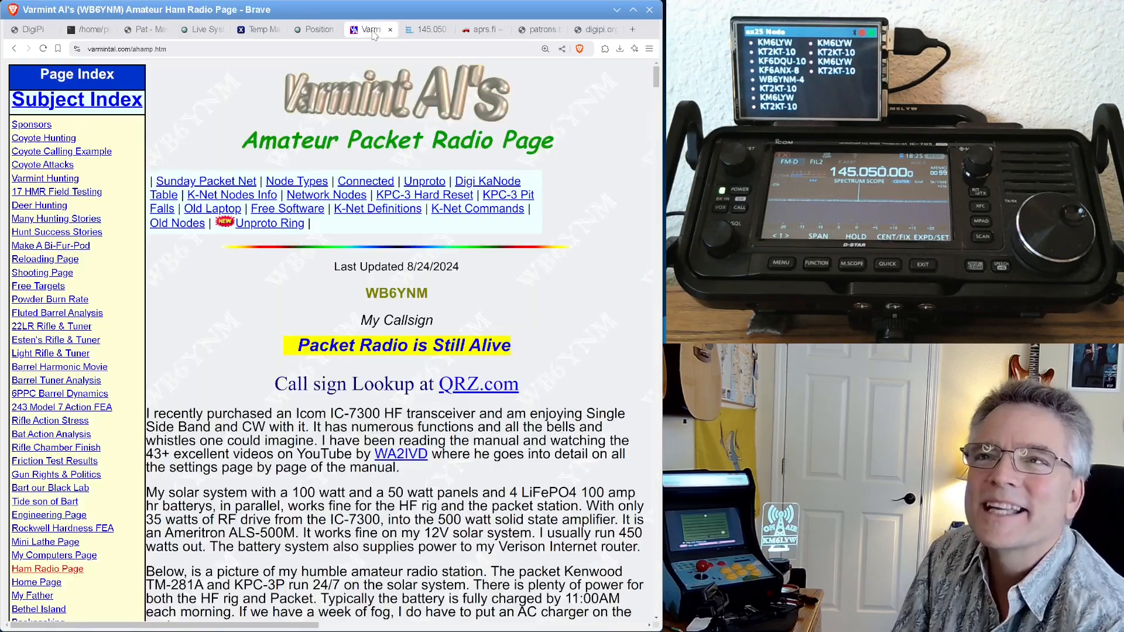
scroll(down, 3)
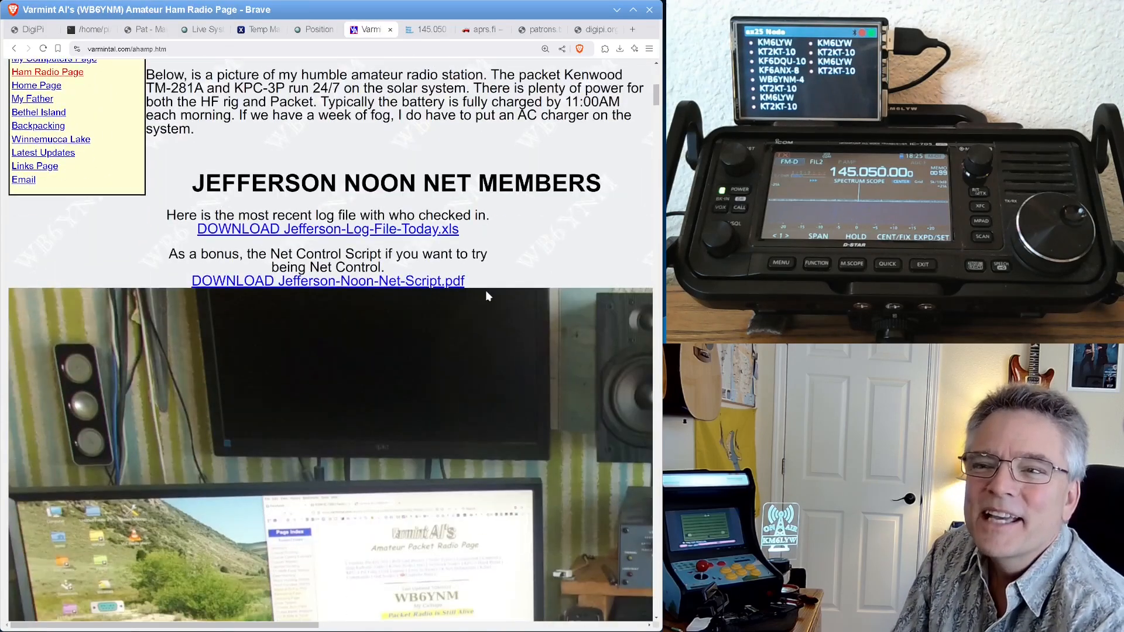
scroll(down, 3)
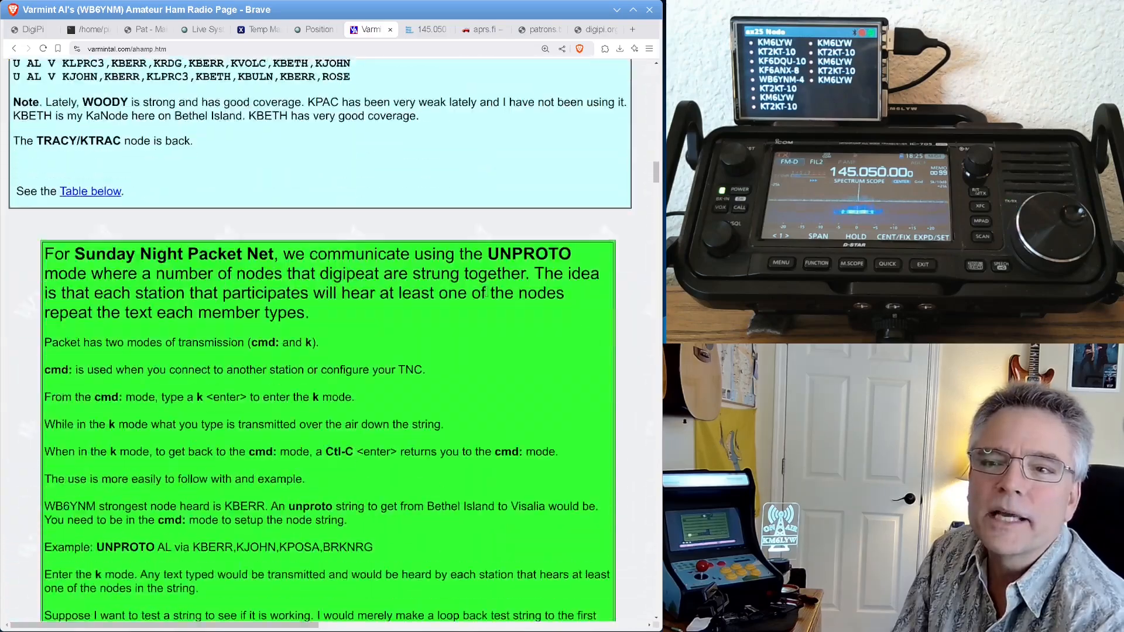
scroll(down, 3)
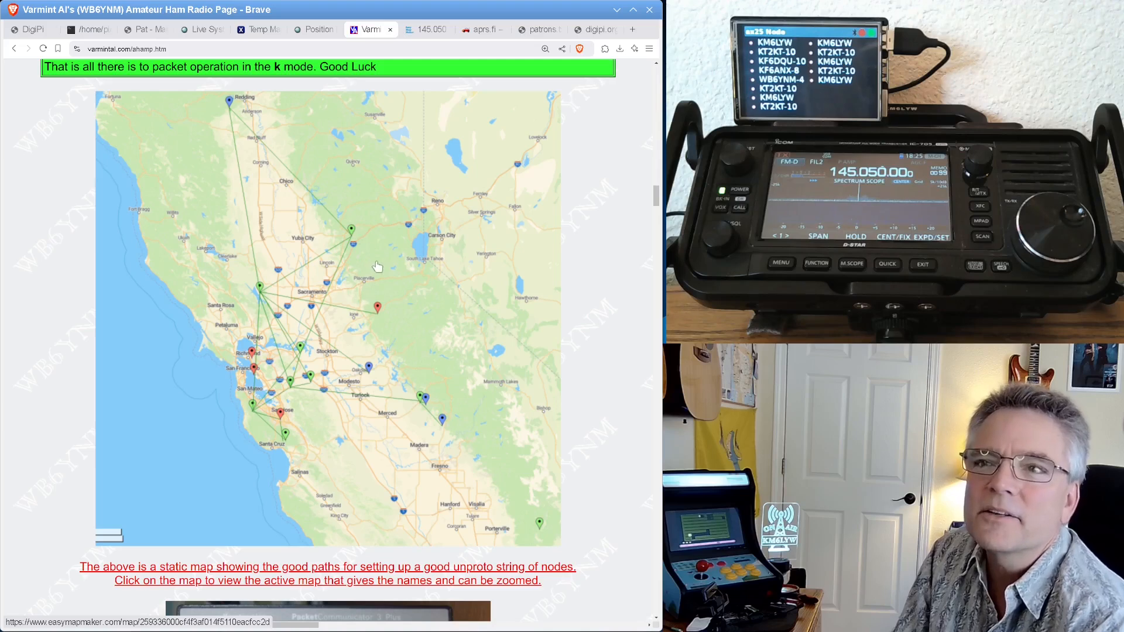
mouse_move(363, 287)
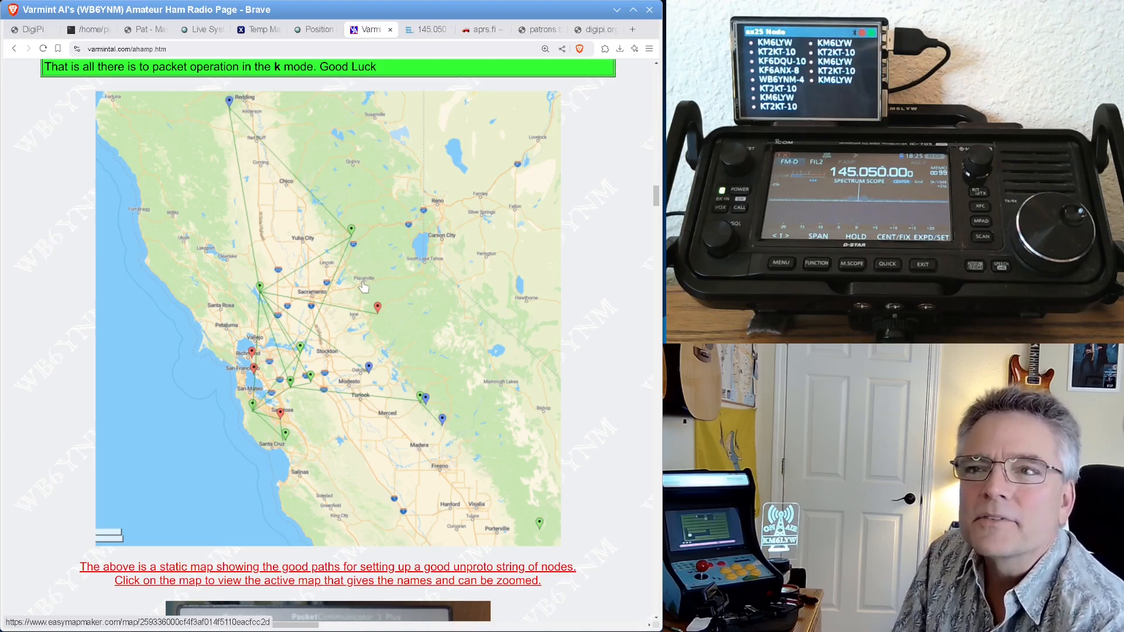
mouse_move(260, 292)
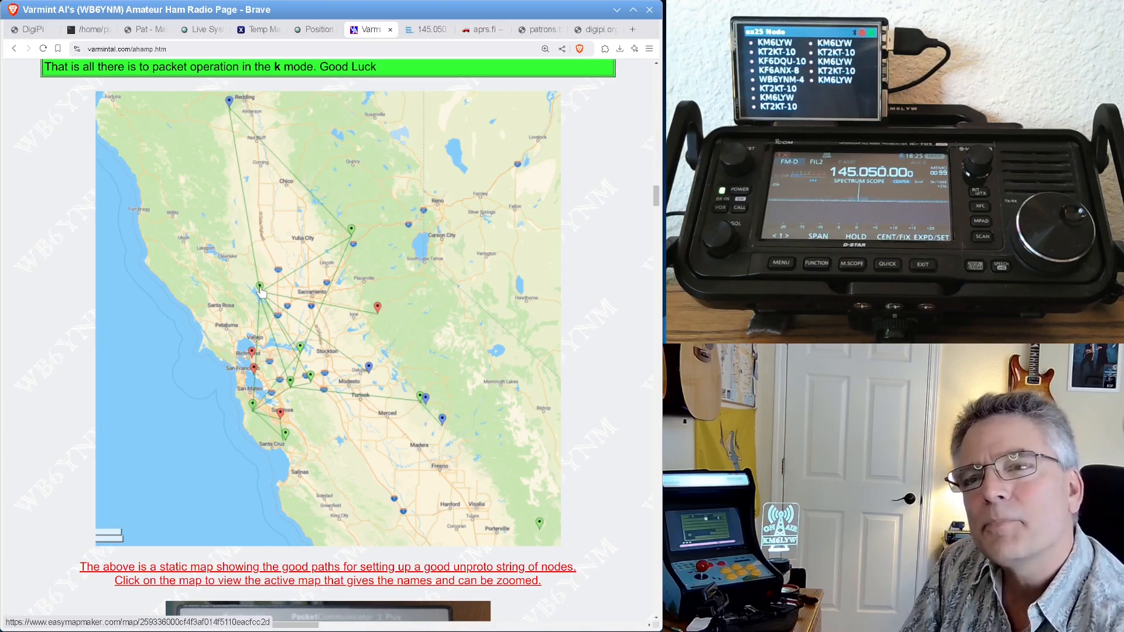
mouse_move(373, 376)
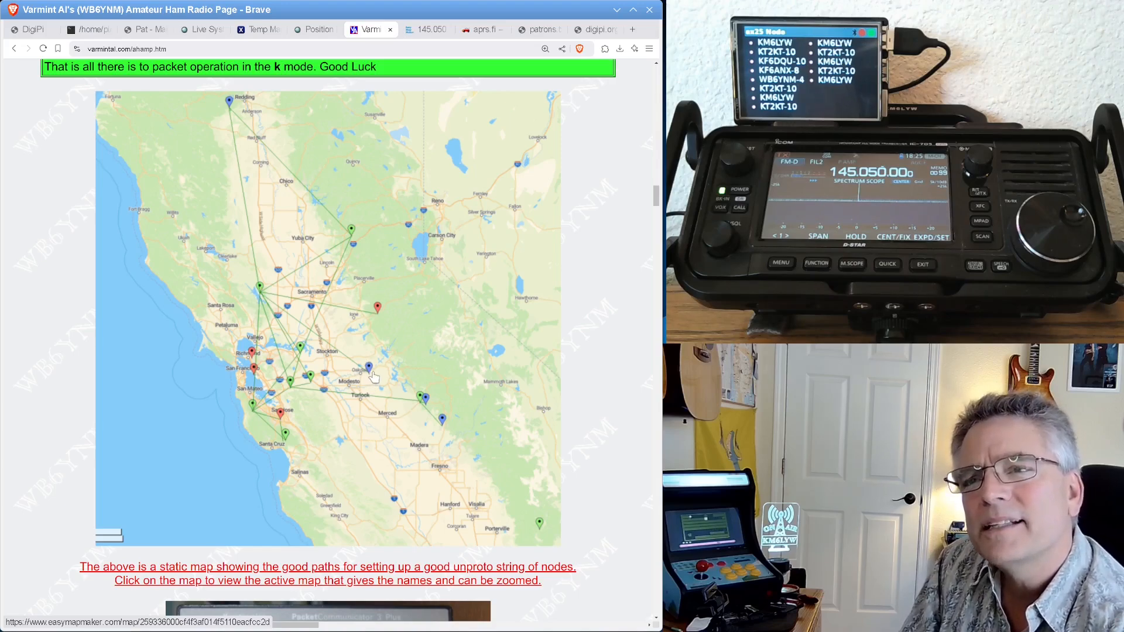
mouse_move(490, 527)
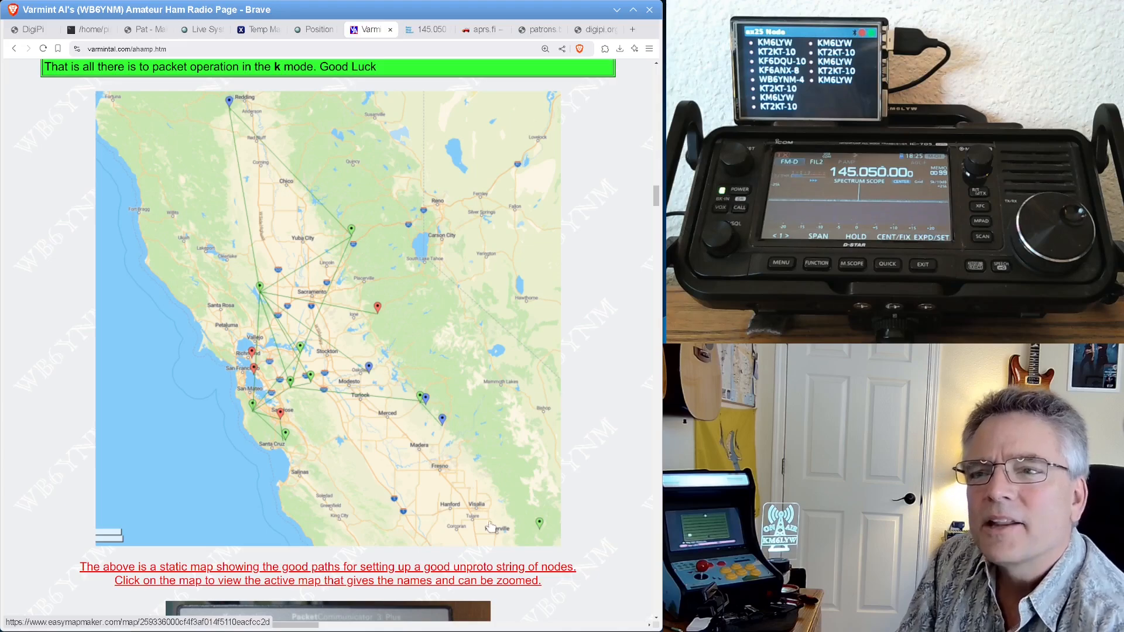
mouse_move(527, 487)
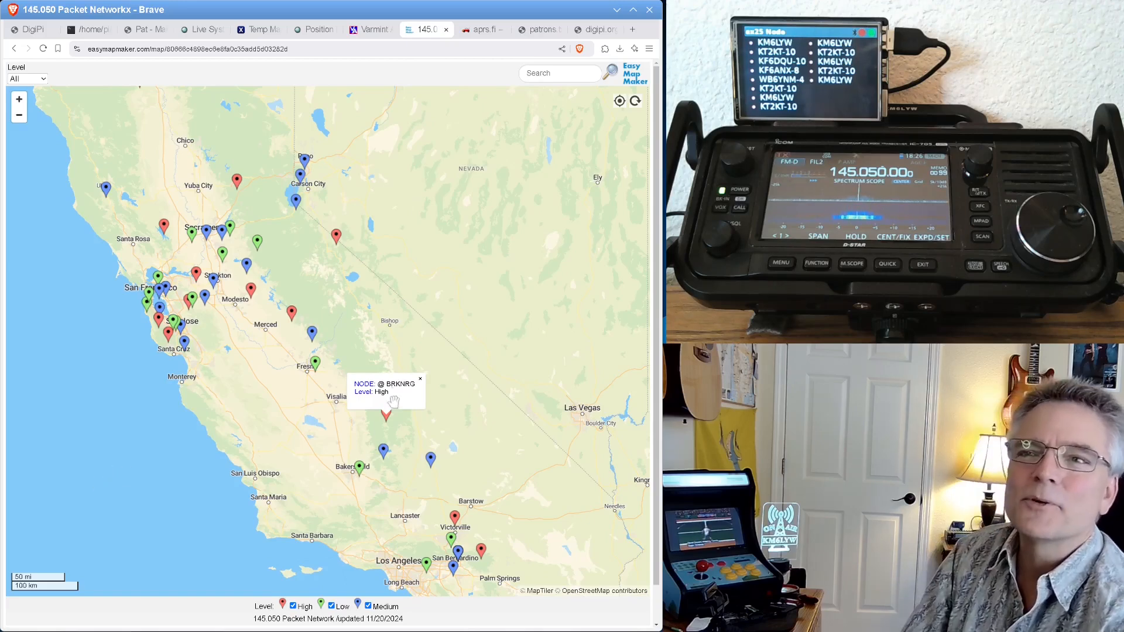
mouse_move(542, 350)
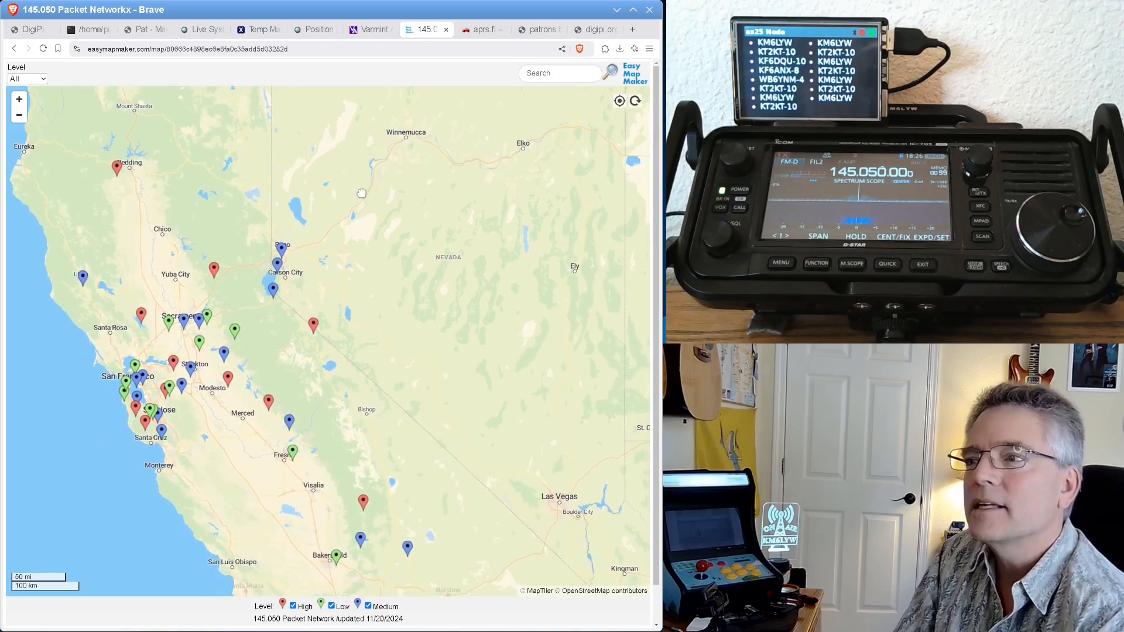
Watch the KT2KT-10 transmission in the LinPac monitor, then return to Pat's Outbox and log.
click(143, 29)
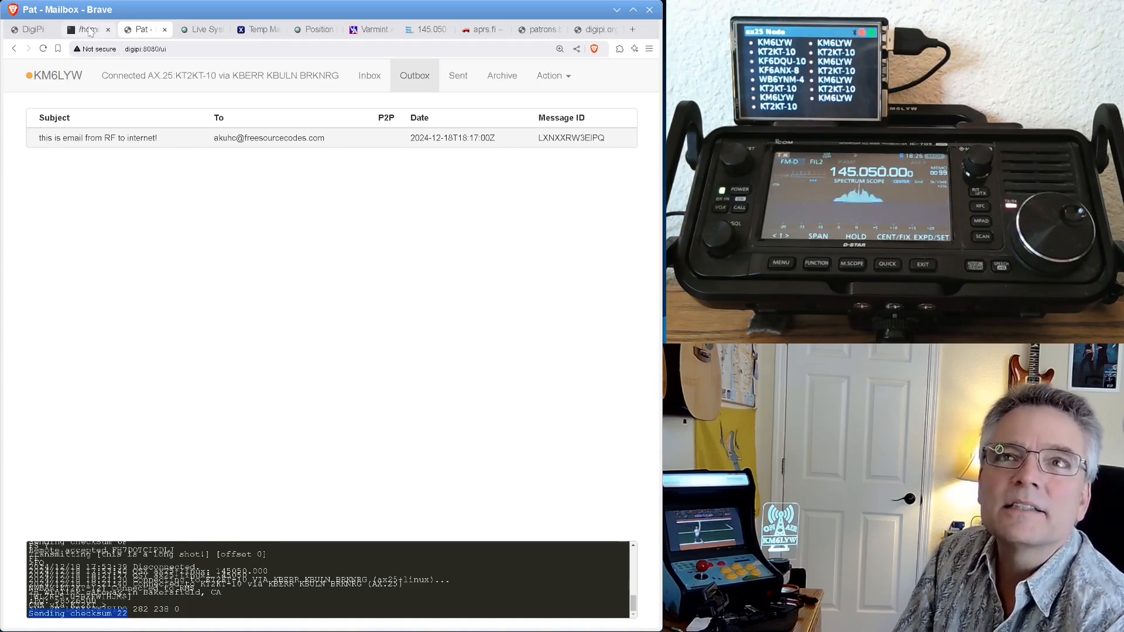
click(85, 30)
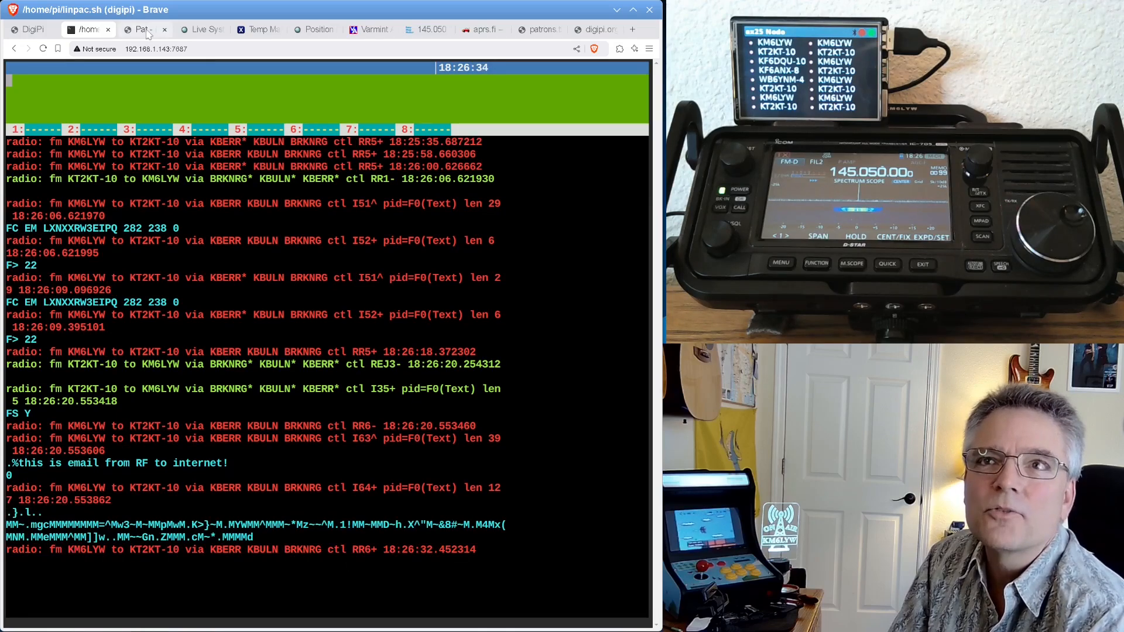
click(141, 29)
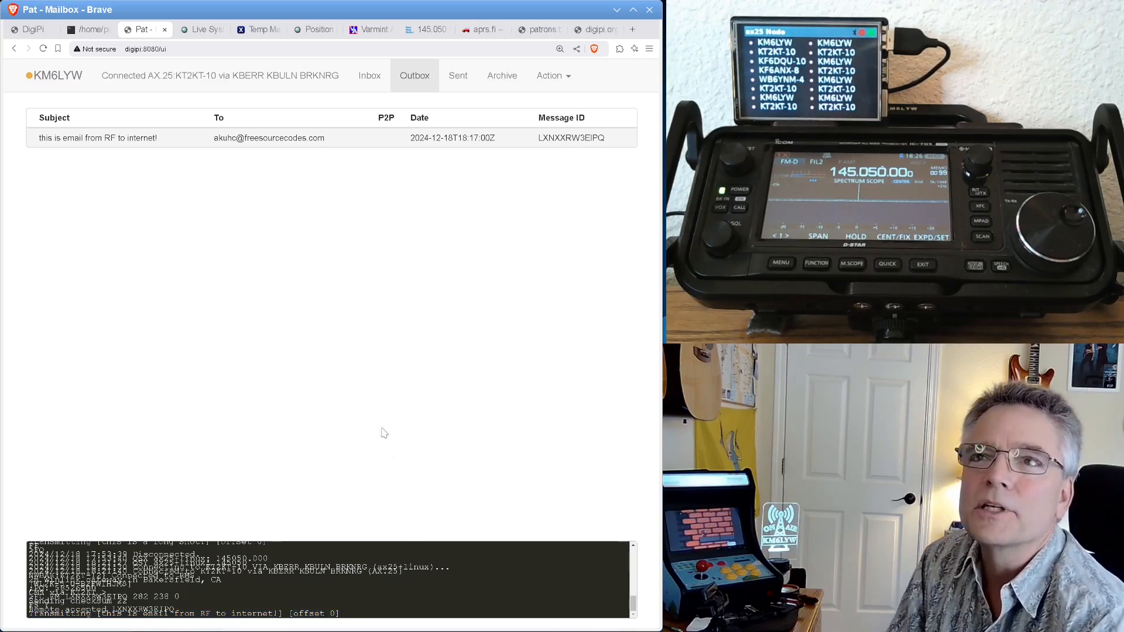
mouse_move(327, 326)
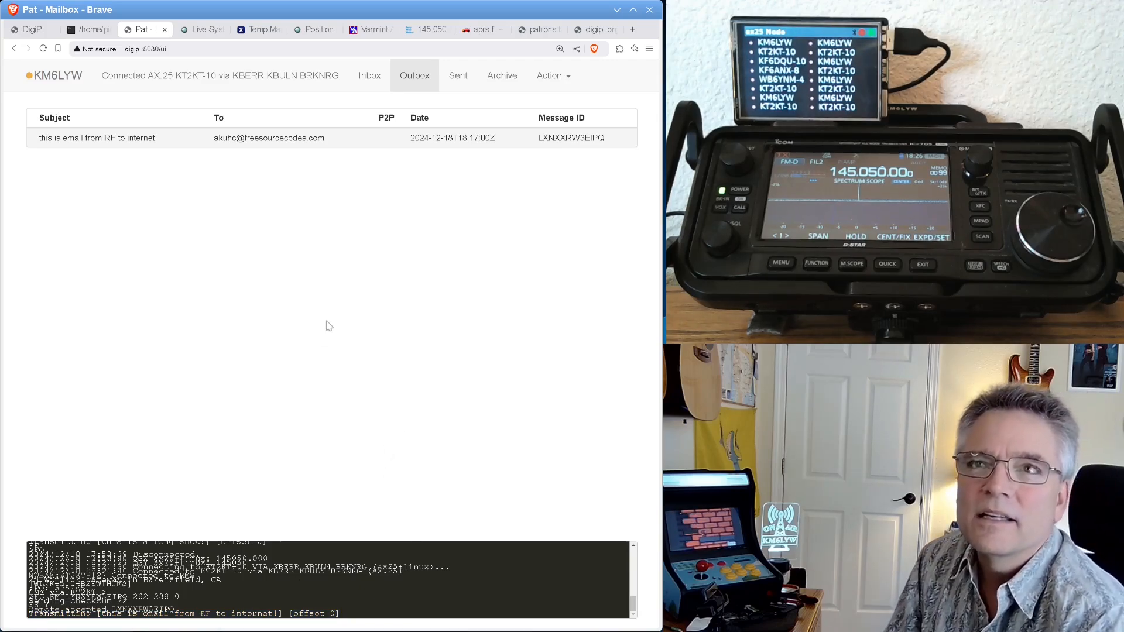
click(86, 29)
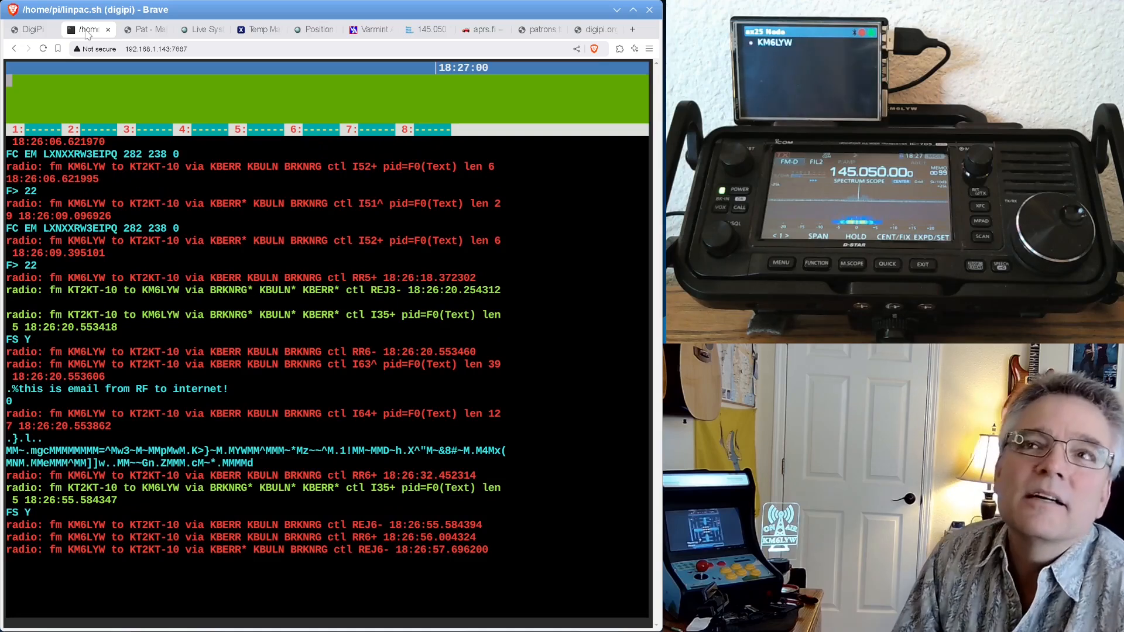
click(142, 30)
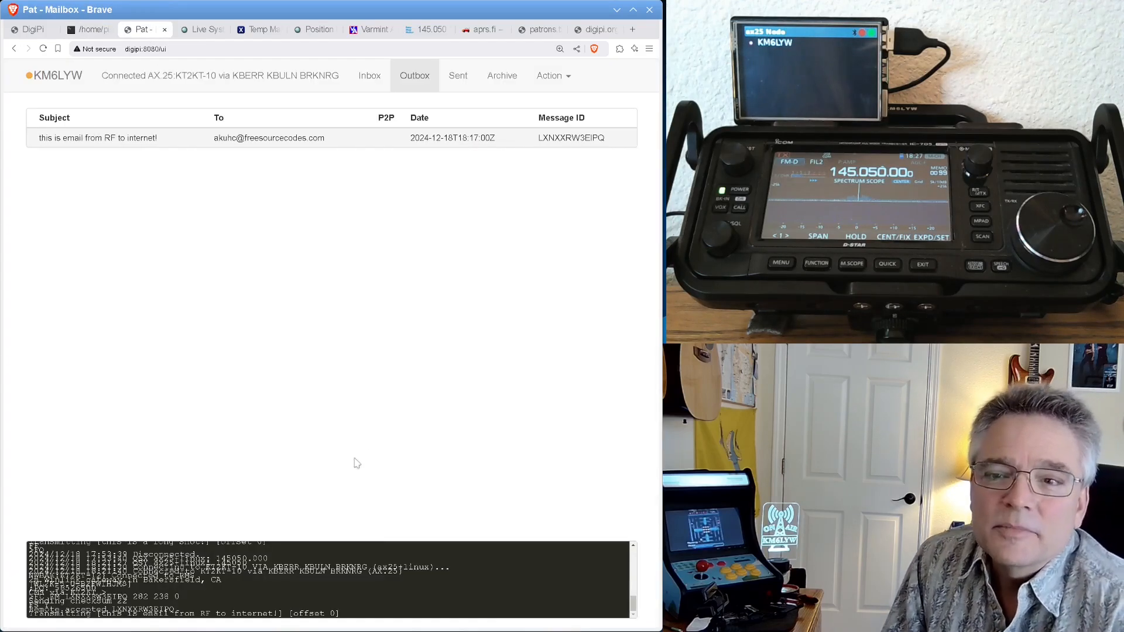
mouse_move(369, 488)
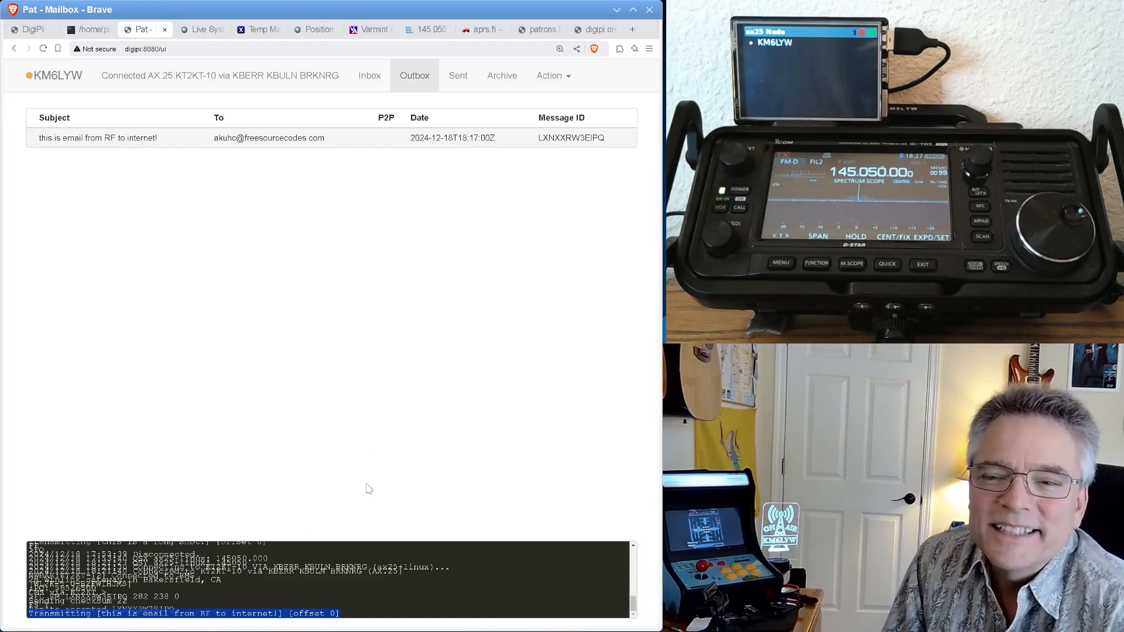
mouse_move(439, 357)
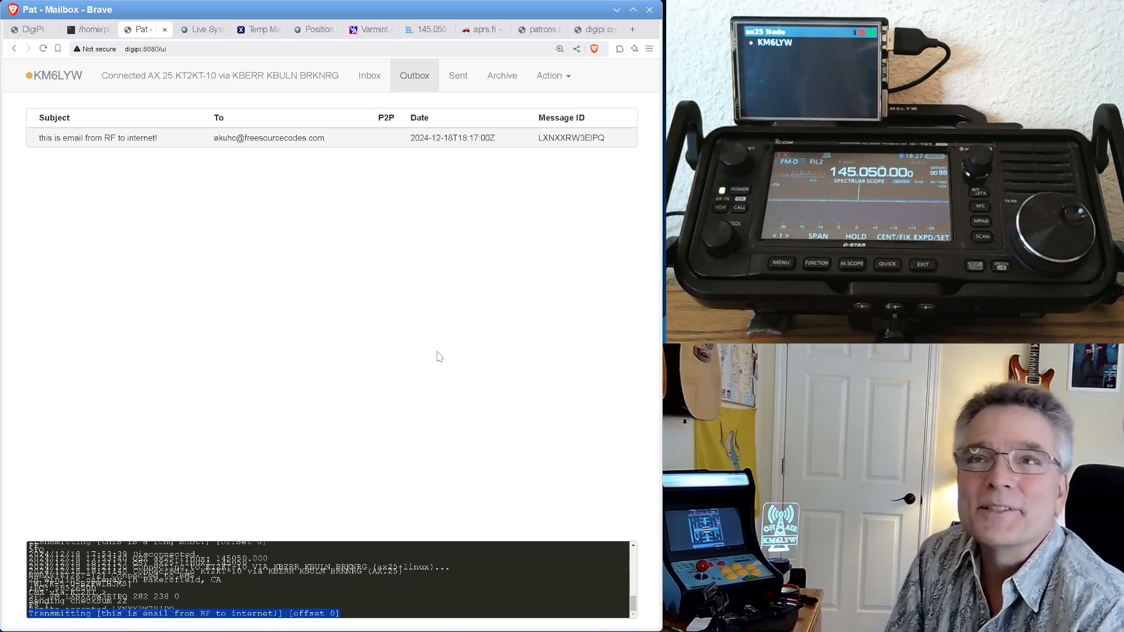
mouse_move(432, 340)
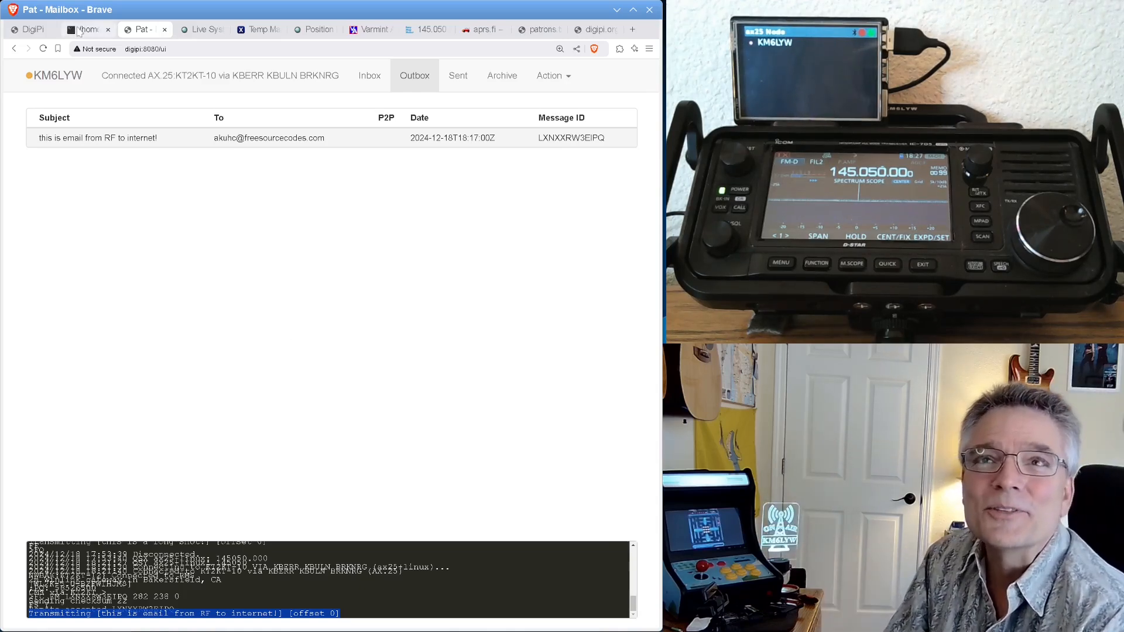
Read the LinPac AX.25 frames as the KT2KT-10 session closes with FF/FQ and DISC/UA.
click(88, 29)
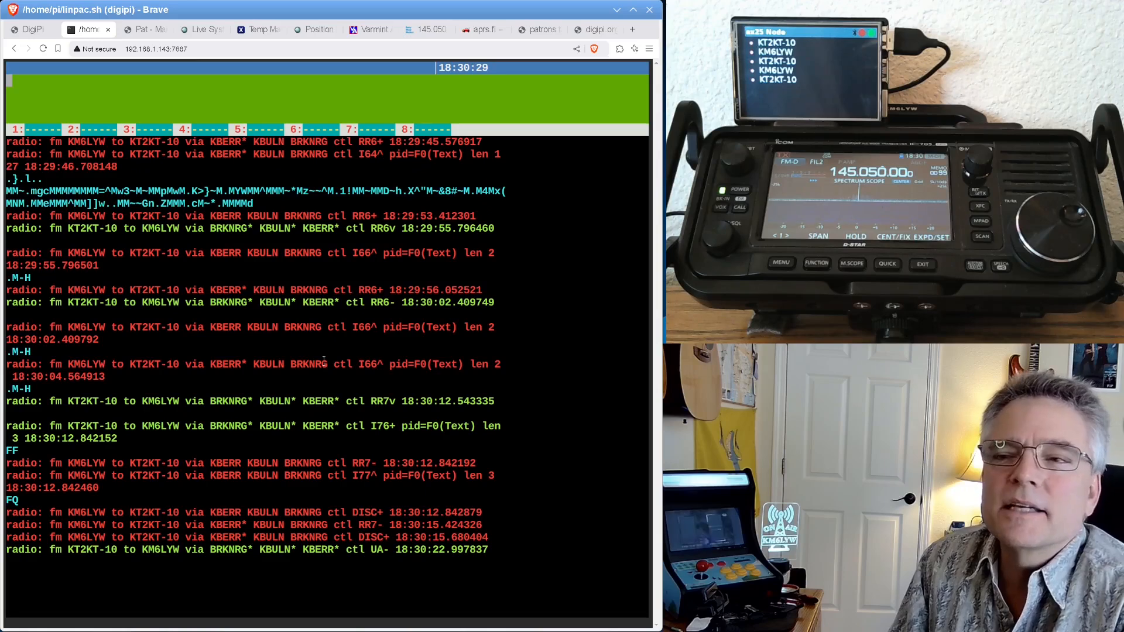
Check that Pat's Outbox is empty and the status reads Ready after the KT2KT-10 disconnect.
click(140, 29)
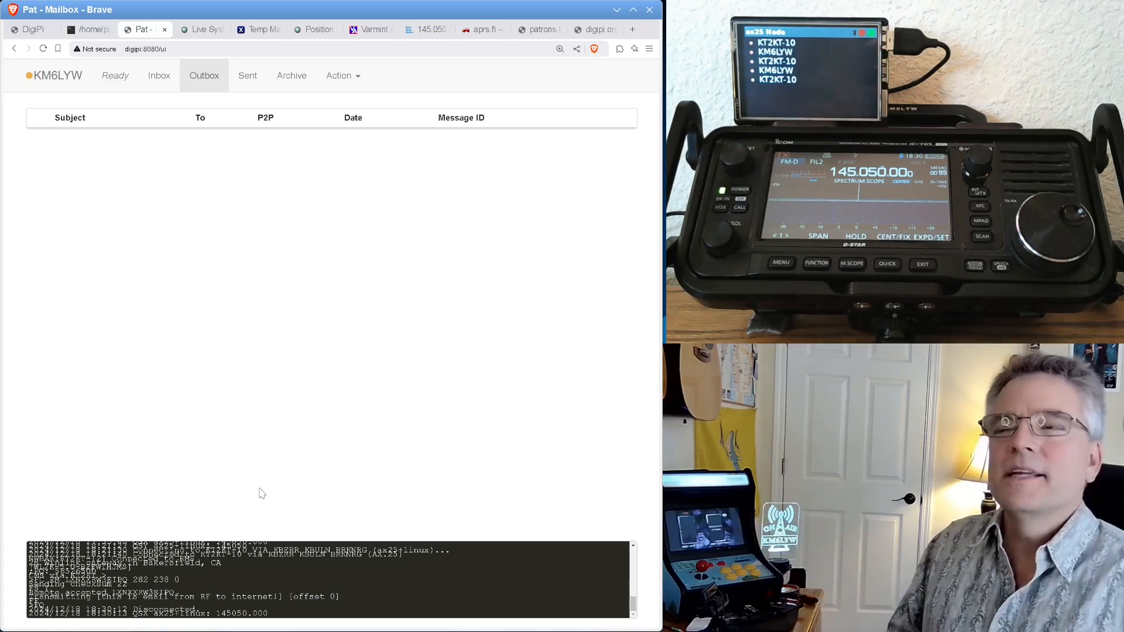
mouse_move(426, 258)
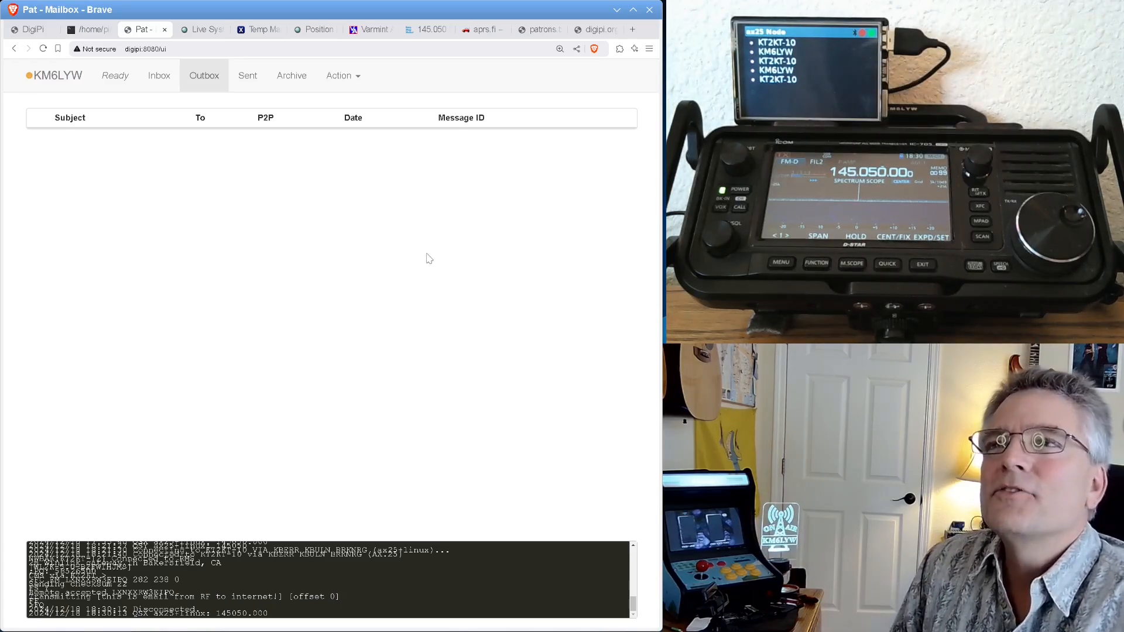
mouse_move(502, 314)
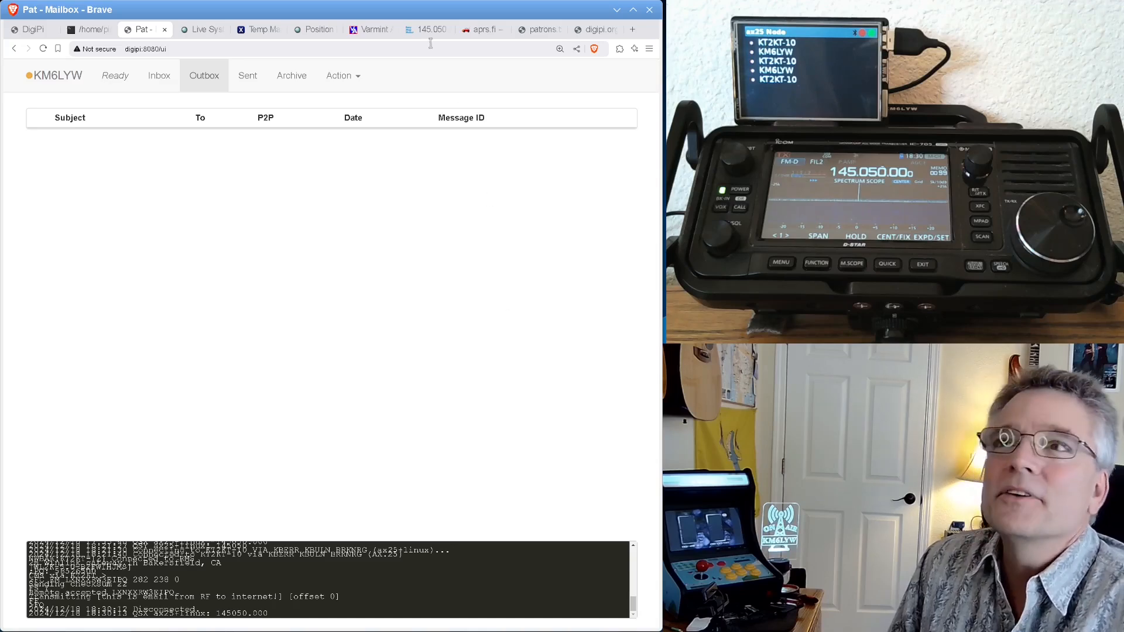
mouse_move(369, 29)
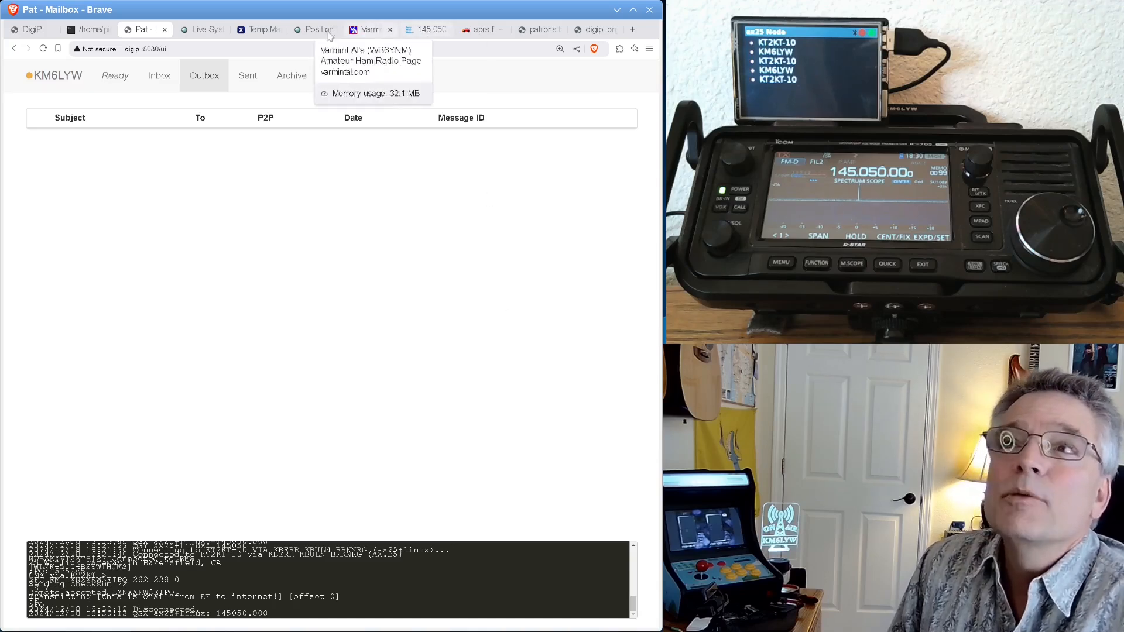
Verify the received email's body in the Temp Mail inbox, then bring the DigiPi dashboard forward.
click(256, 29)
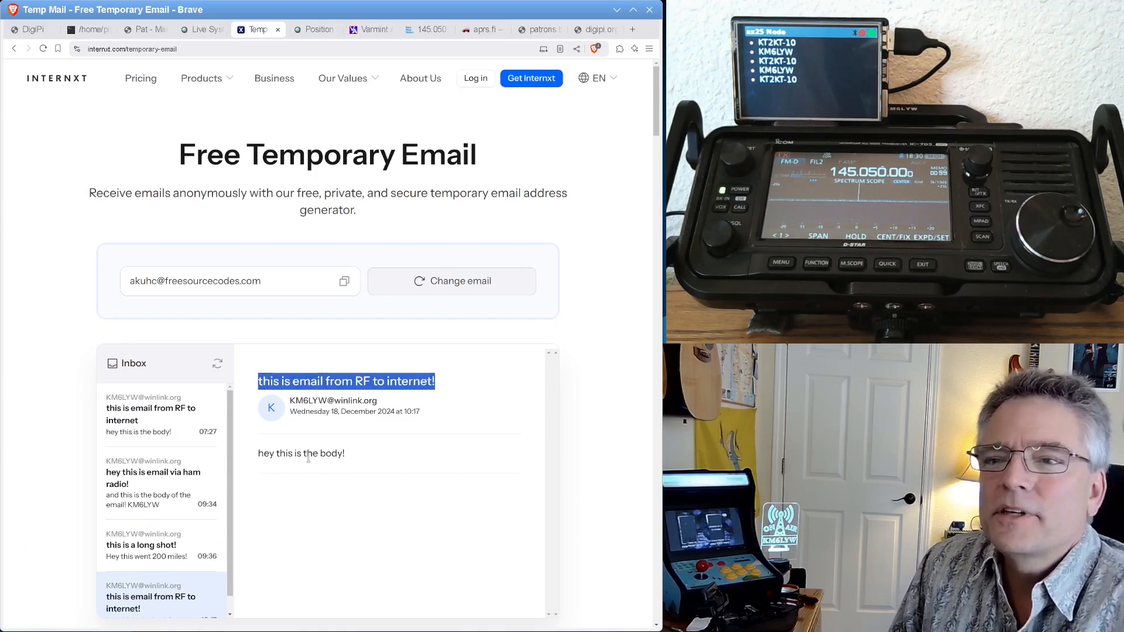
double_click(301, 453)
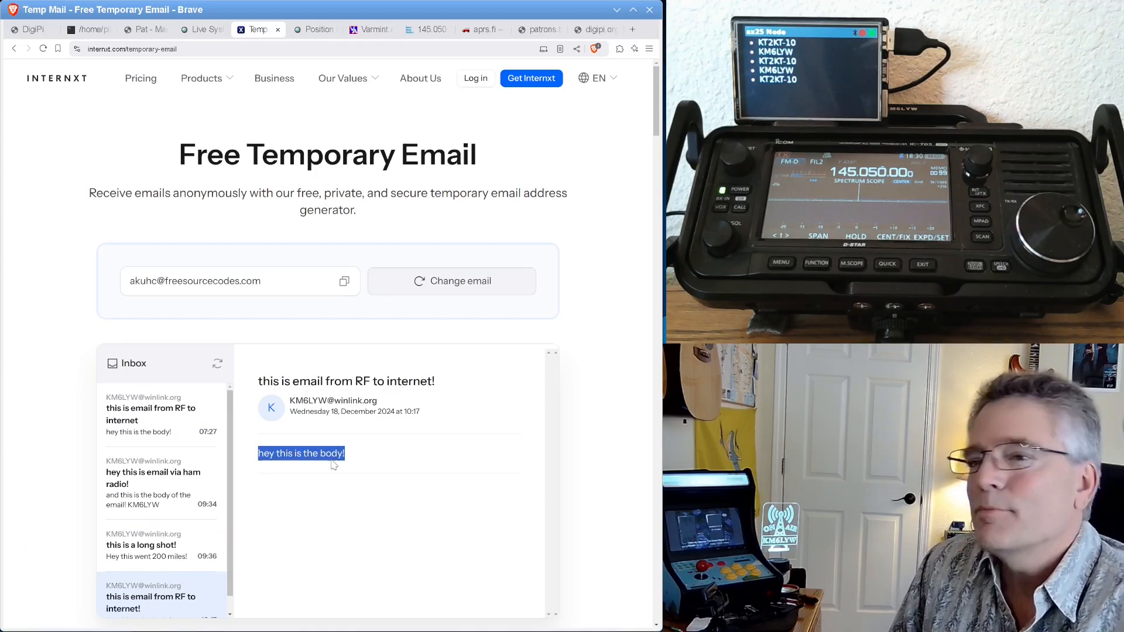
click(420, 522)
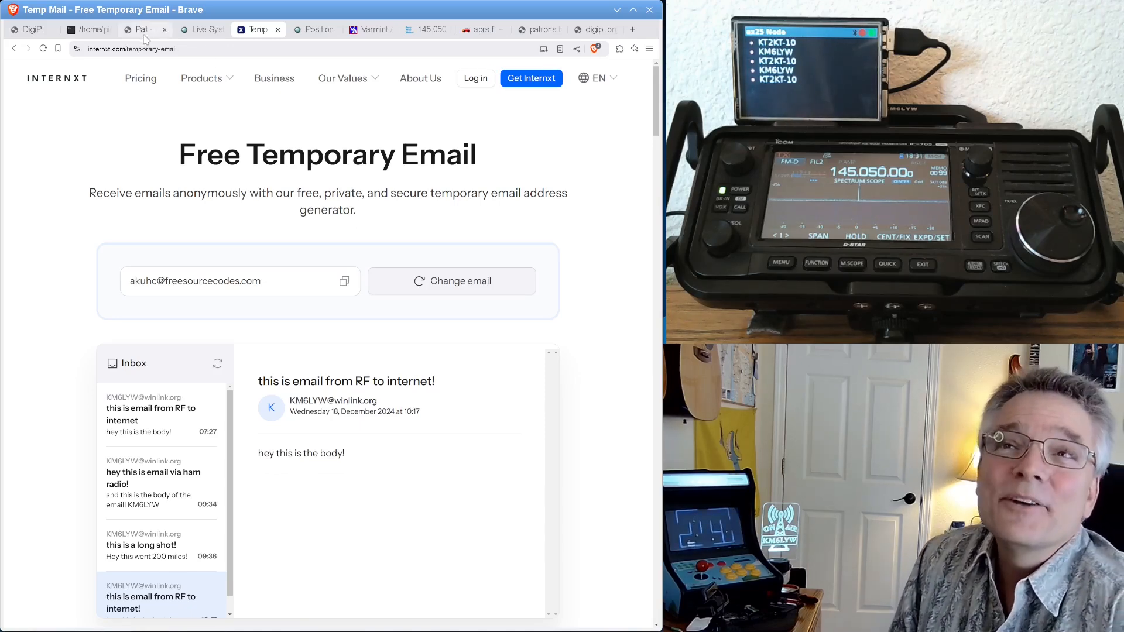
click(141, 30)
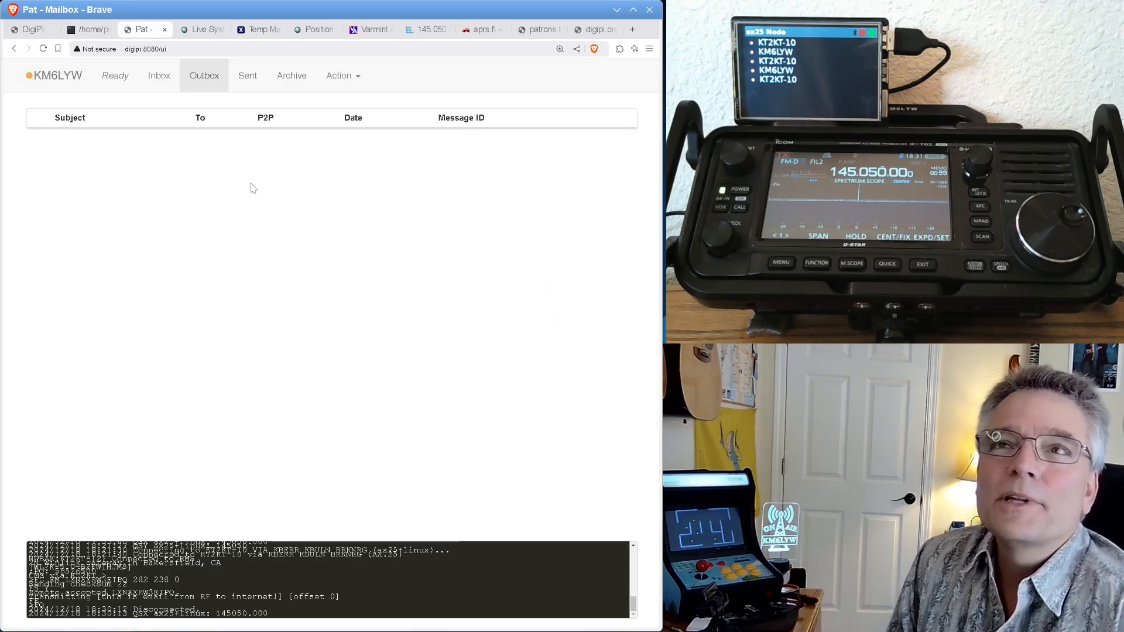
mouse_move(324, 282)
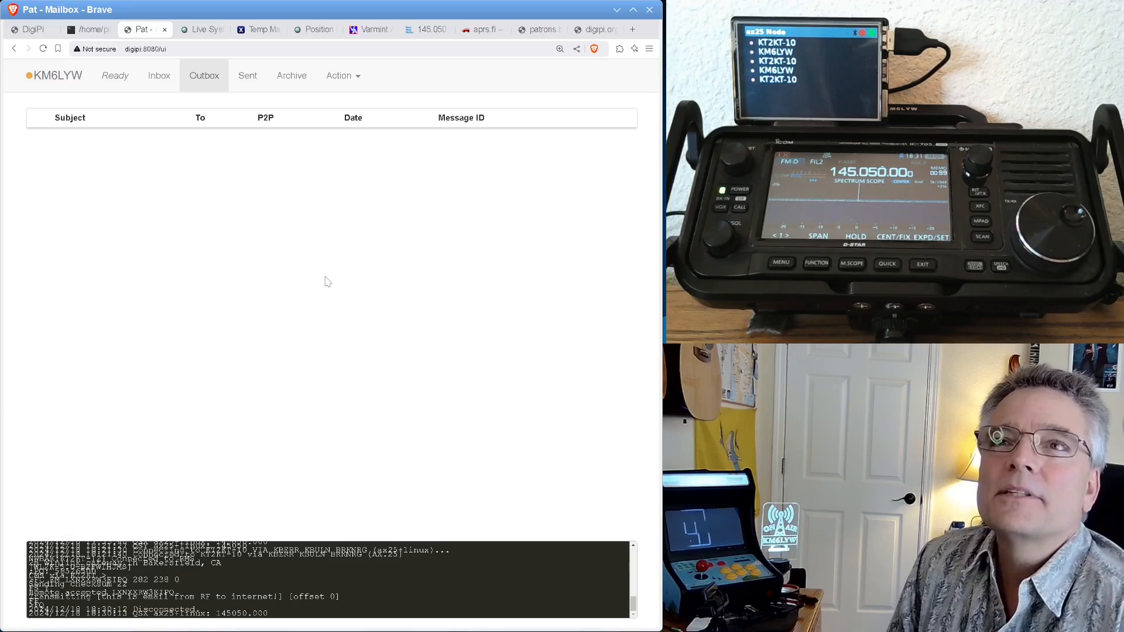
mouse_move(351, 315)
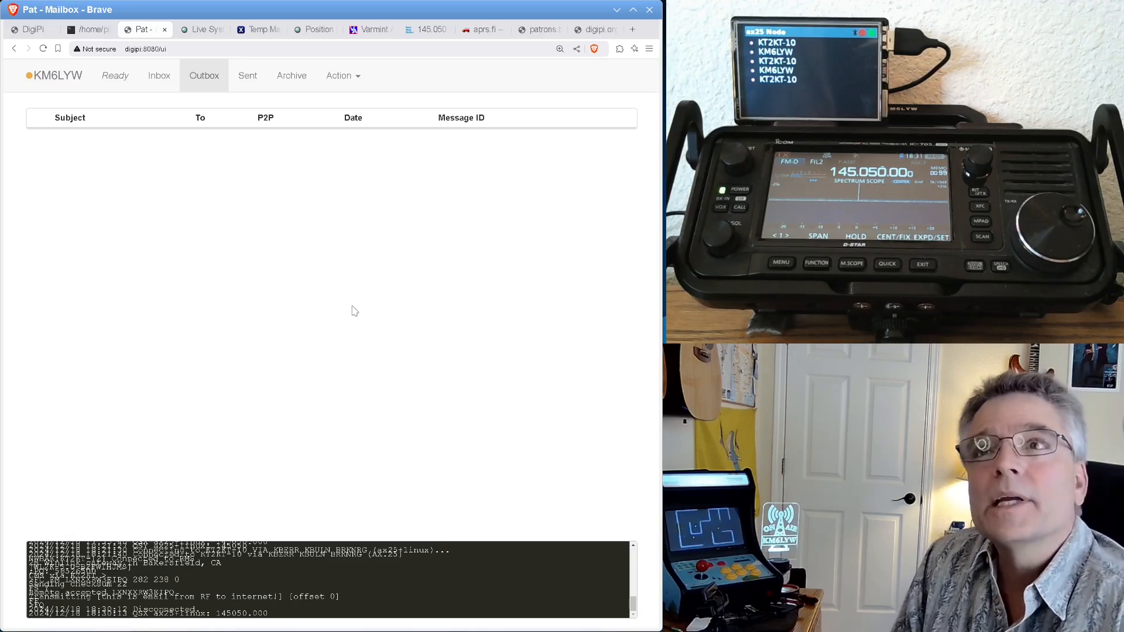
mouse_move(281, 309)
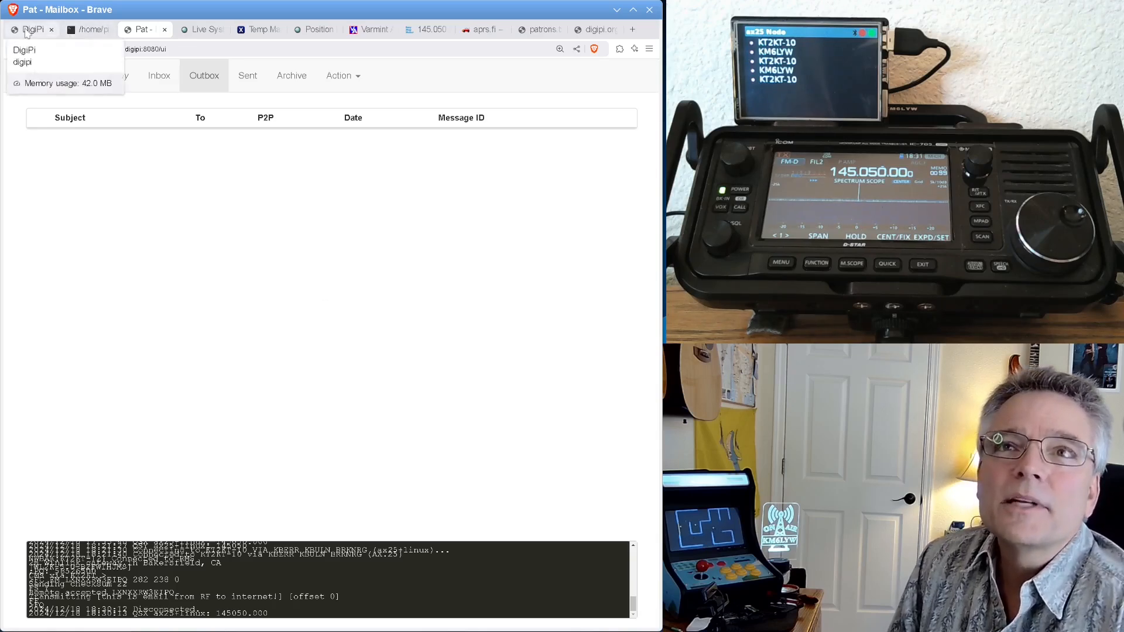
click(23, 50)
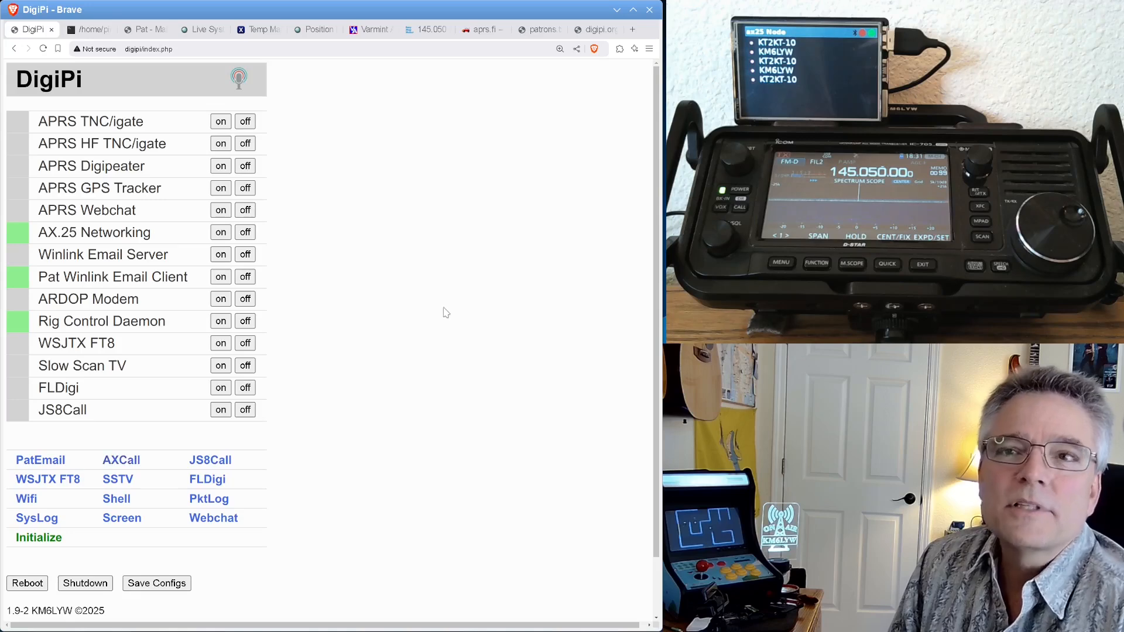
mouse_move(474, 176)
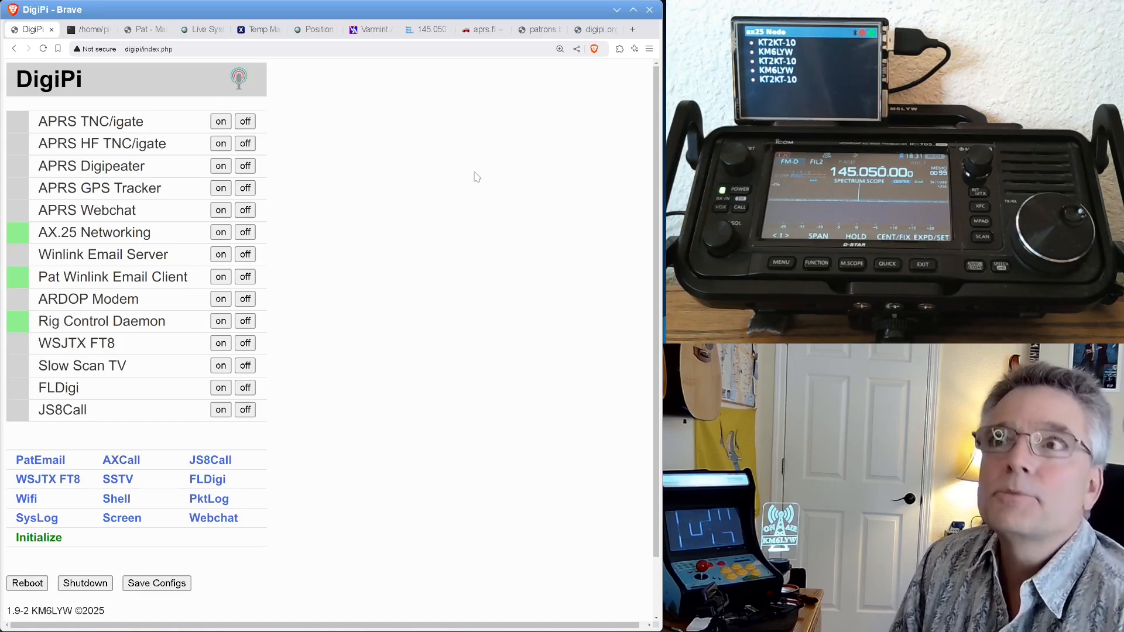
Scroll digipi.org past the APRS Tracker and FLDigi screenshots to the tablet-and-radio photo.
click(594, 29)
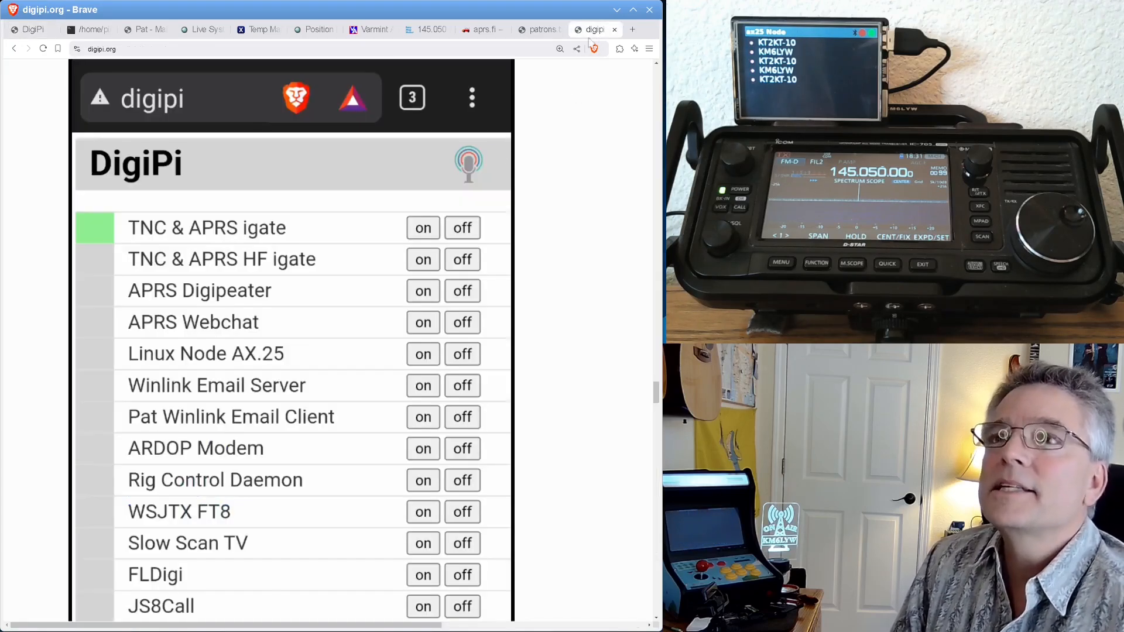
mouse_move(201, 30)
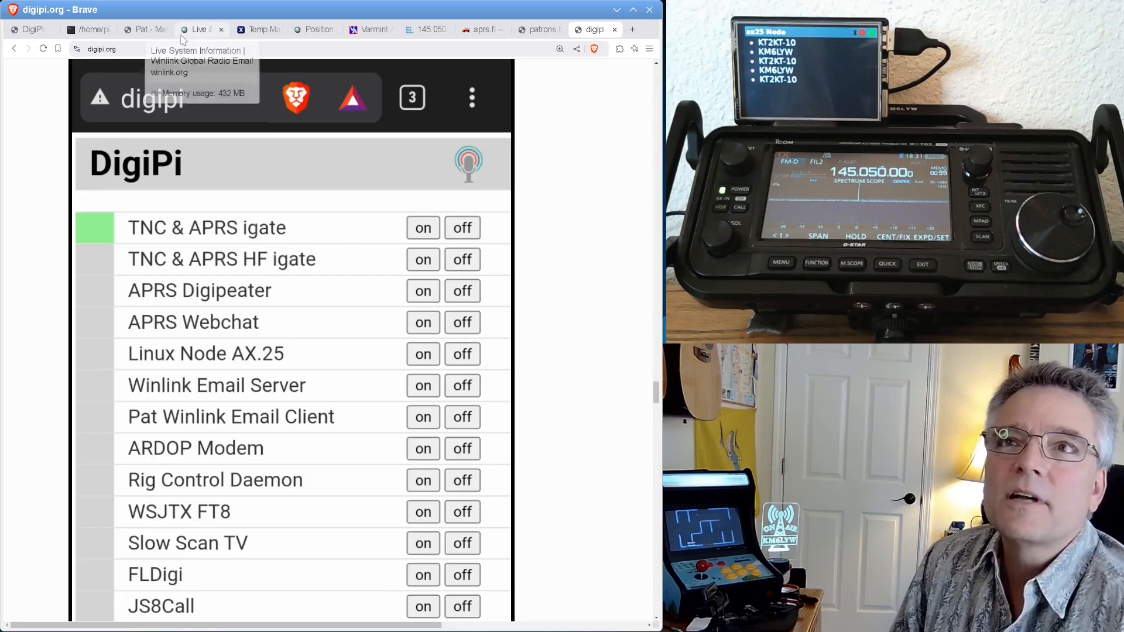
mouse_move(542, 356)
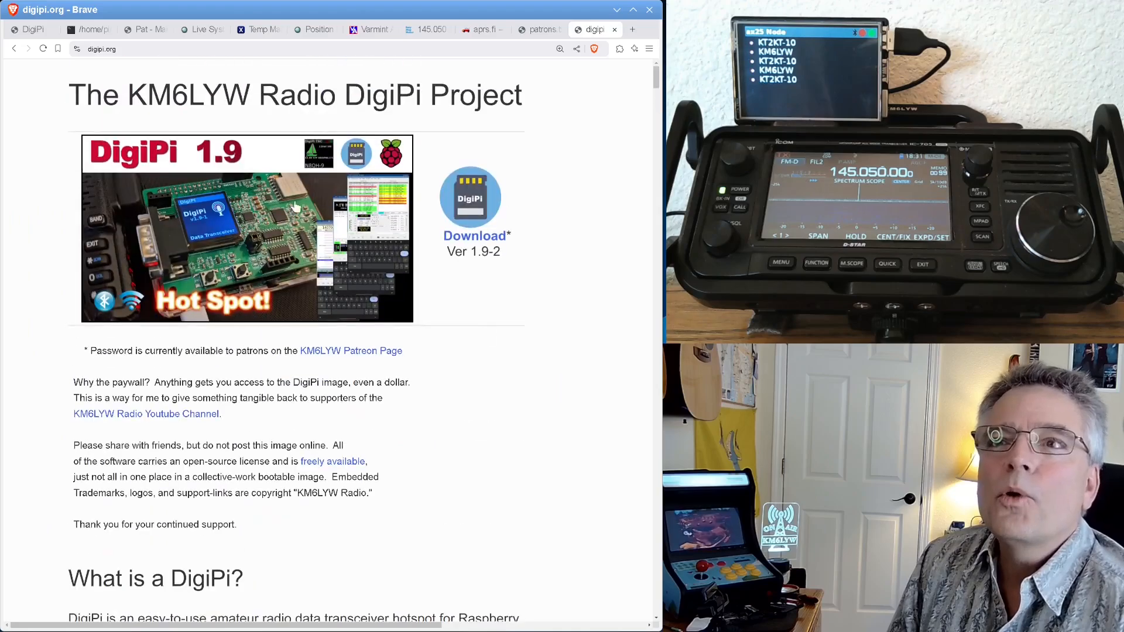
mouse_move(449, 442)
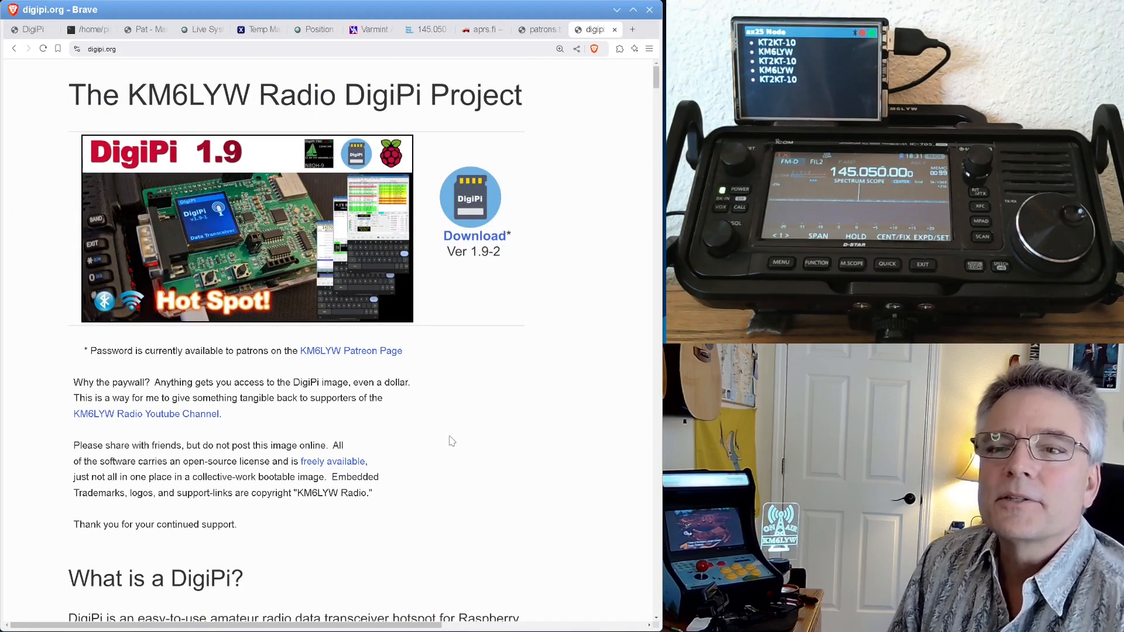
scroll(down, 3)
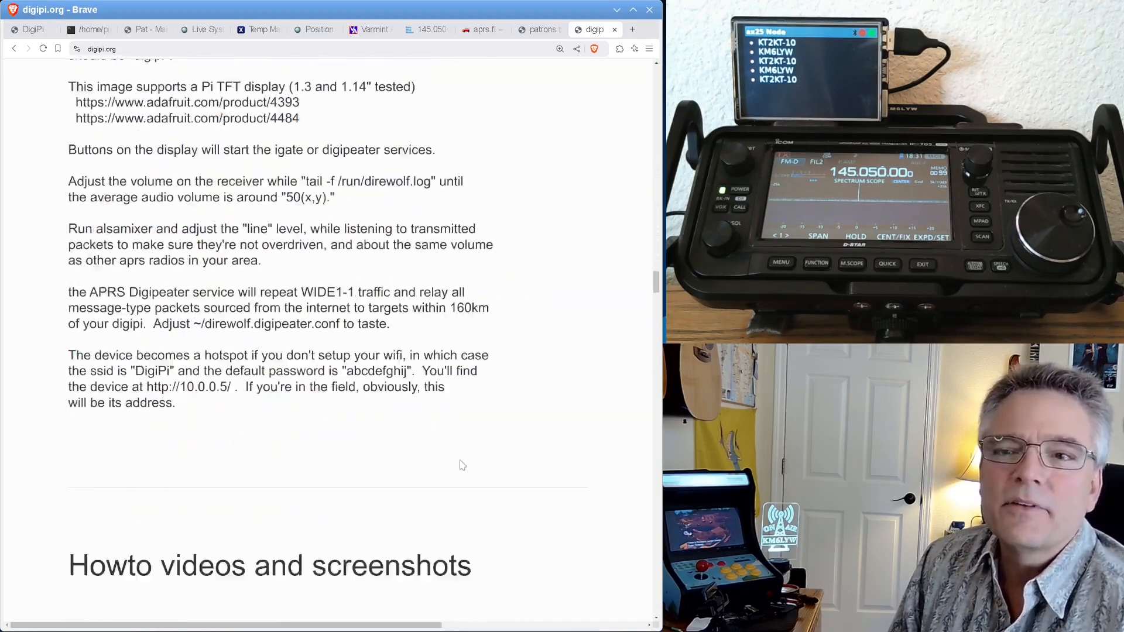
scroll(down, 3)
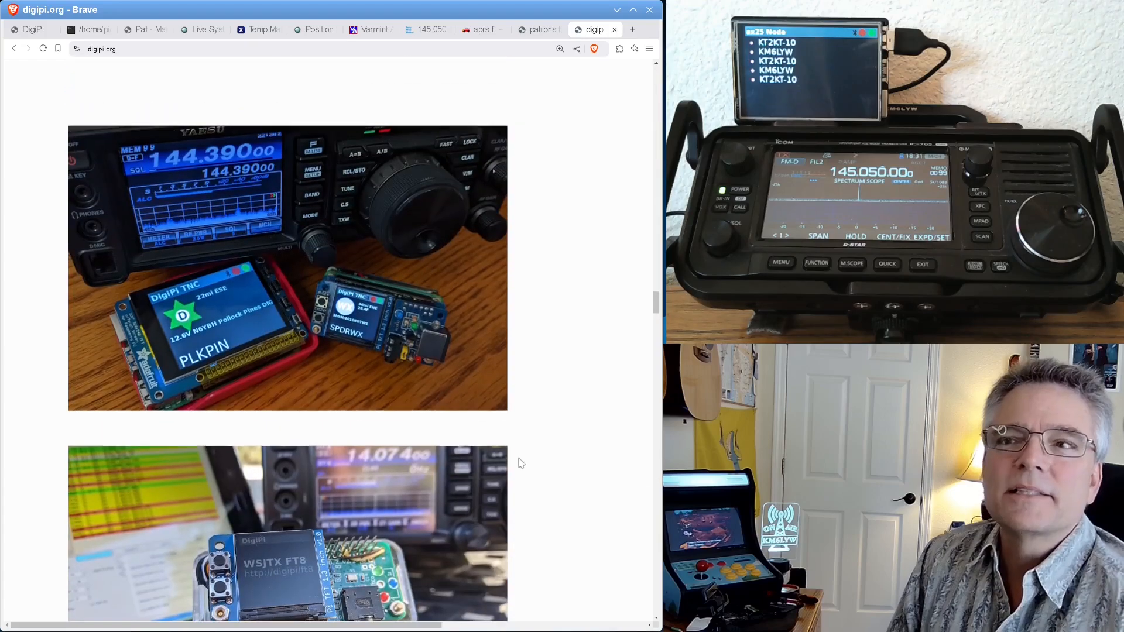
scroll(down, 3)
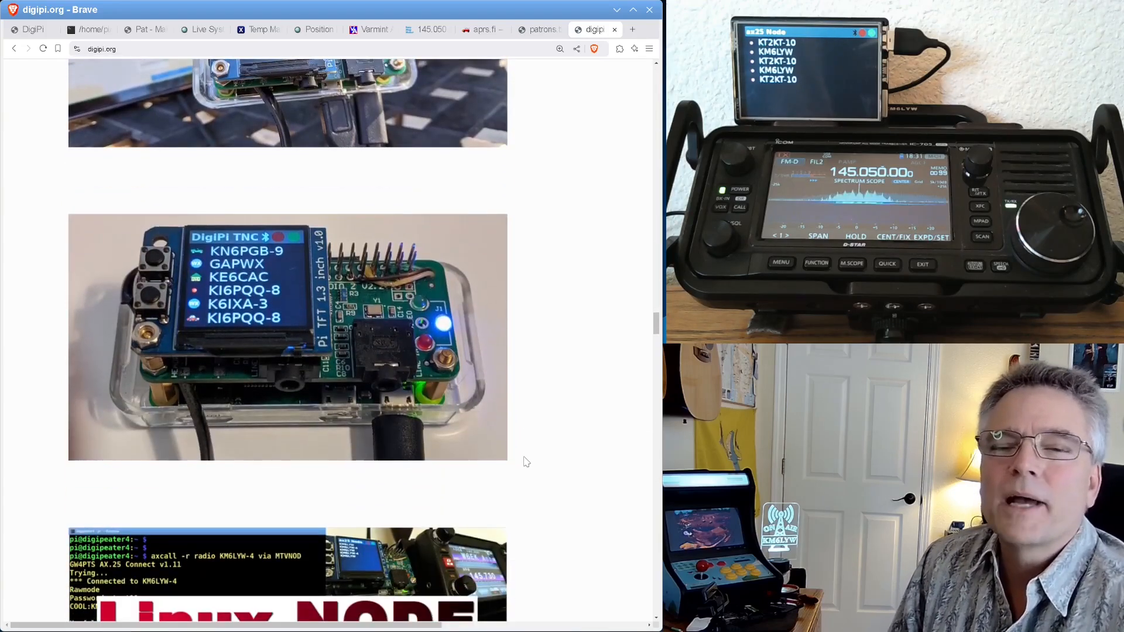
scroll(down, 3)
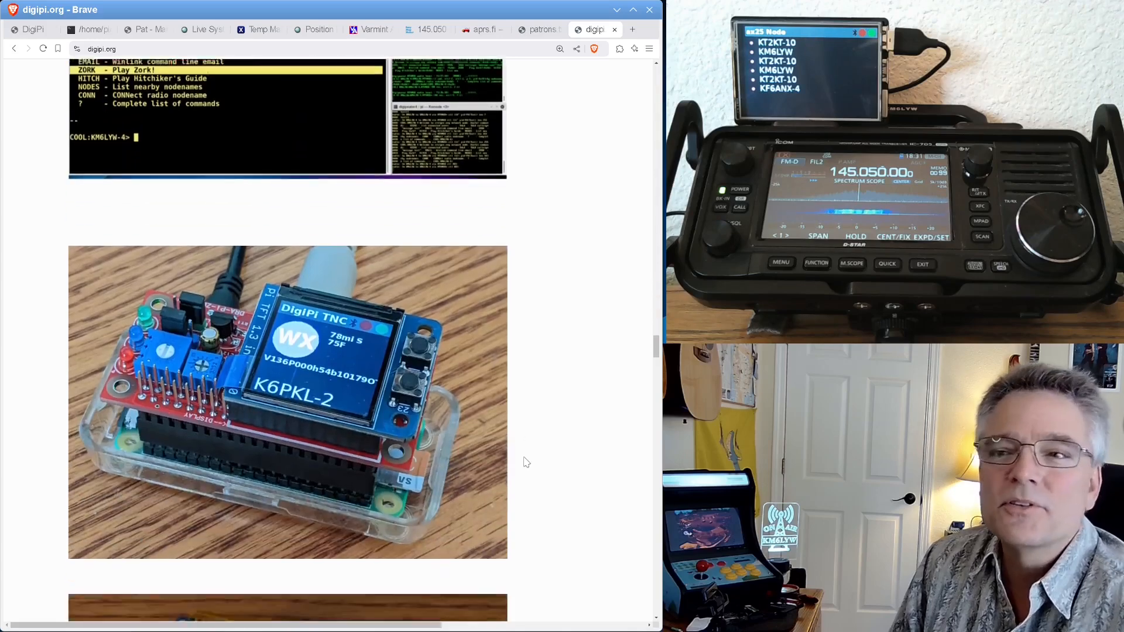
scroll(down, 3)
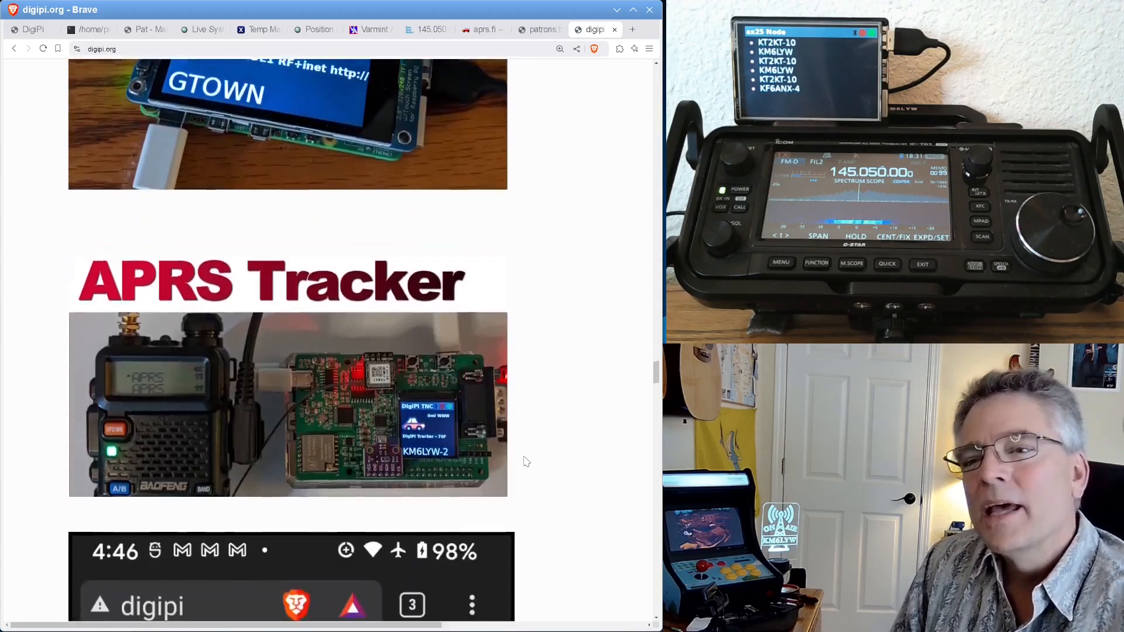
scroll(down, 3)
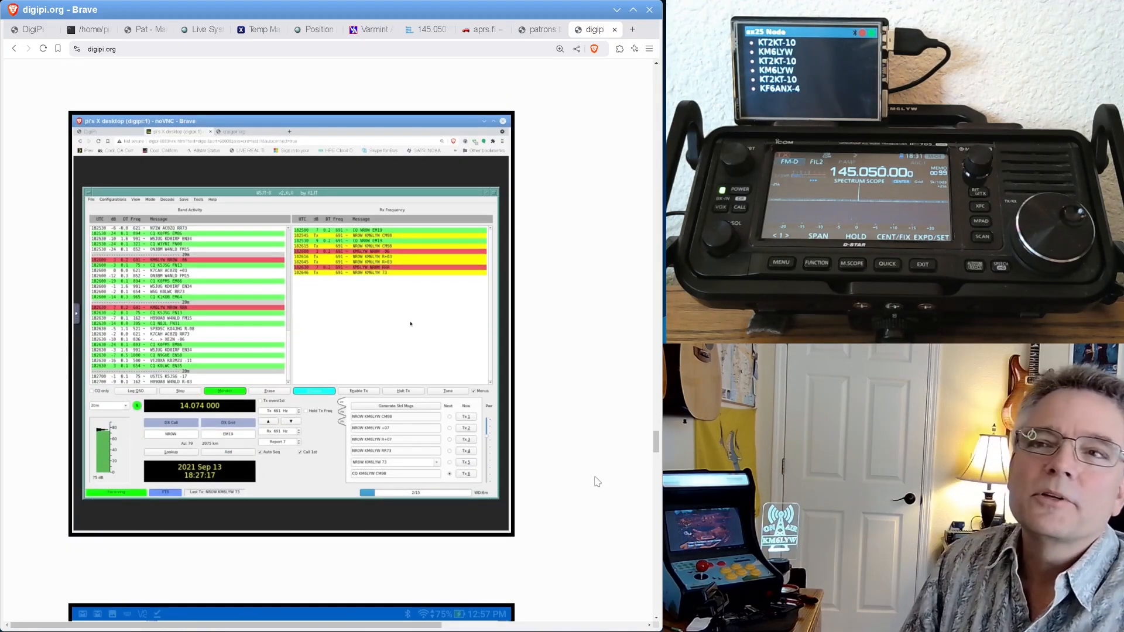
scroll(down, 3)
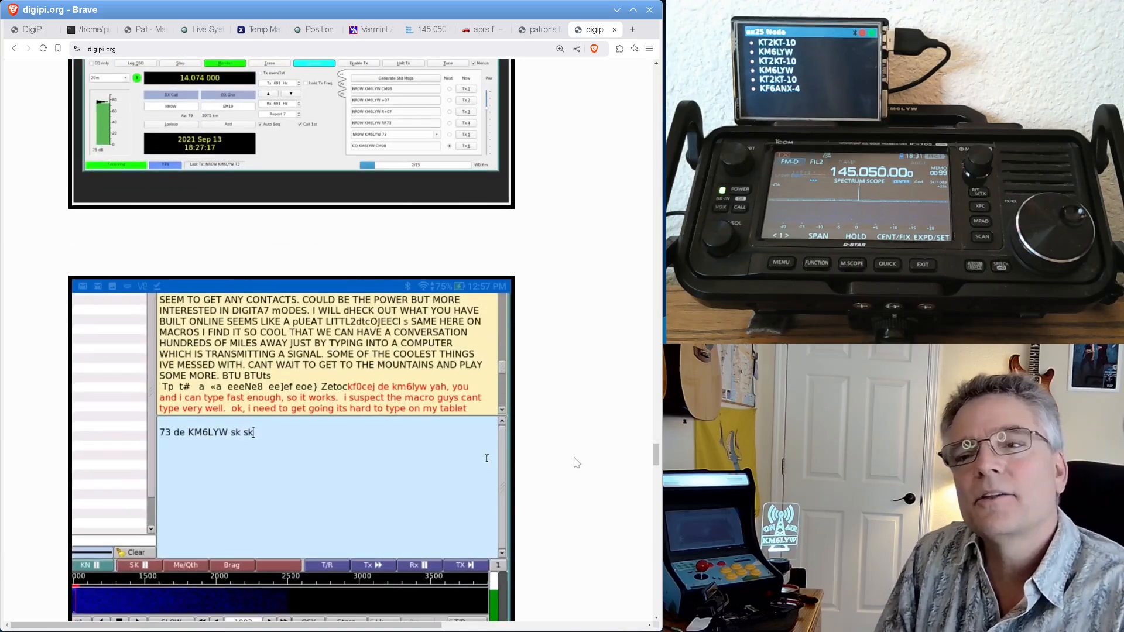
scroll(down, 3)
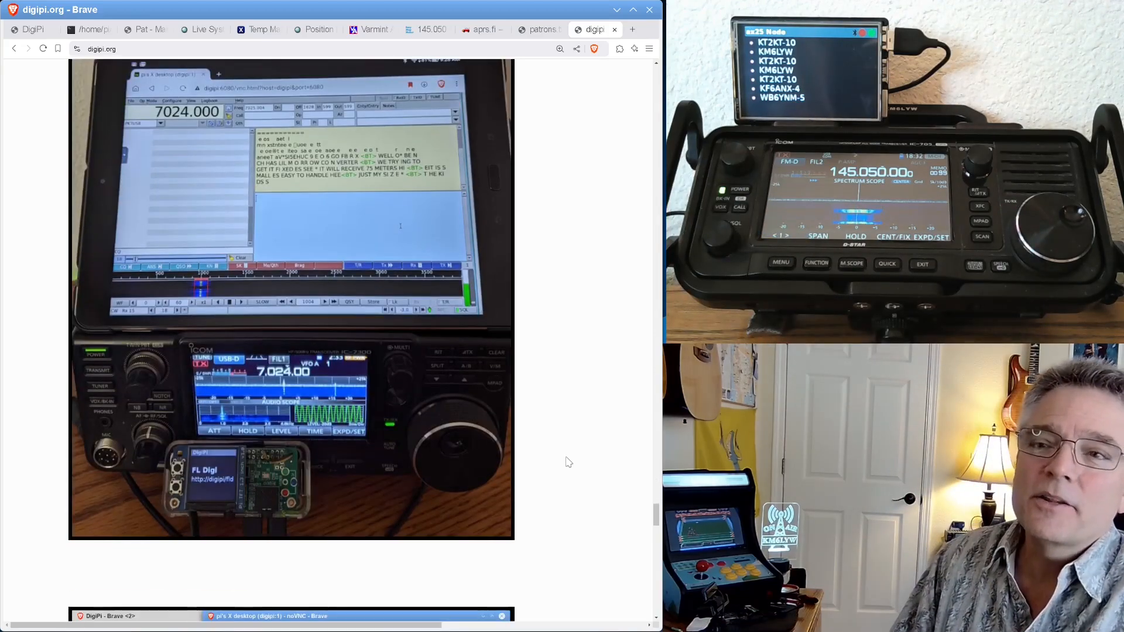
Scroll through the entire patrons.txt list from top to bottom.
click(535, 30)
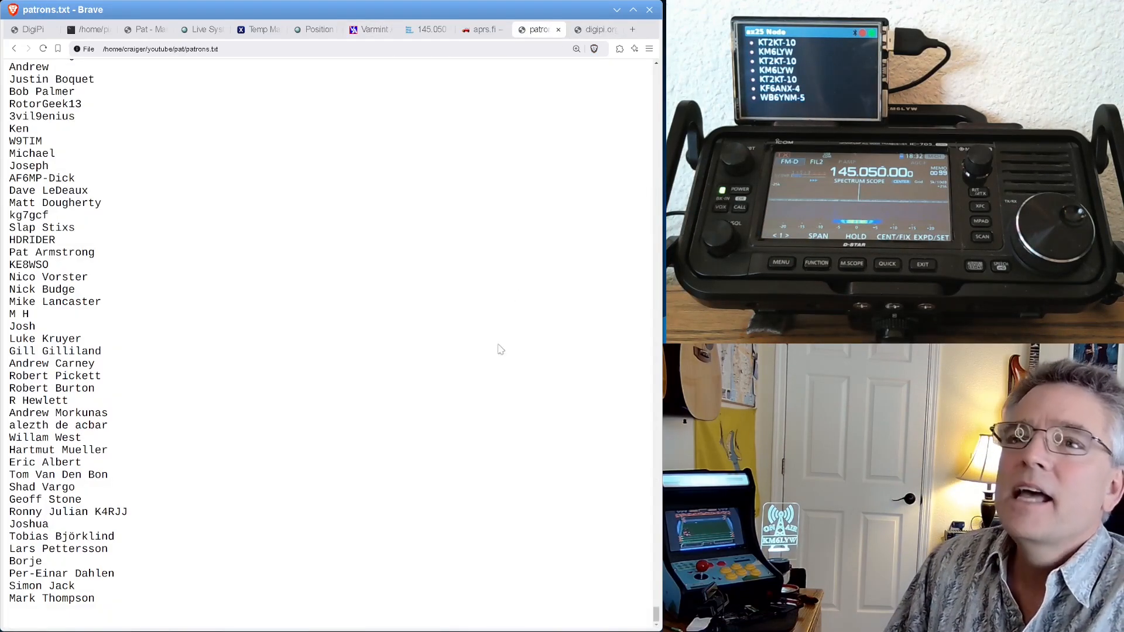
scroll(up, 3)
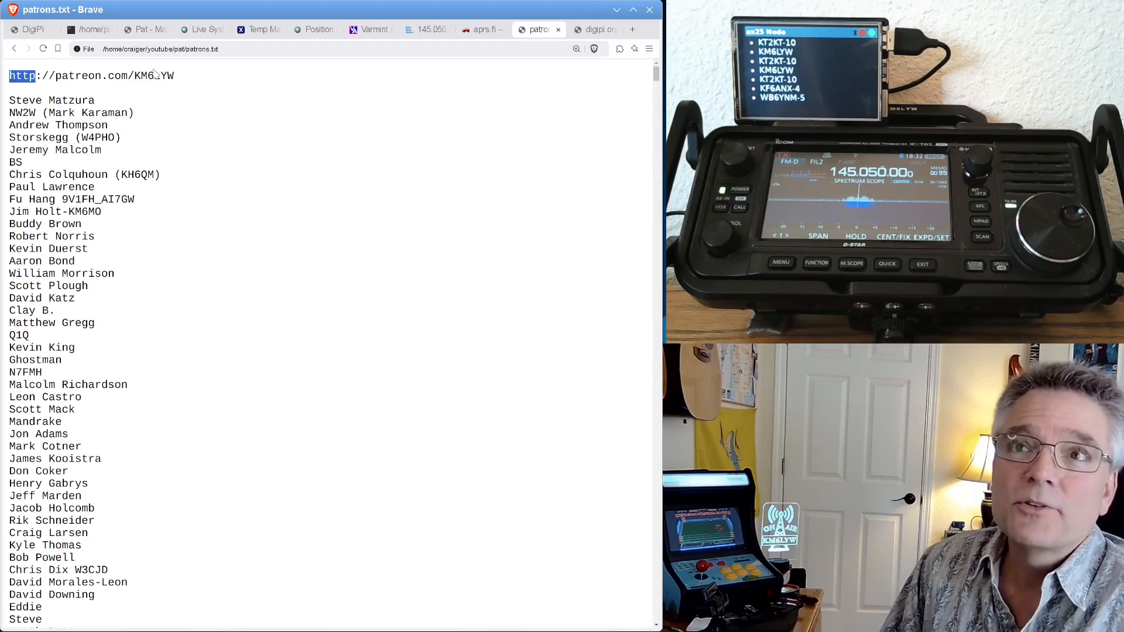
scroll(down, 3)
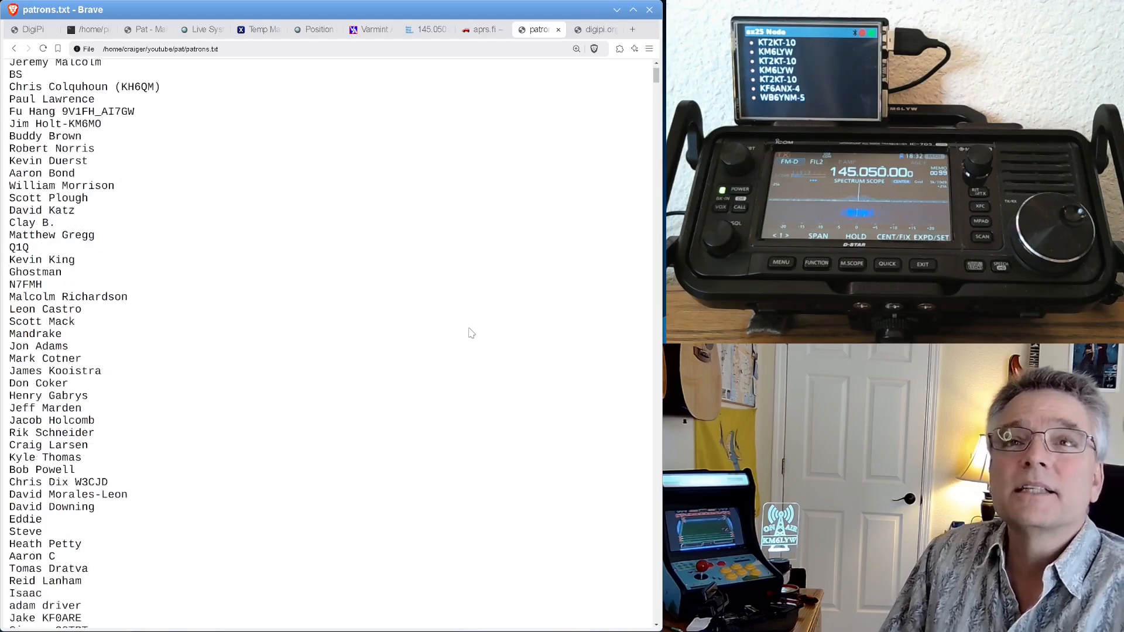
scroll(down, 3)
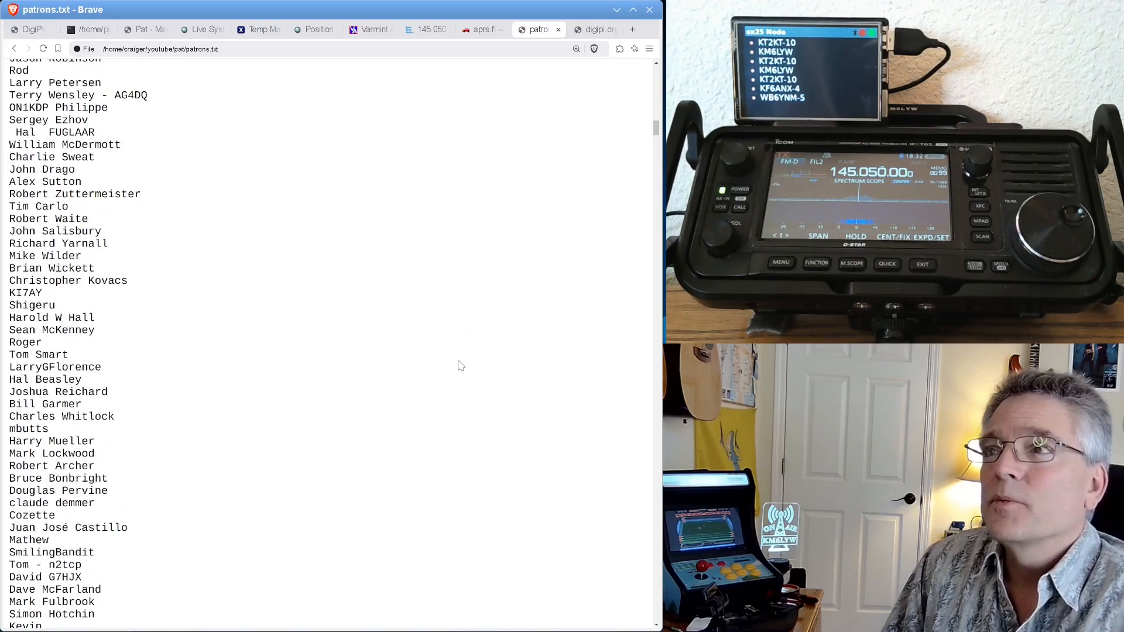
scroll(down, 3)
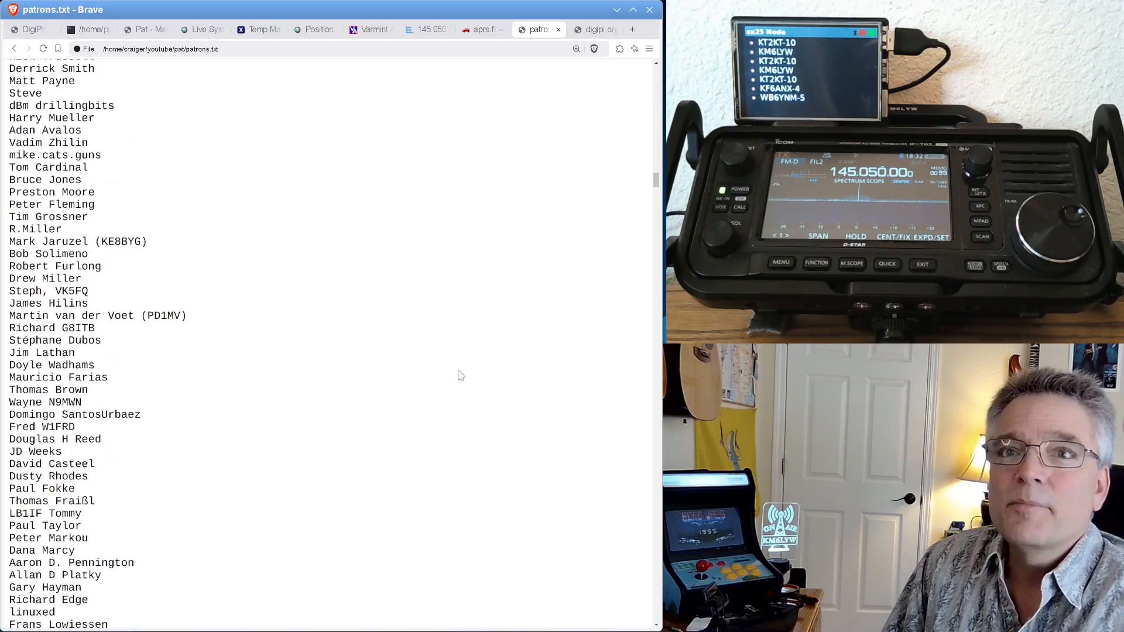
scroll(down, 3)
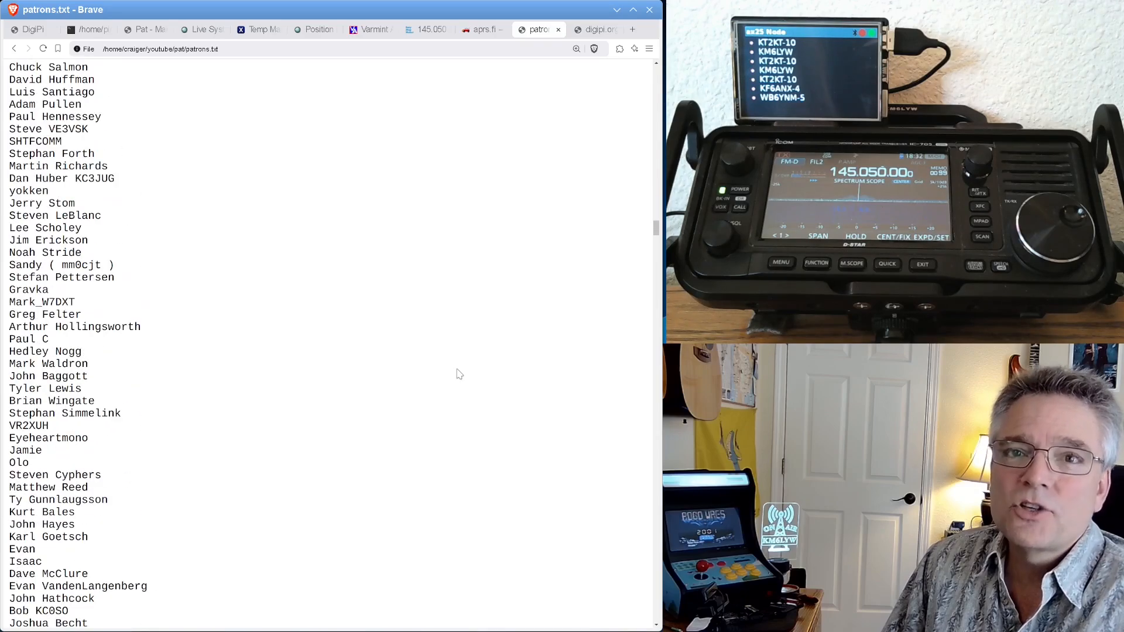
scroll(down, 3)
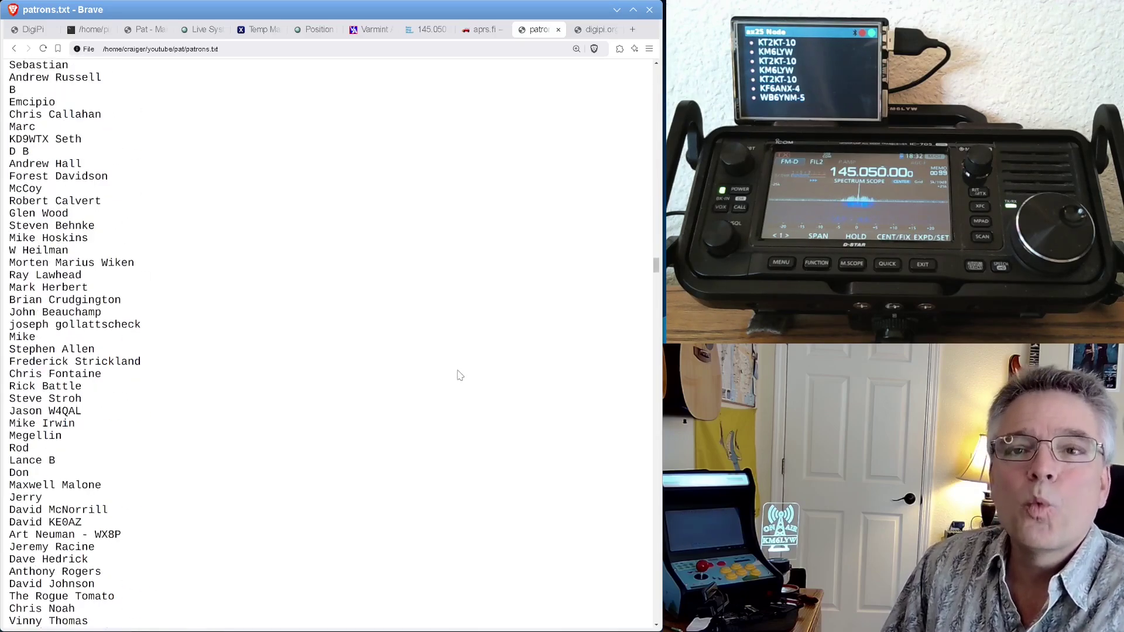
scroll(down, 3)
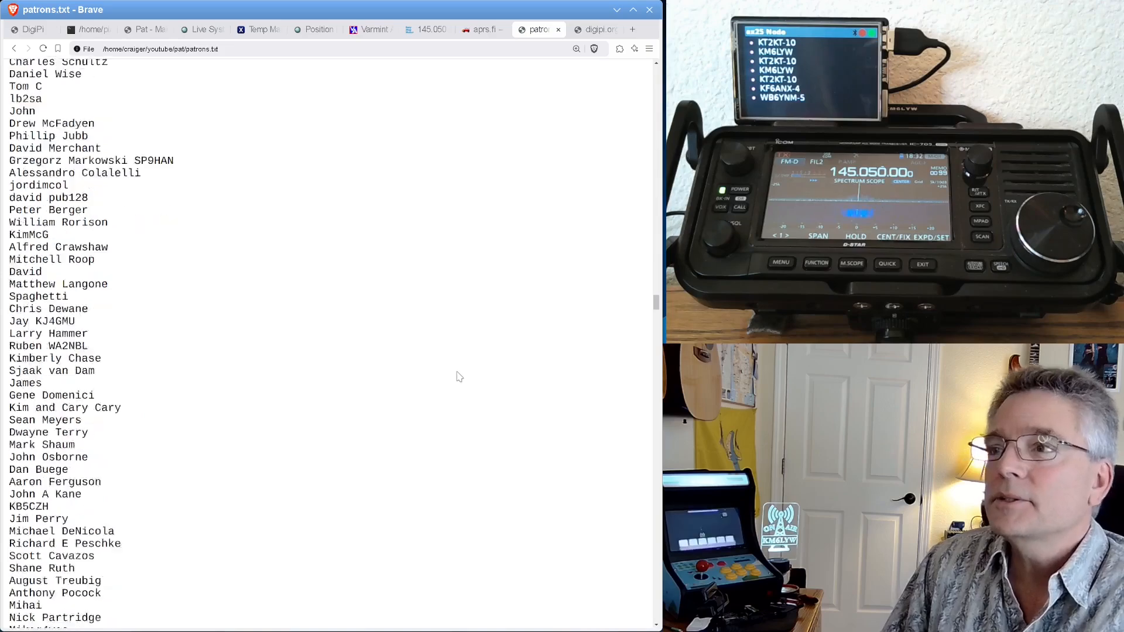
scroll(down, 3)
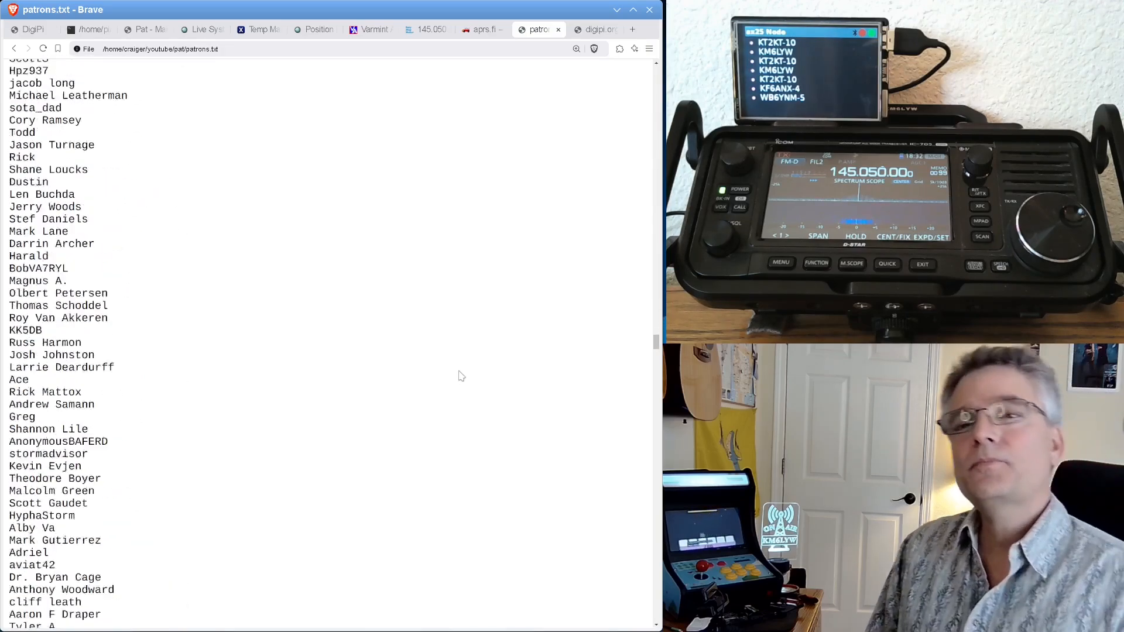
scroll(down, 3)
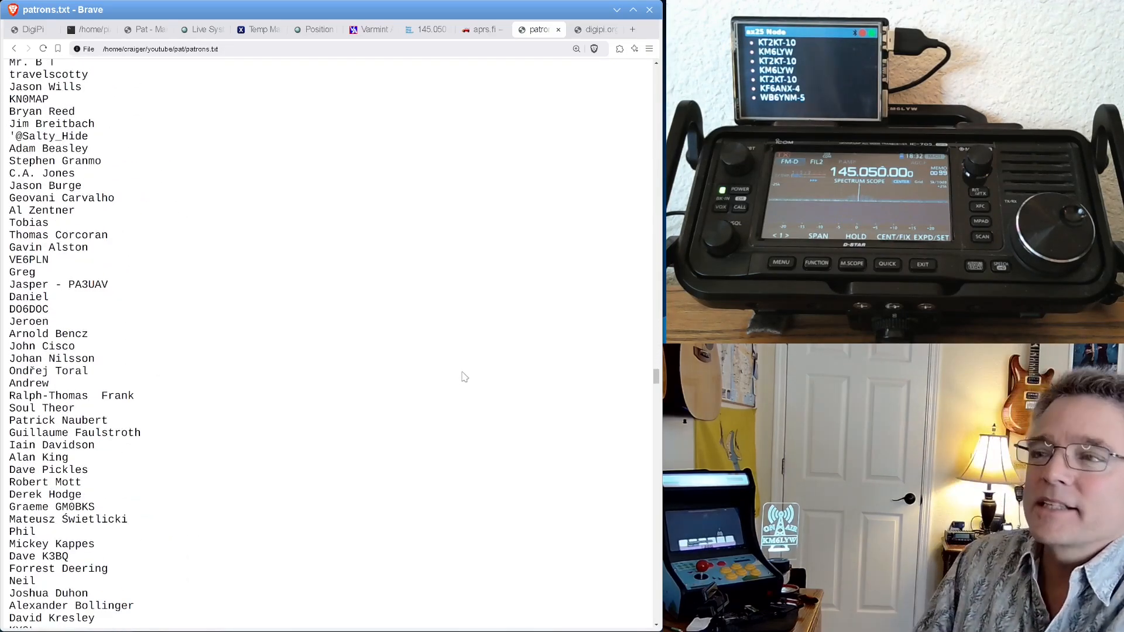
scroll(down, 3)
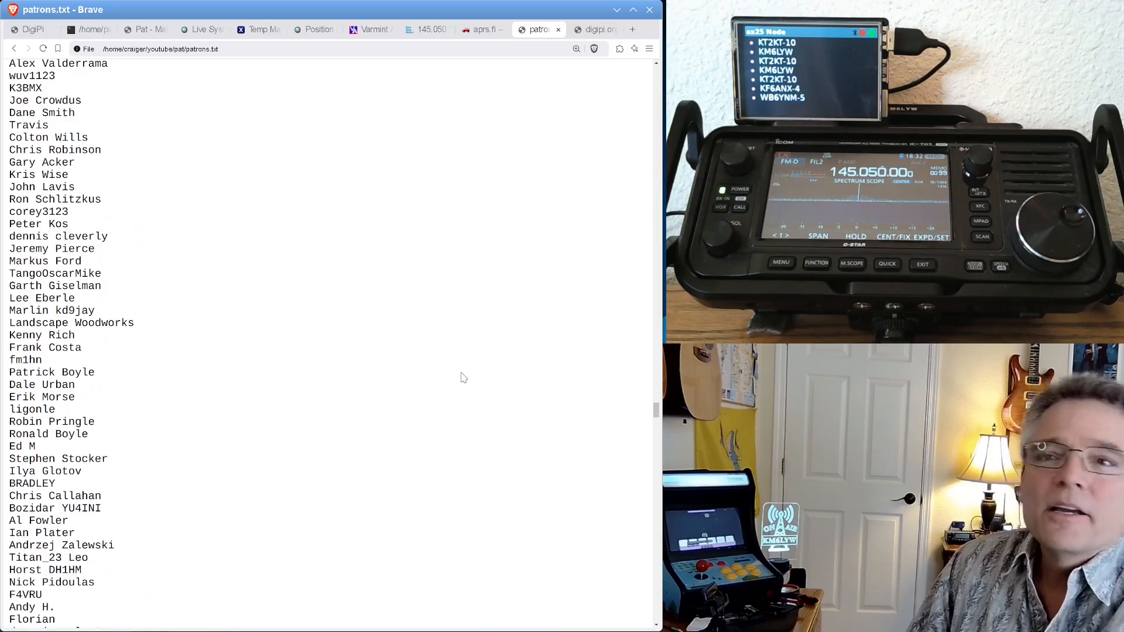
scroll(down, 3)
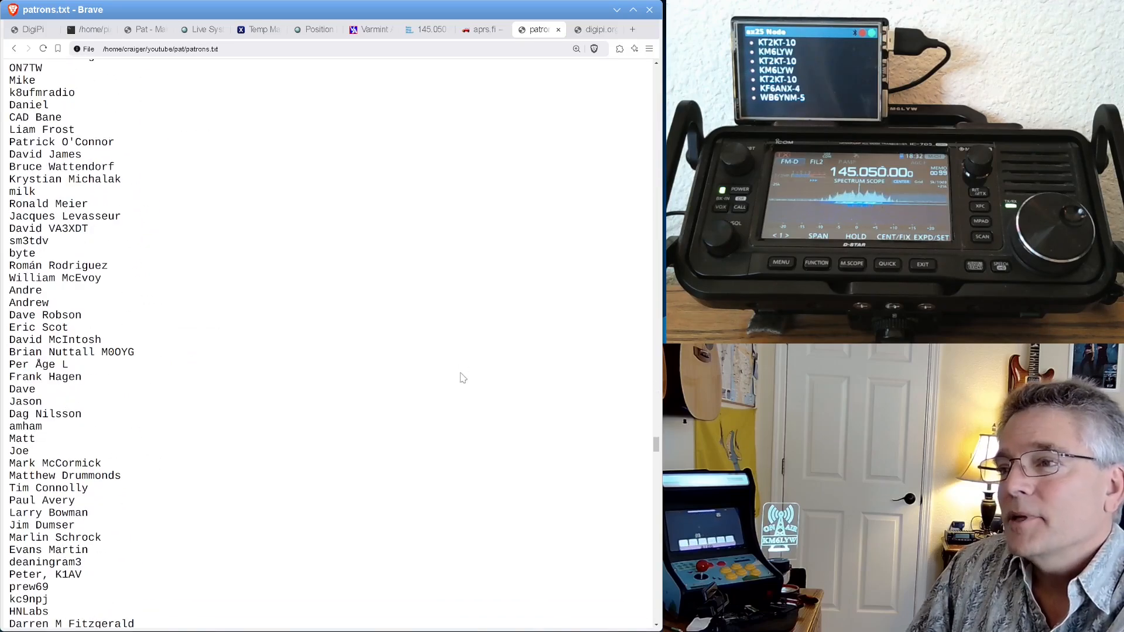
scroll(down, 3)
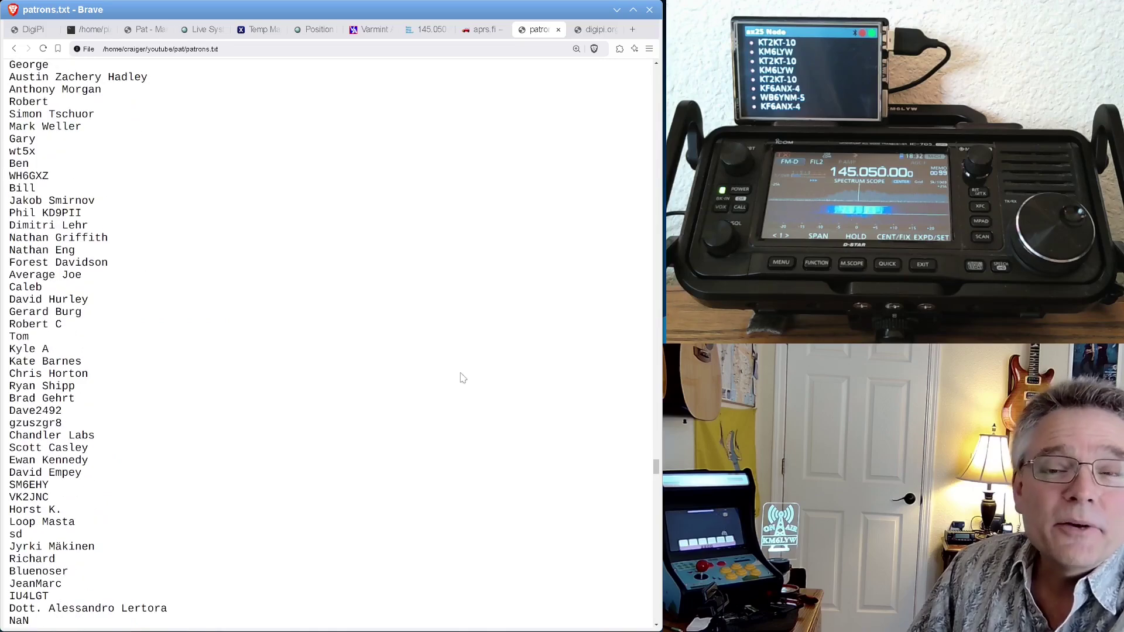
scroll(down, 3)
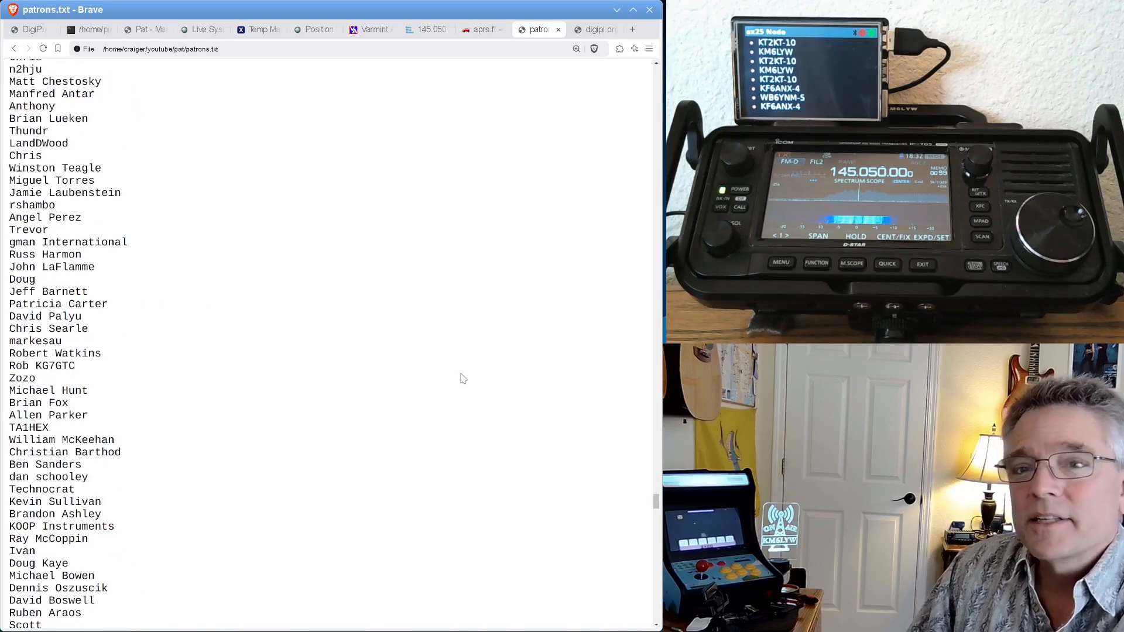
scroll(down, 3)
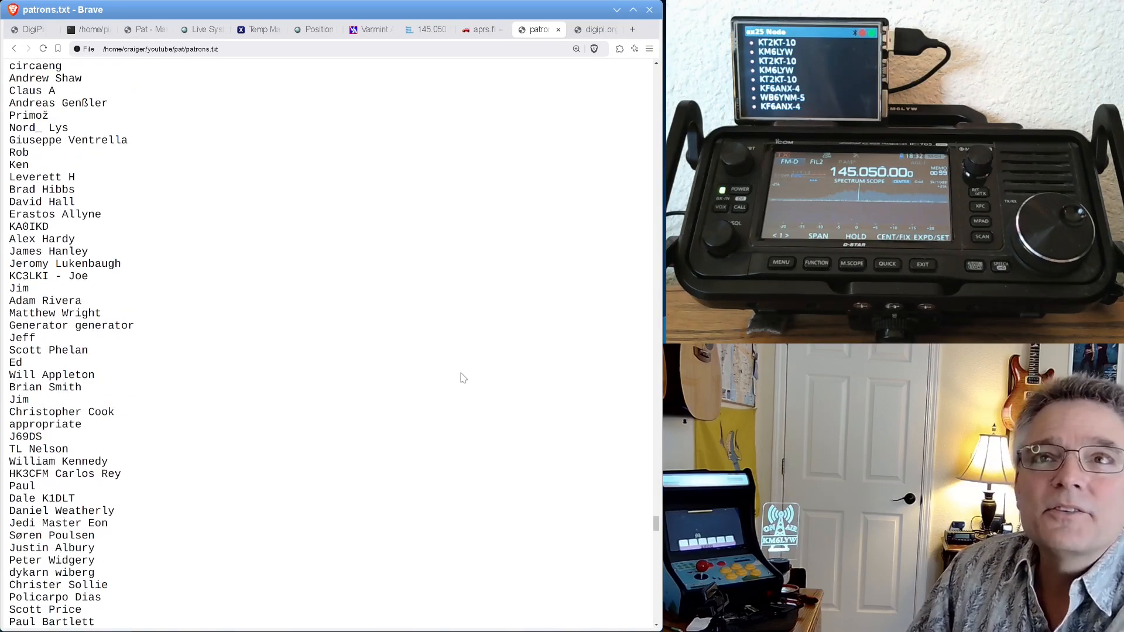
scroll(down, 3)
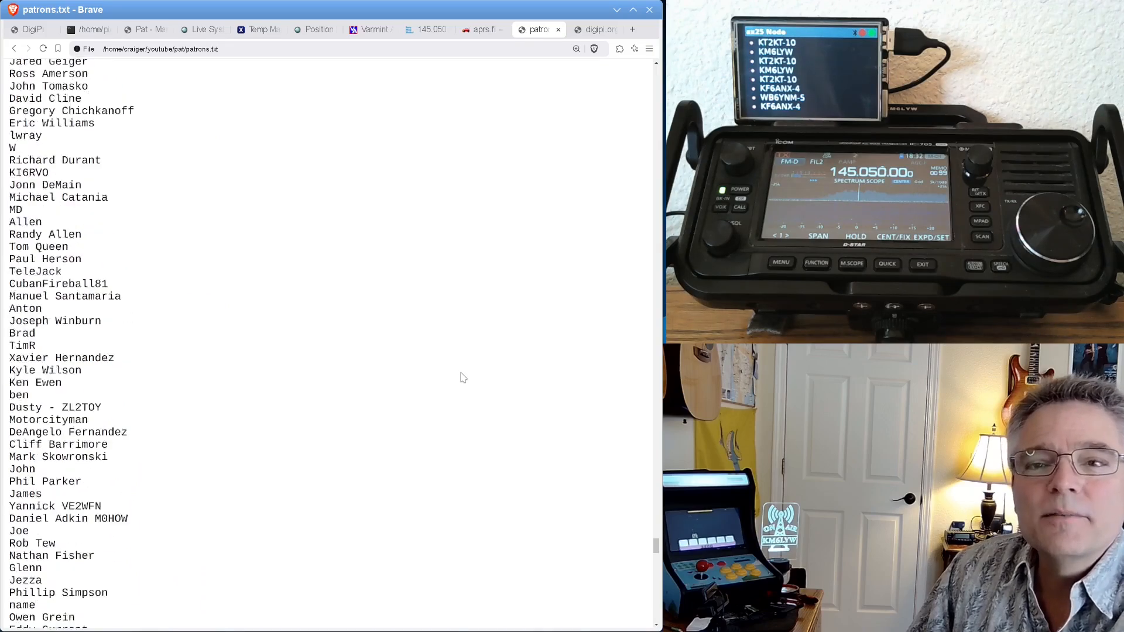
scroll(down, 3)
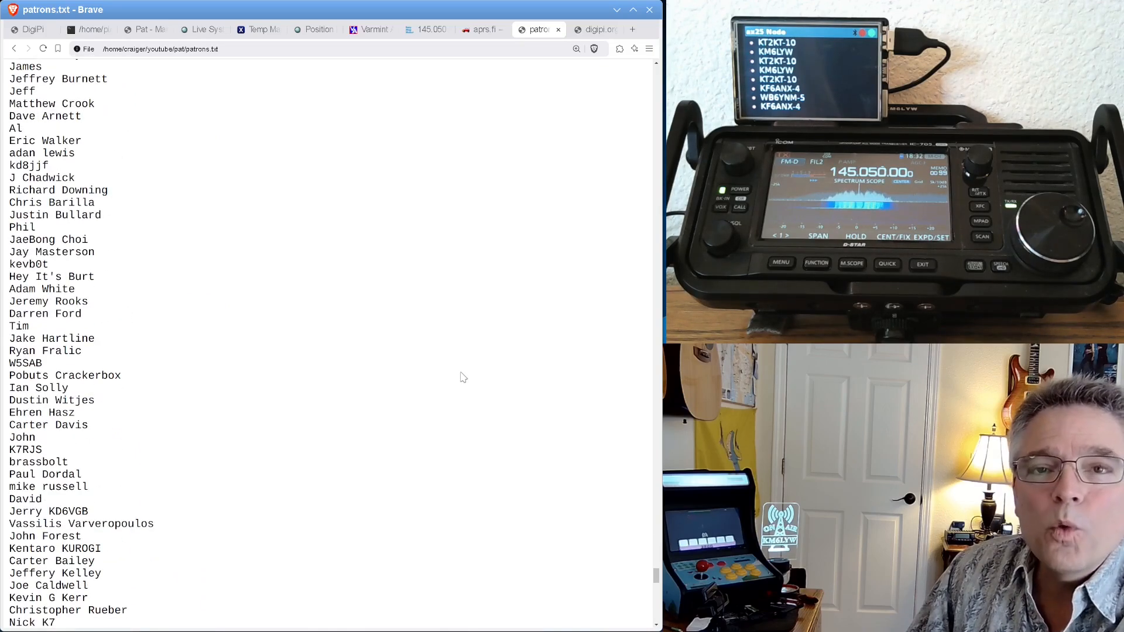
scroll(down, 3)
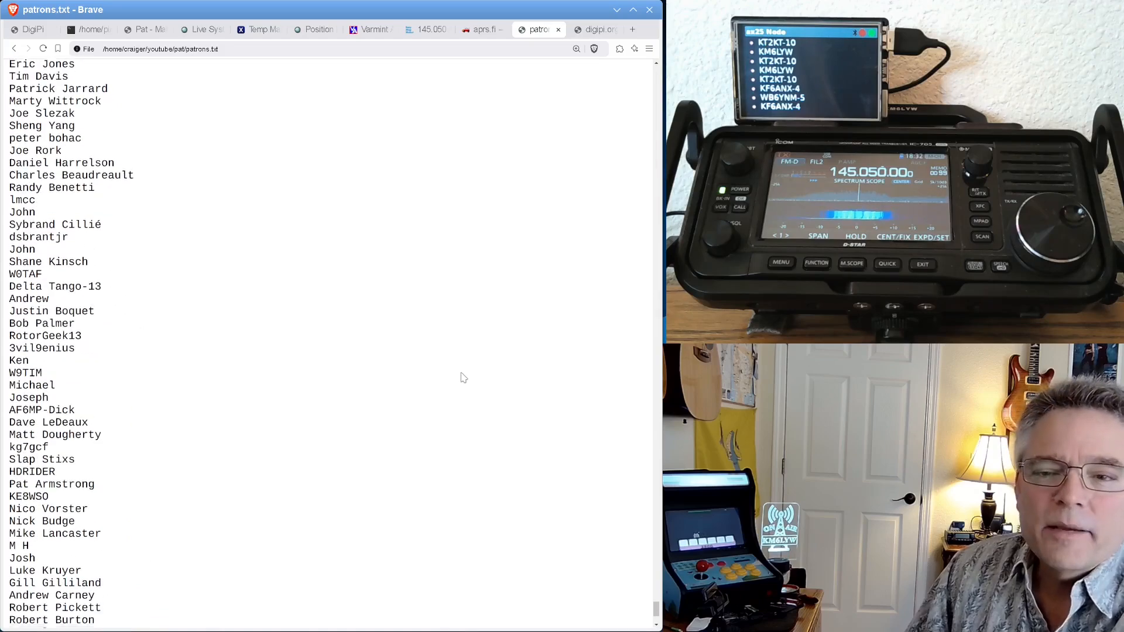
scroll(down, 3)
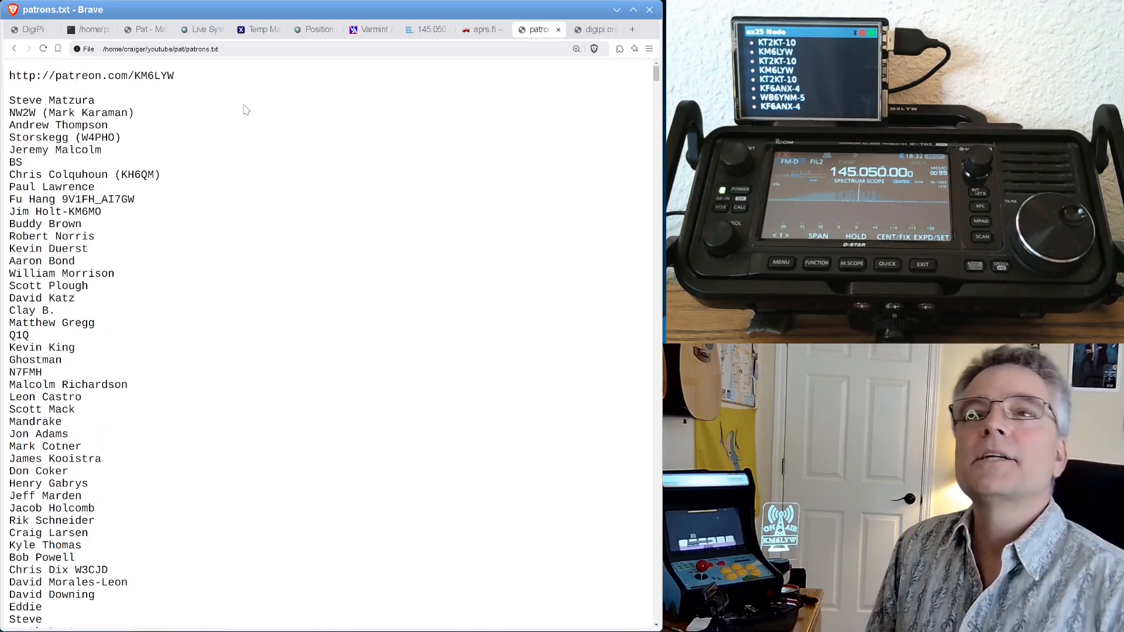
Return to the top of the digipi.org page showing the DigiPi 1.9 download and patron password note.
click(594, 29)
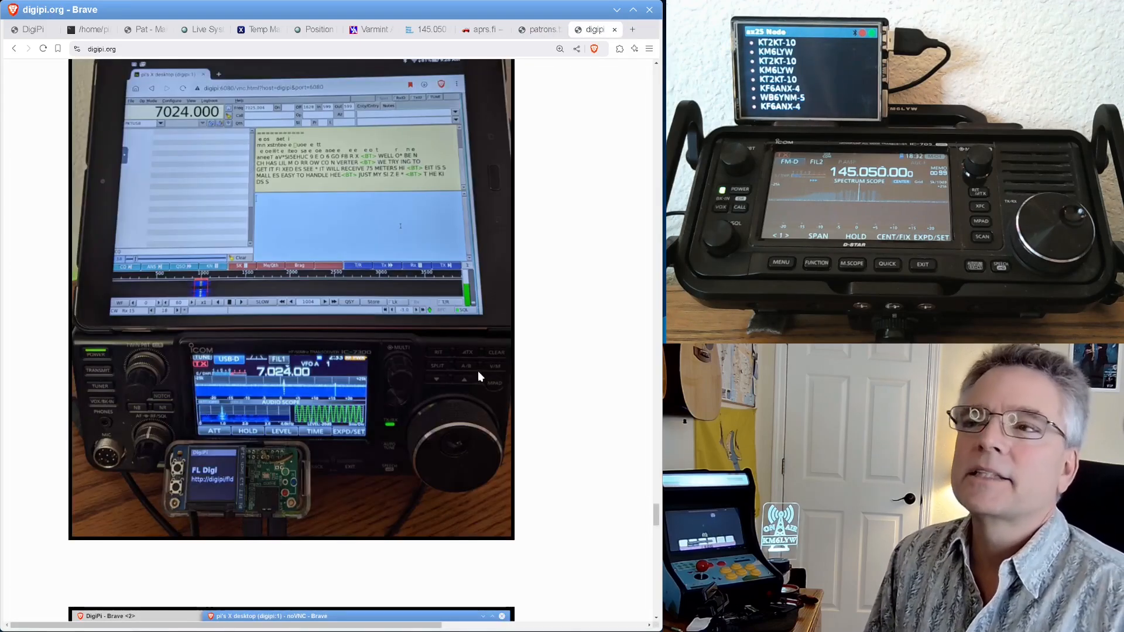
scroll(up, 3)
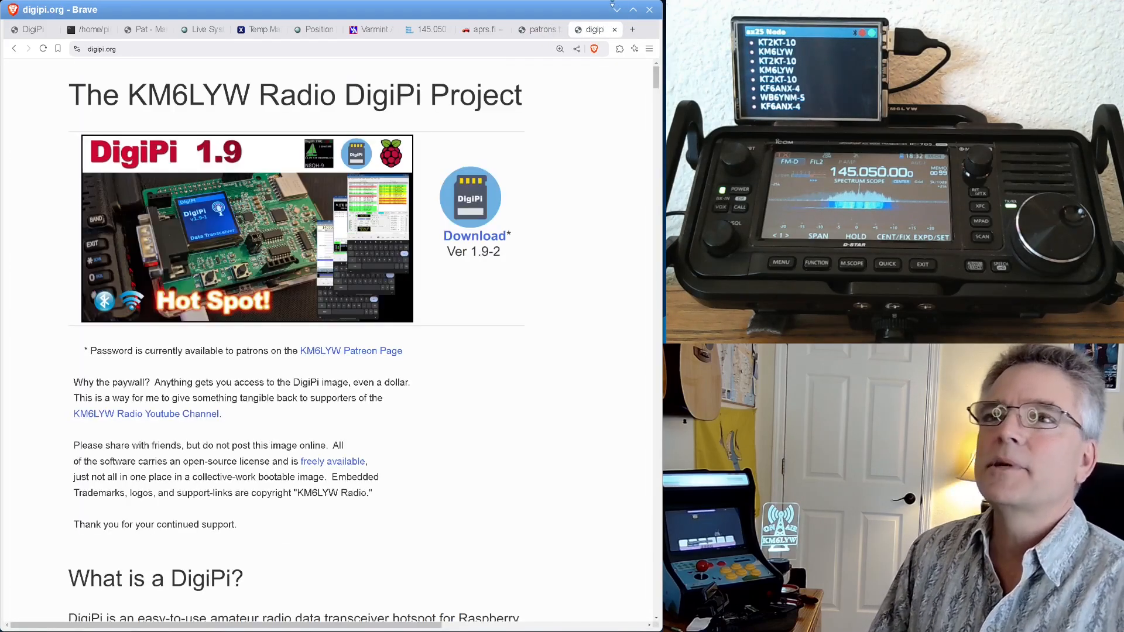